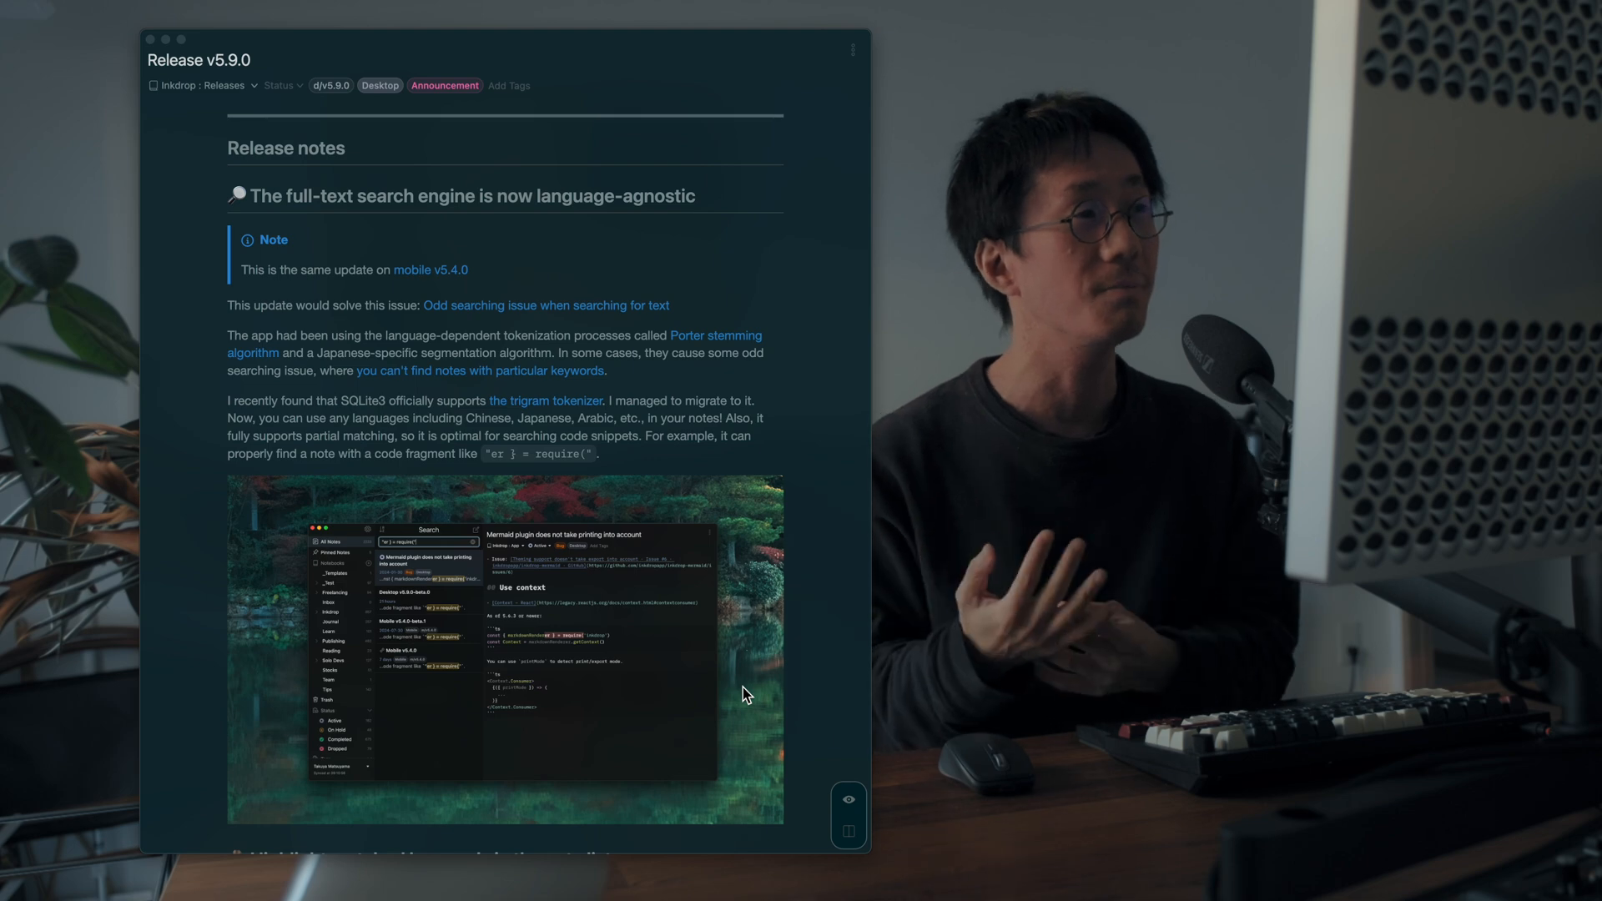
mouse_move(499, 463)
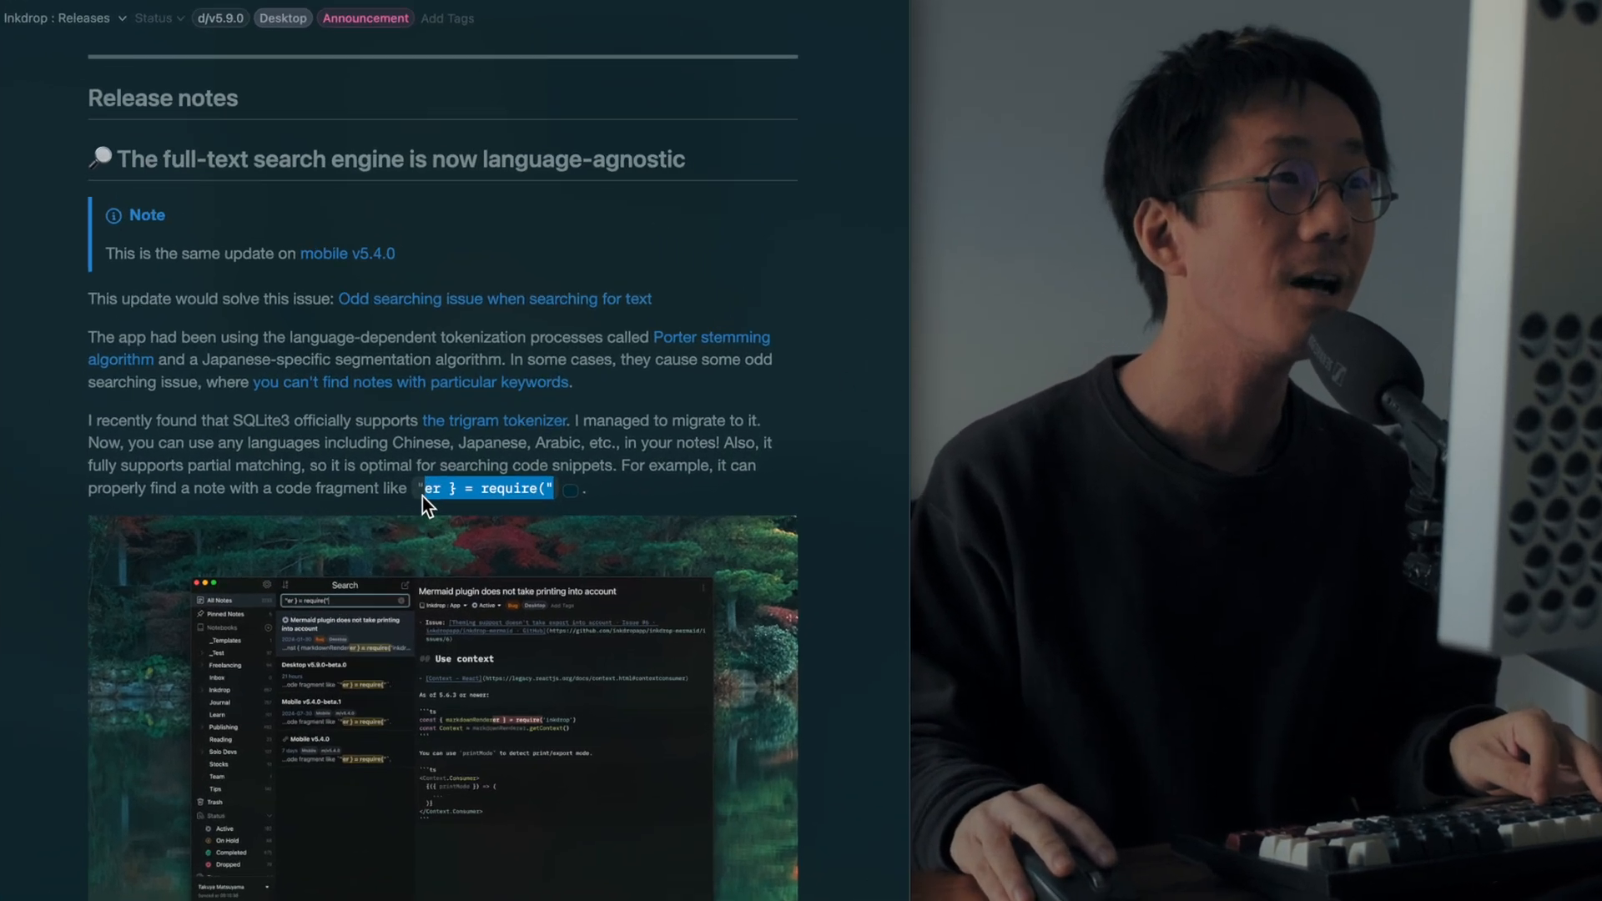
Step: Scroll the release note down to the 'Highlight matched keywords in the note list' heading
scroll(down, 3)
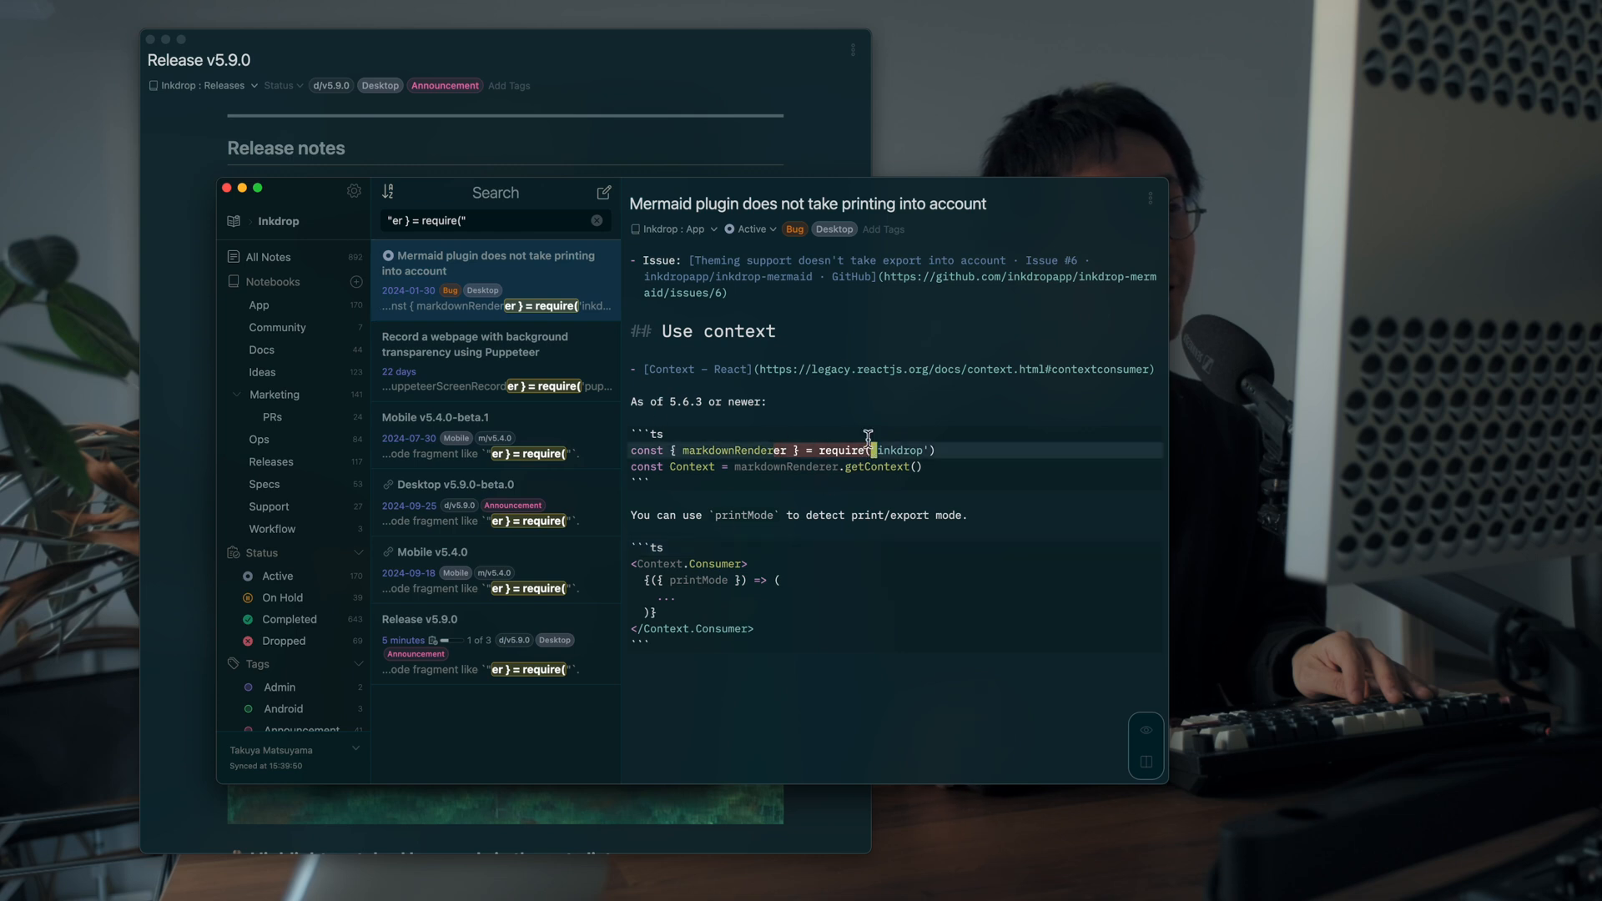
mouse_move(503, 204)
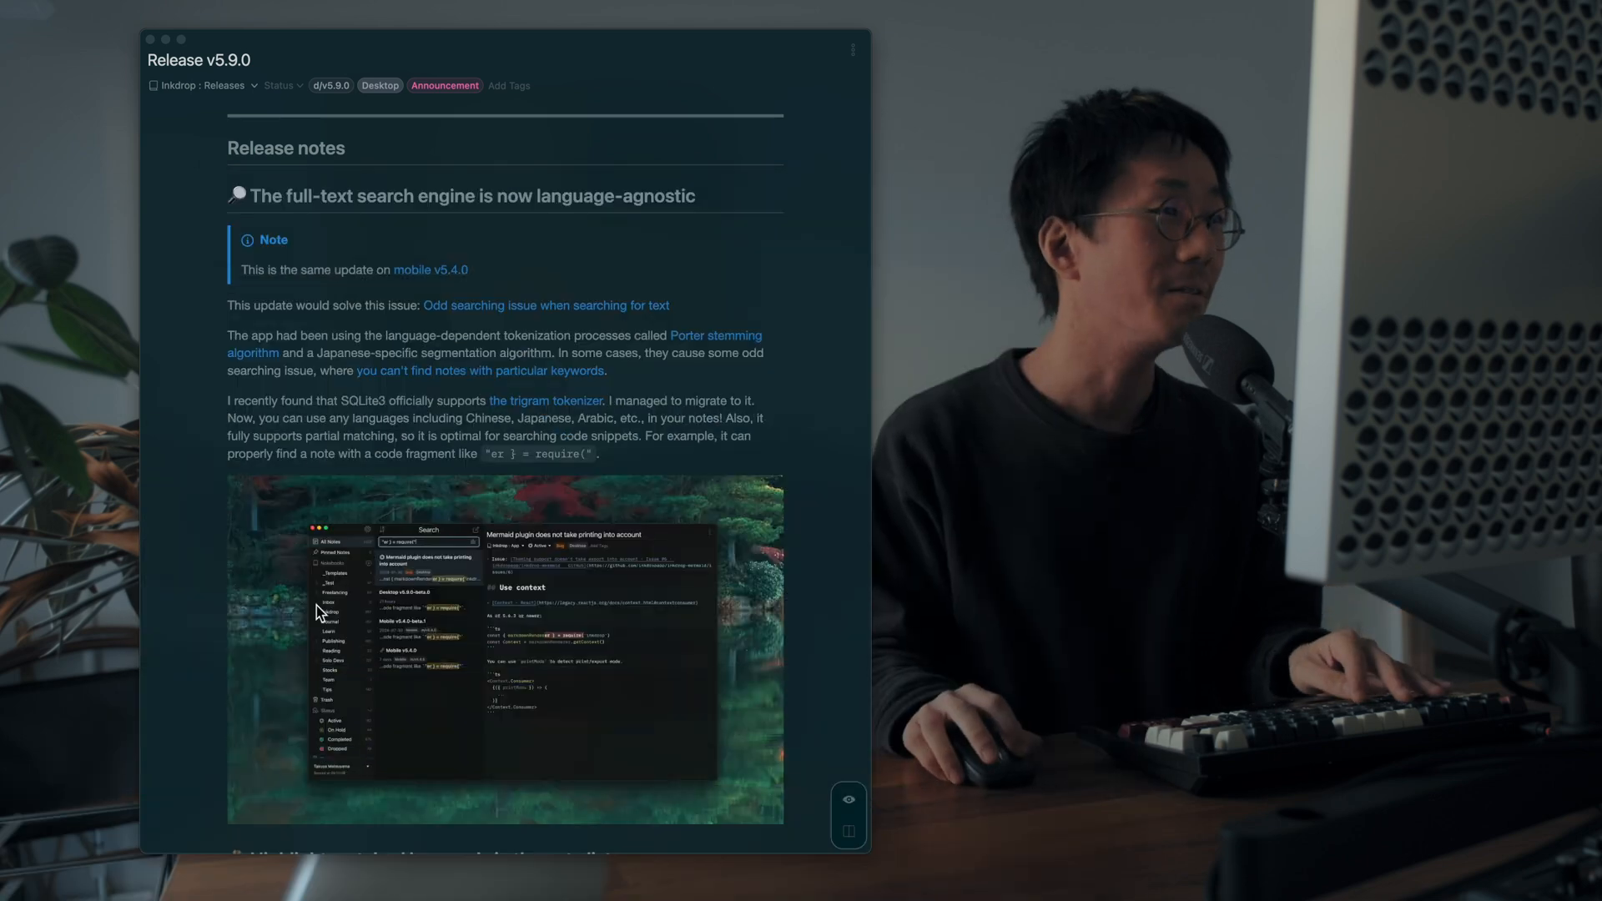
scroll(down, 3)
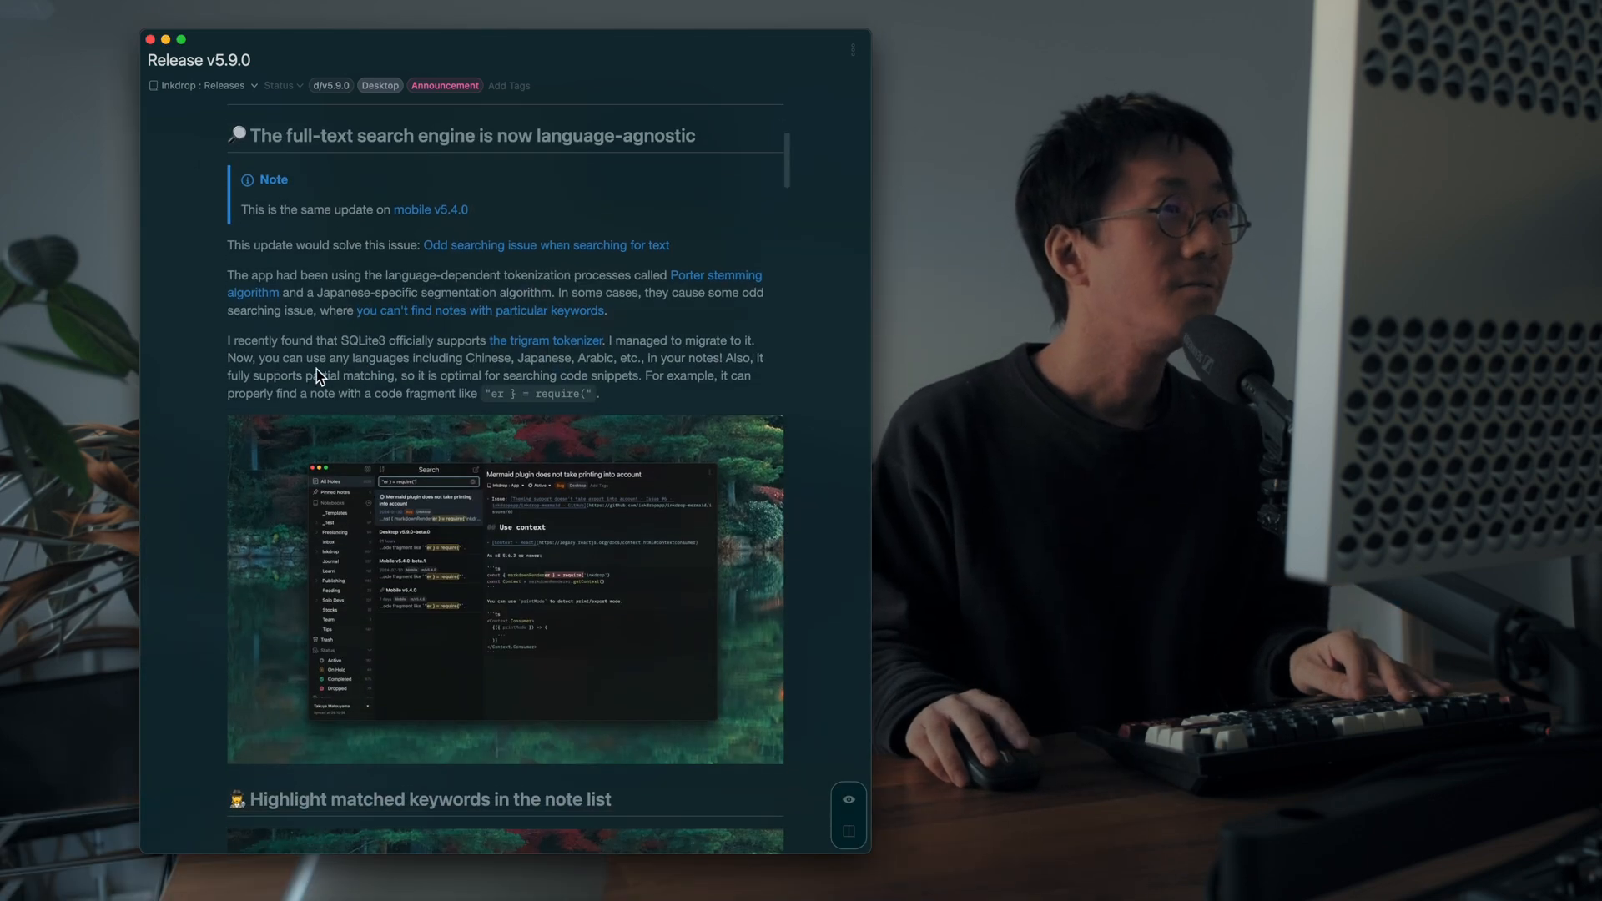
scroll(down, 3)
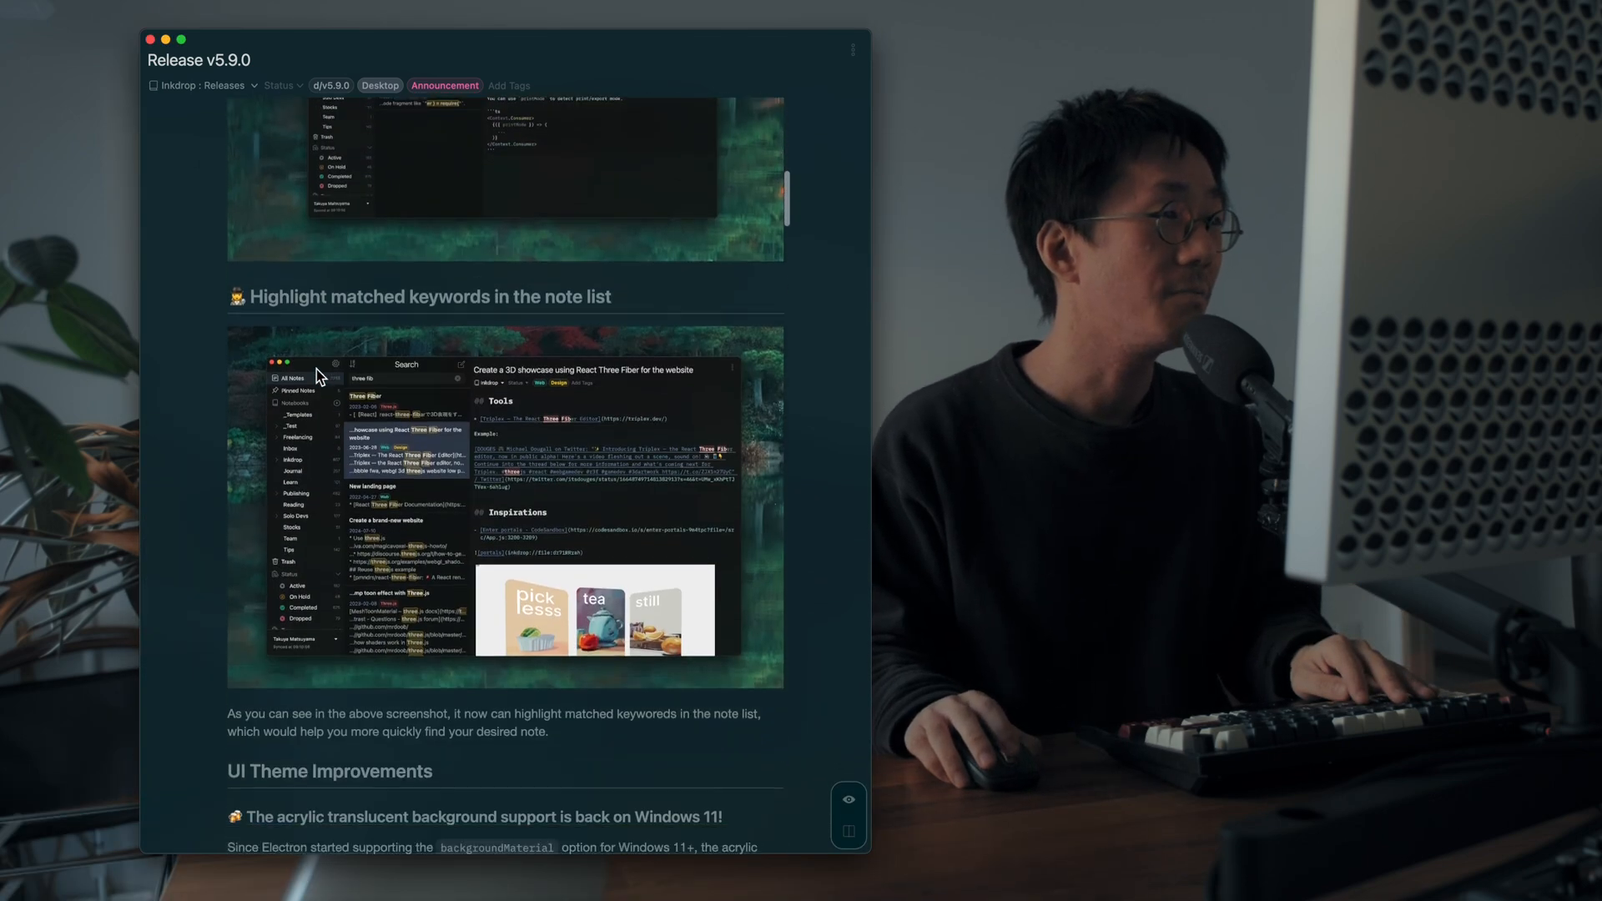
scroll(down, 3)
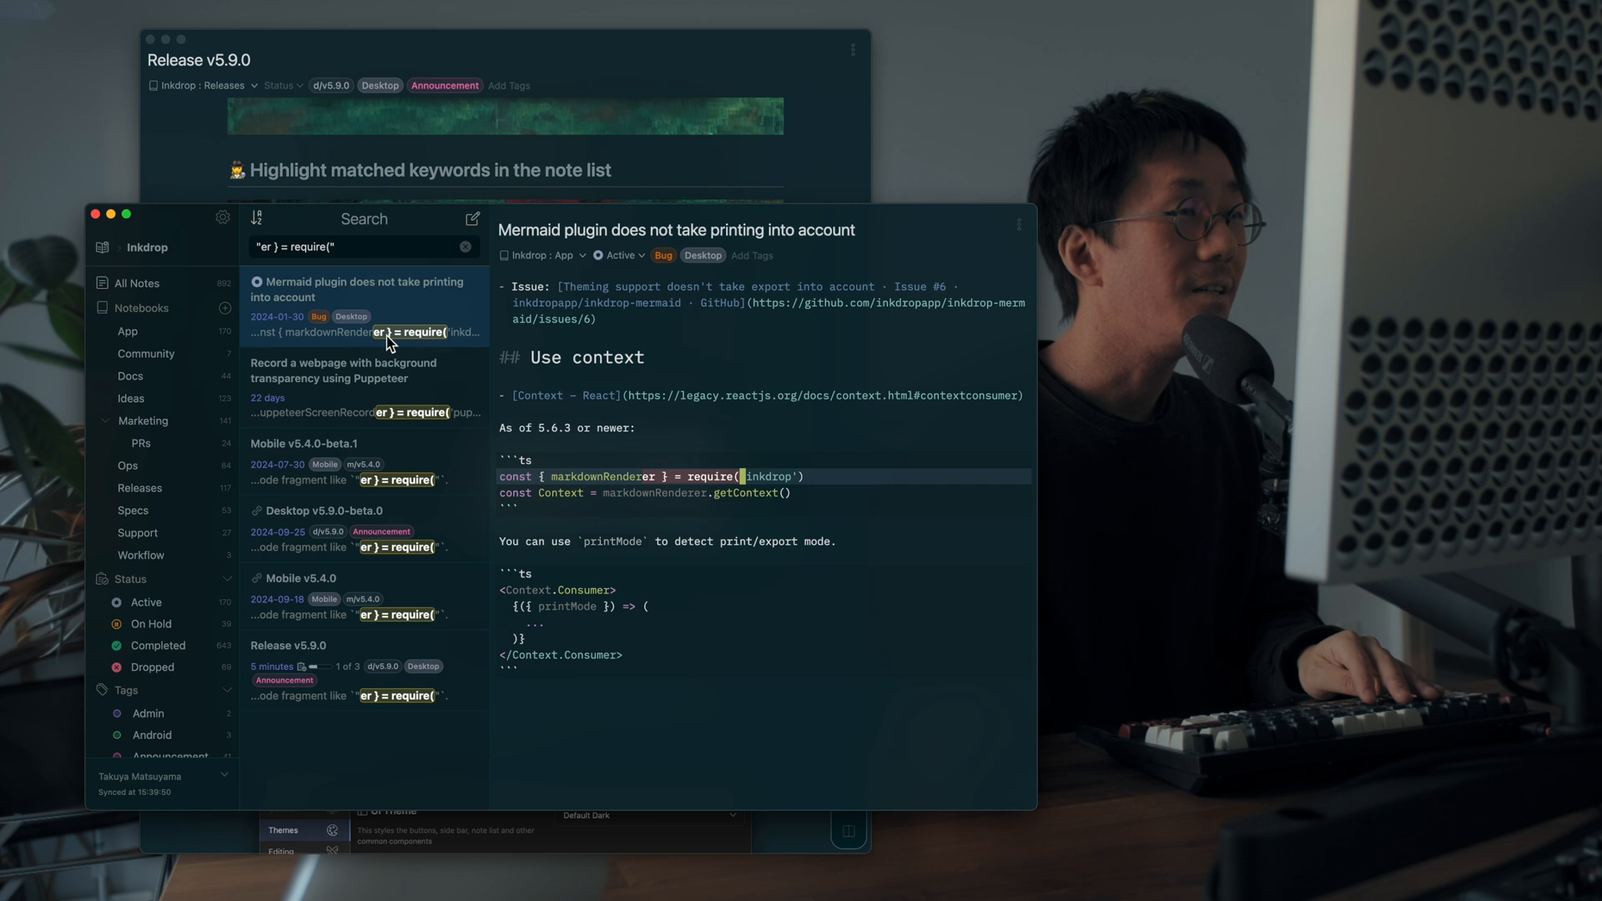
mouse_move(424, 344)
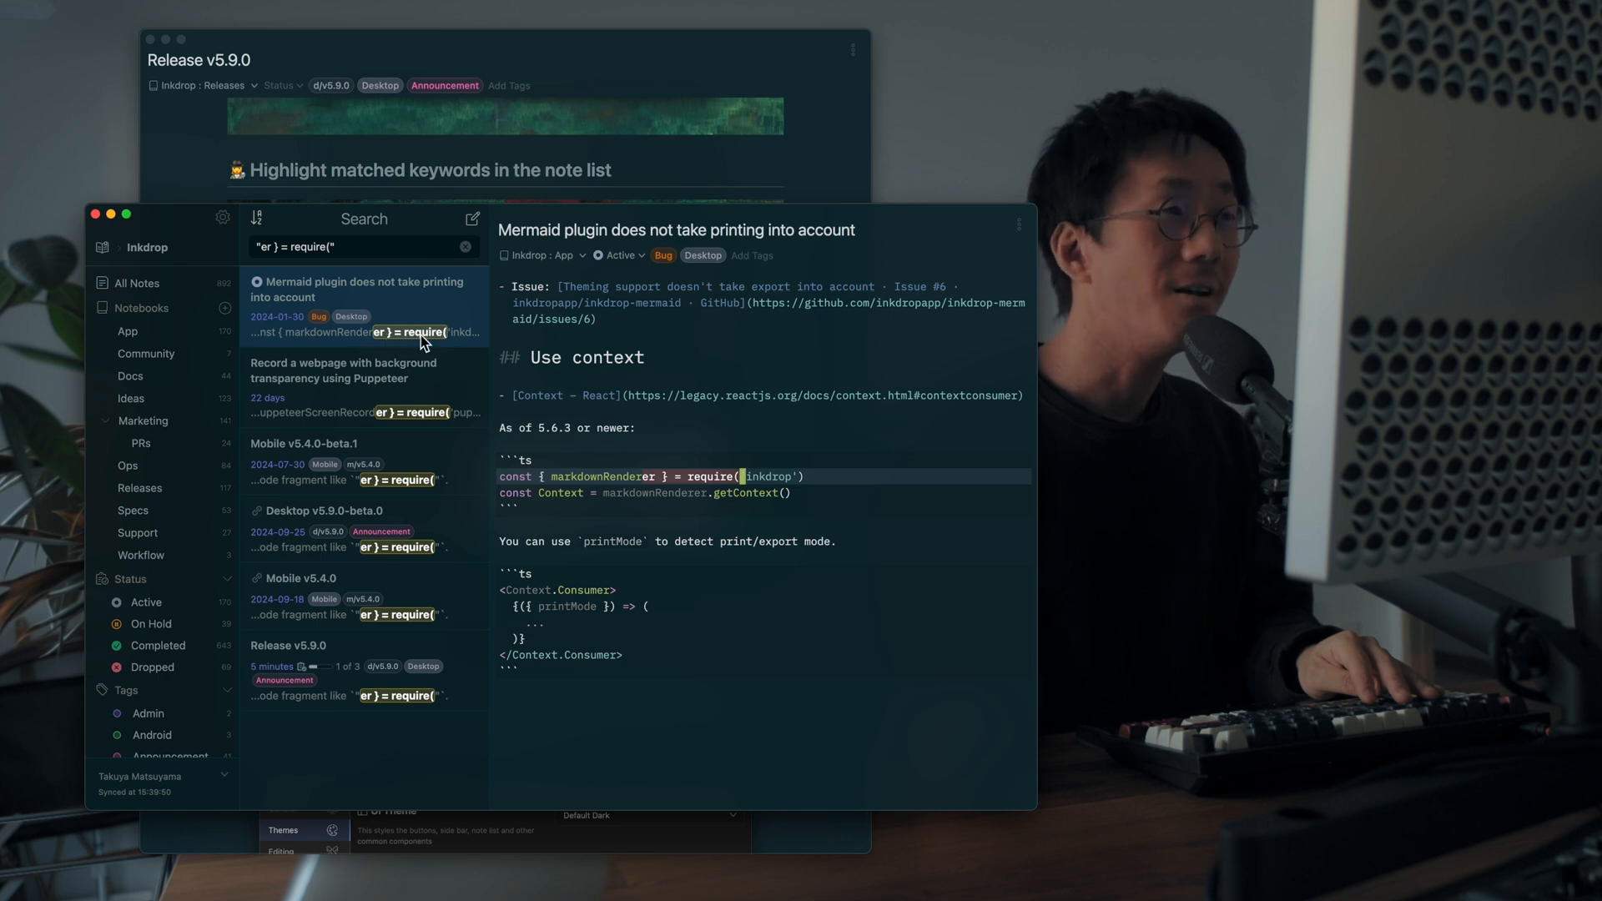
mouse_move(375, 219)
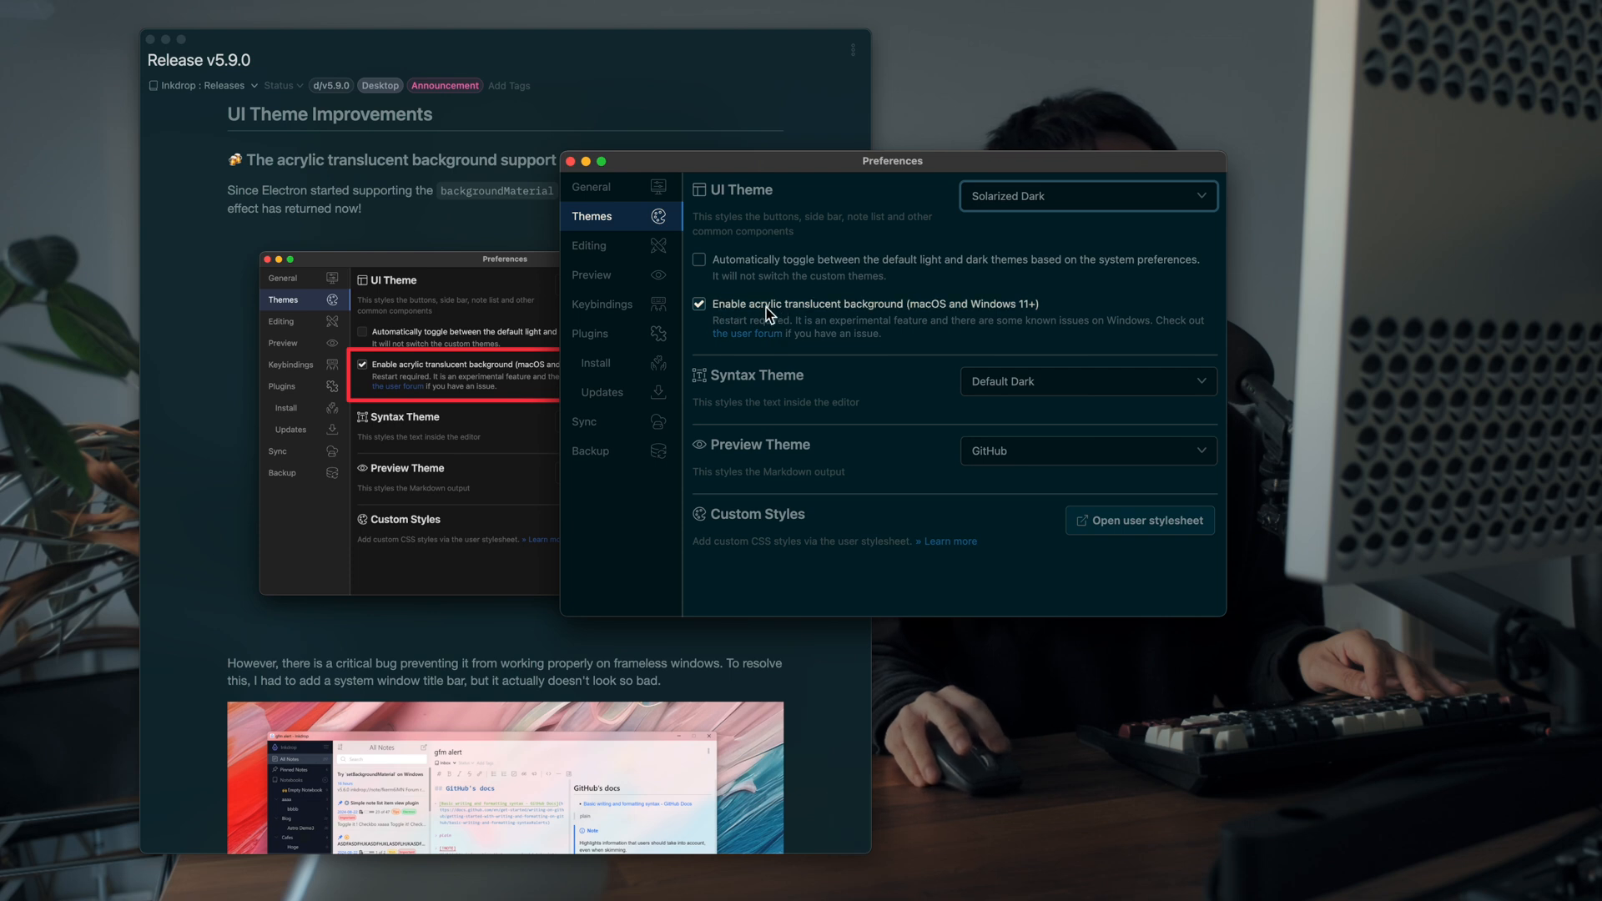
mouse_move(948, 365)
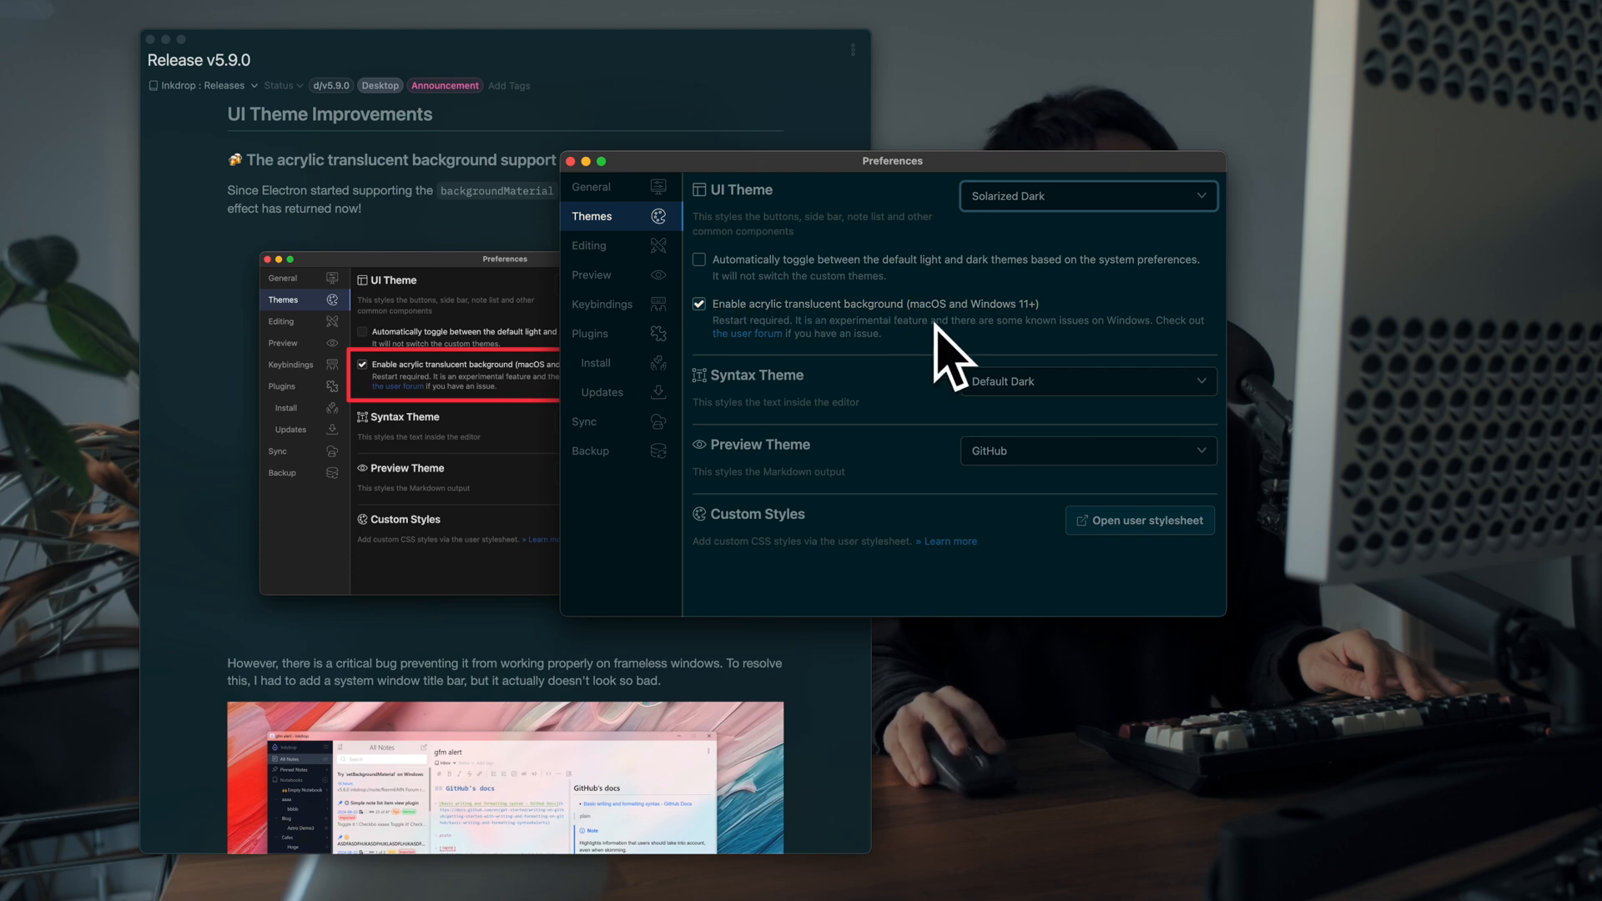
mouse_move(928, 170)
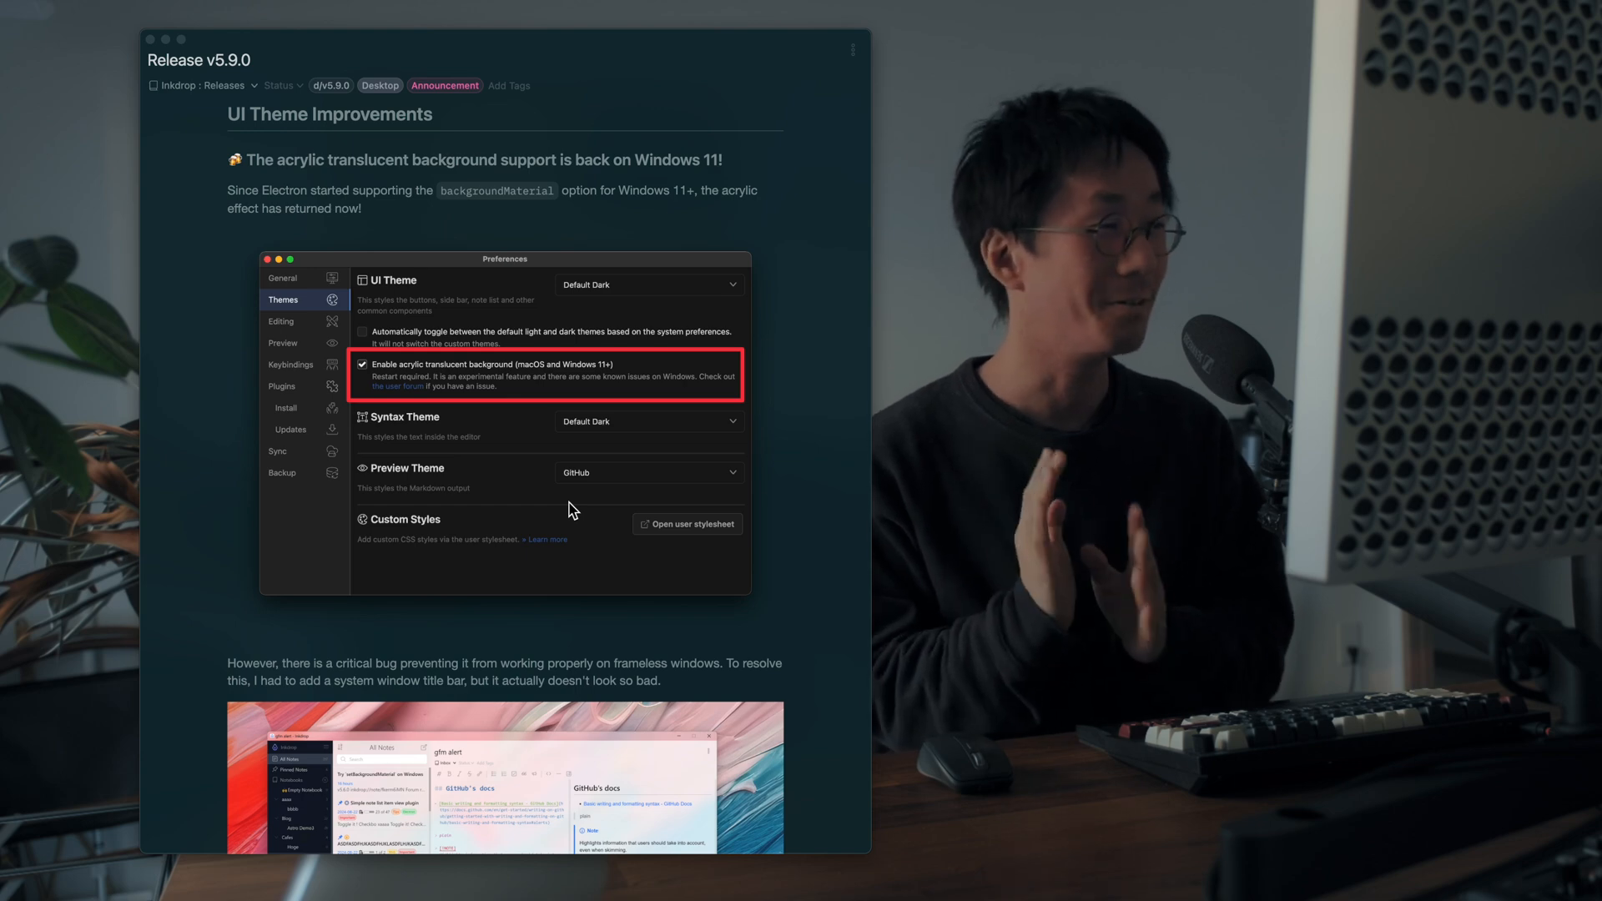
Step: Scroll to the frameless-window bug paragraph with its system-title-bar screenshots
scroll(down, 3)
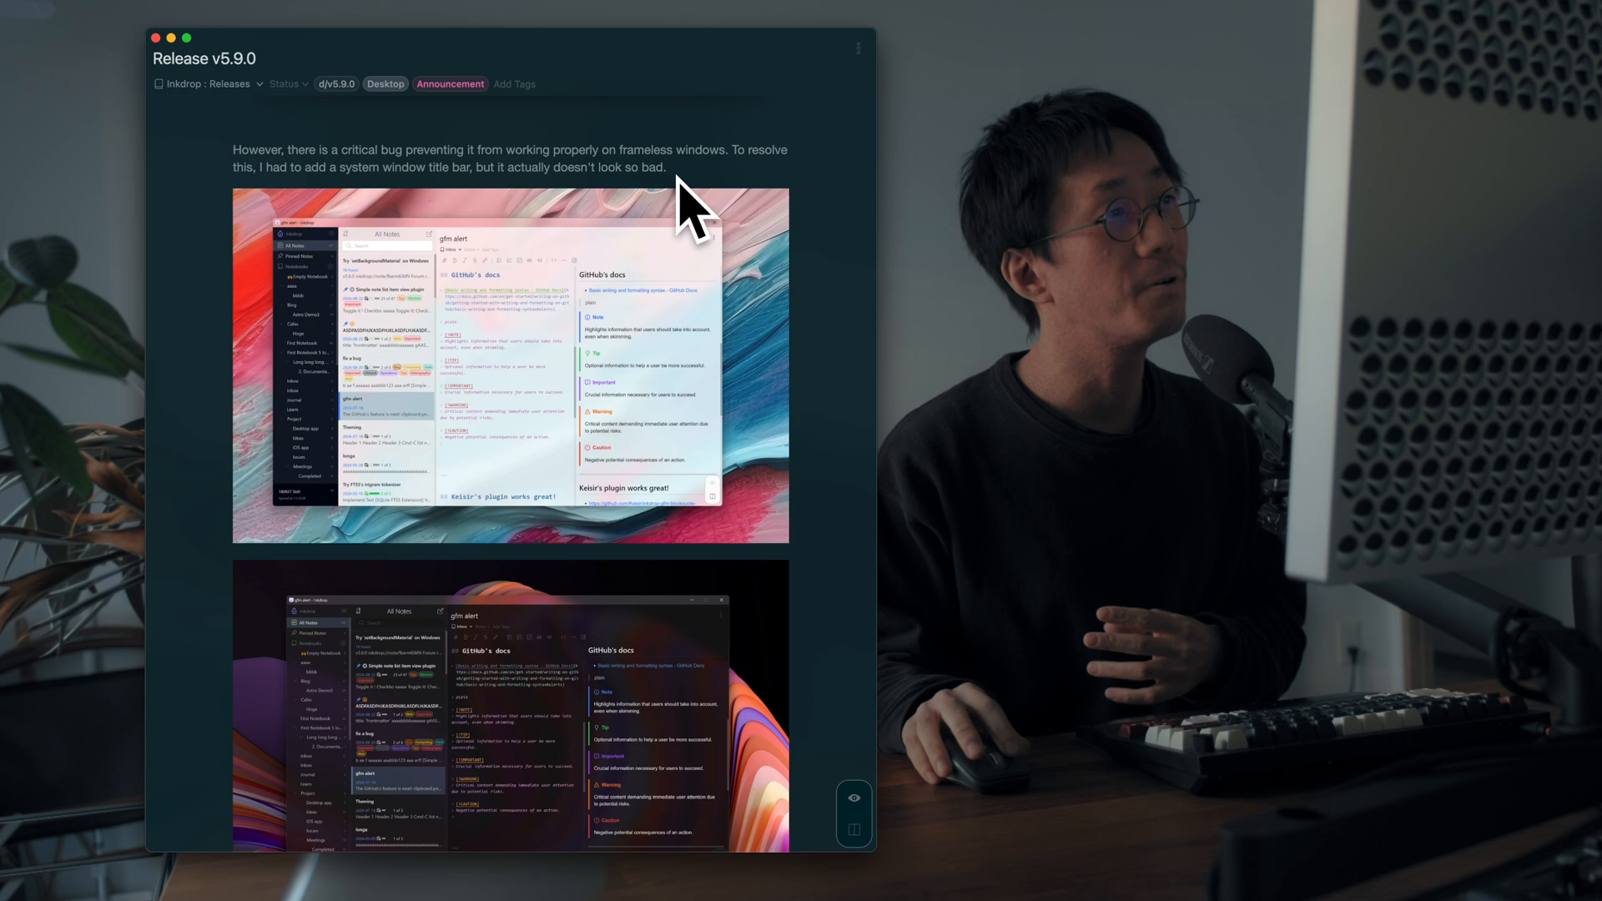
mouse_move(471, 317)
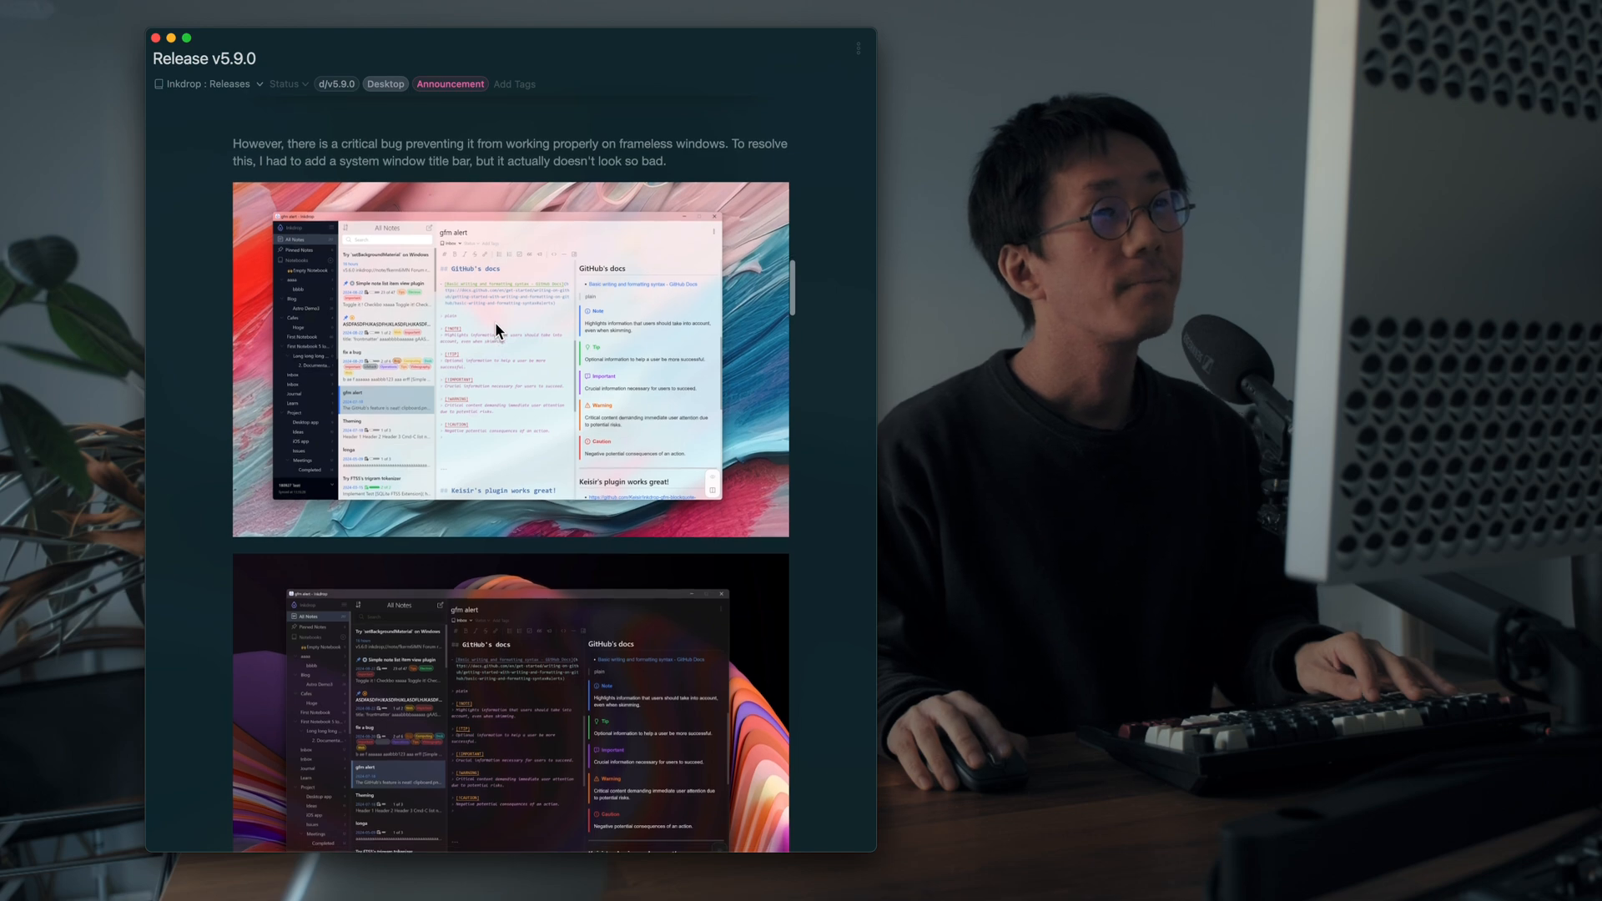
Step: Scroll past the Vibrant Dark UI deprecation and acrylic screenshots to 'Minor design improvements'
scroll(down, 3)
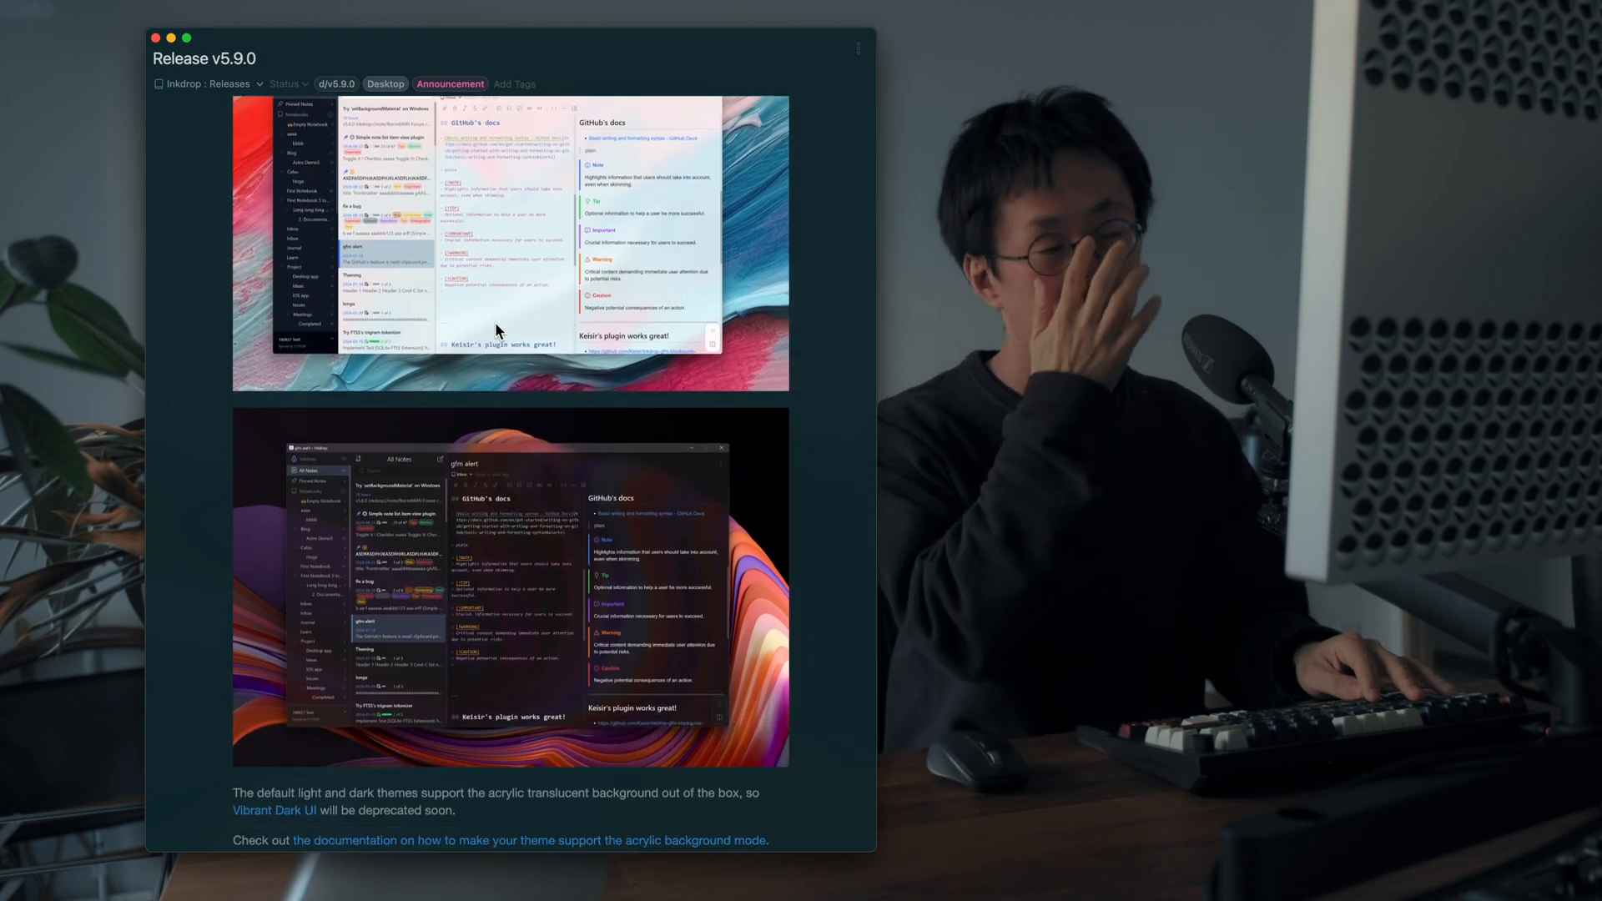
scroll(down, 3)
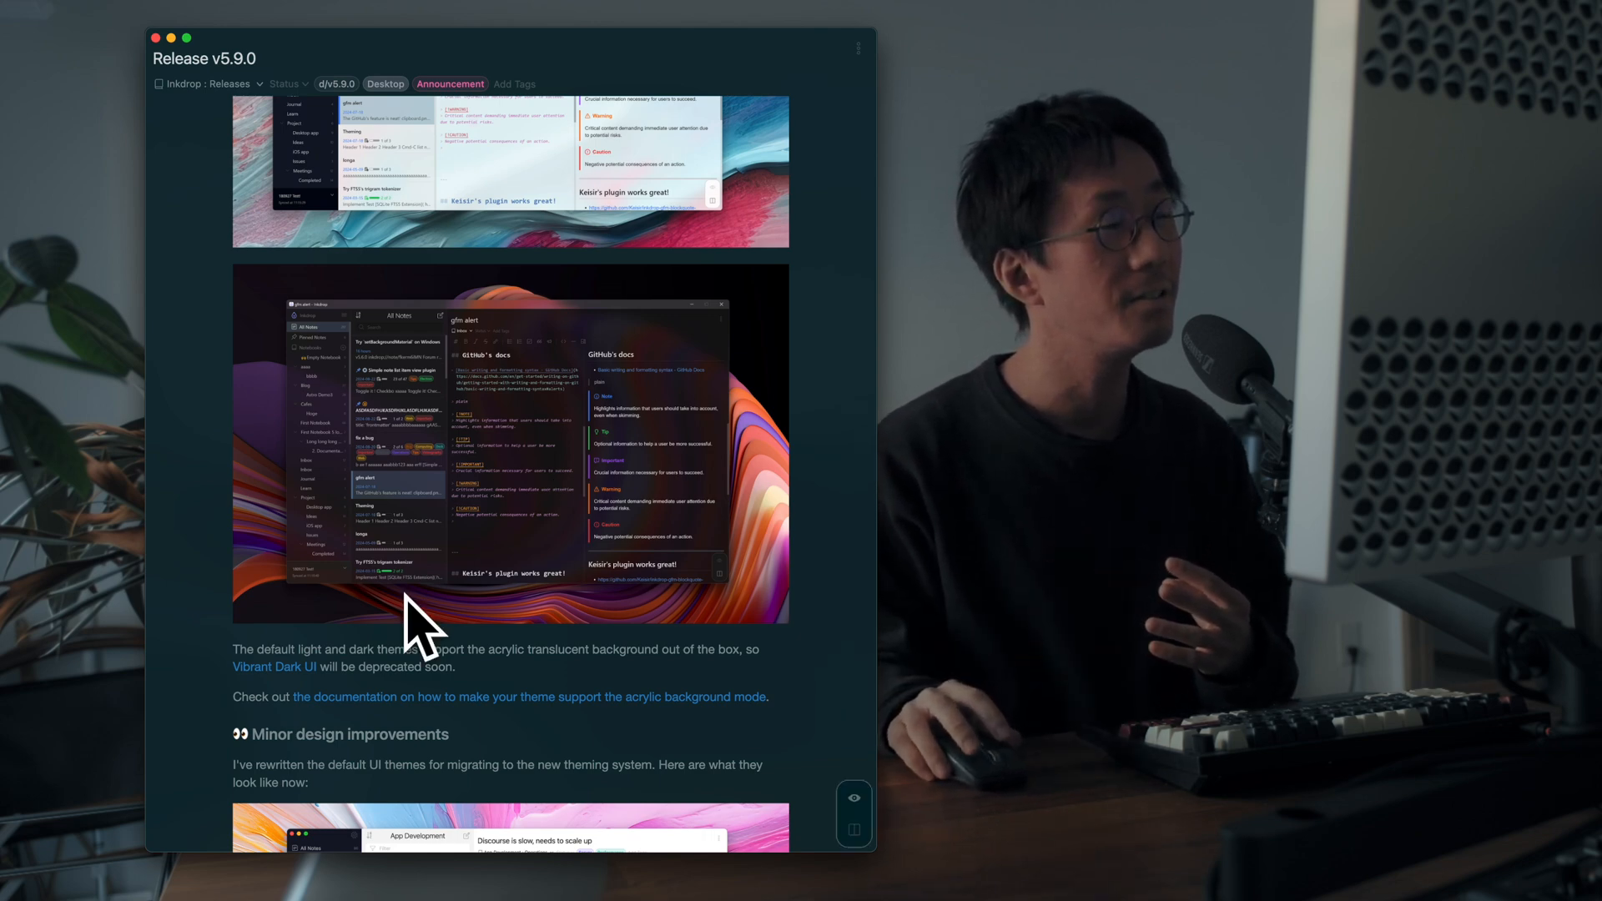
scroll(down, 3)
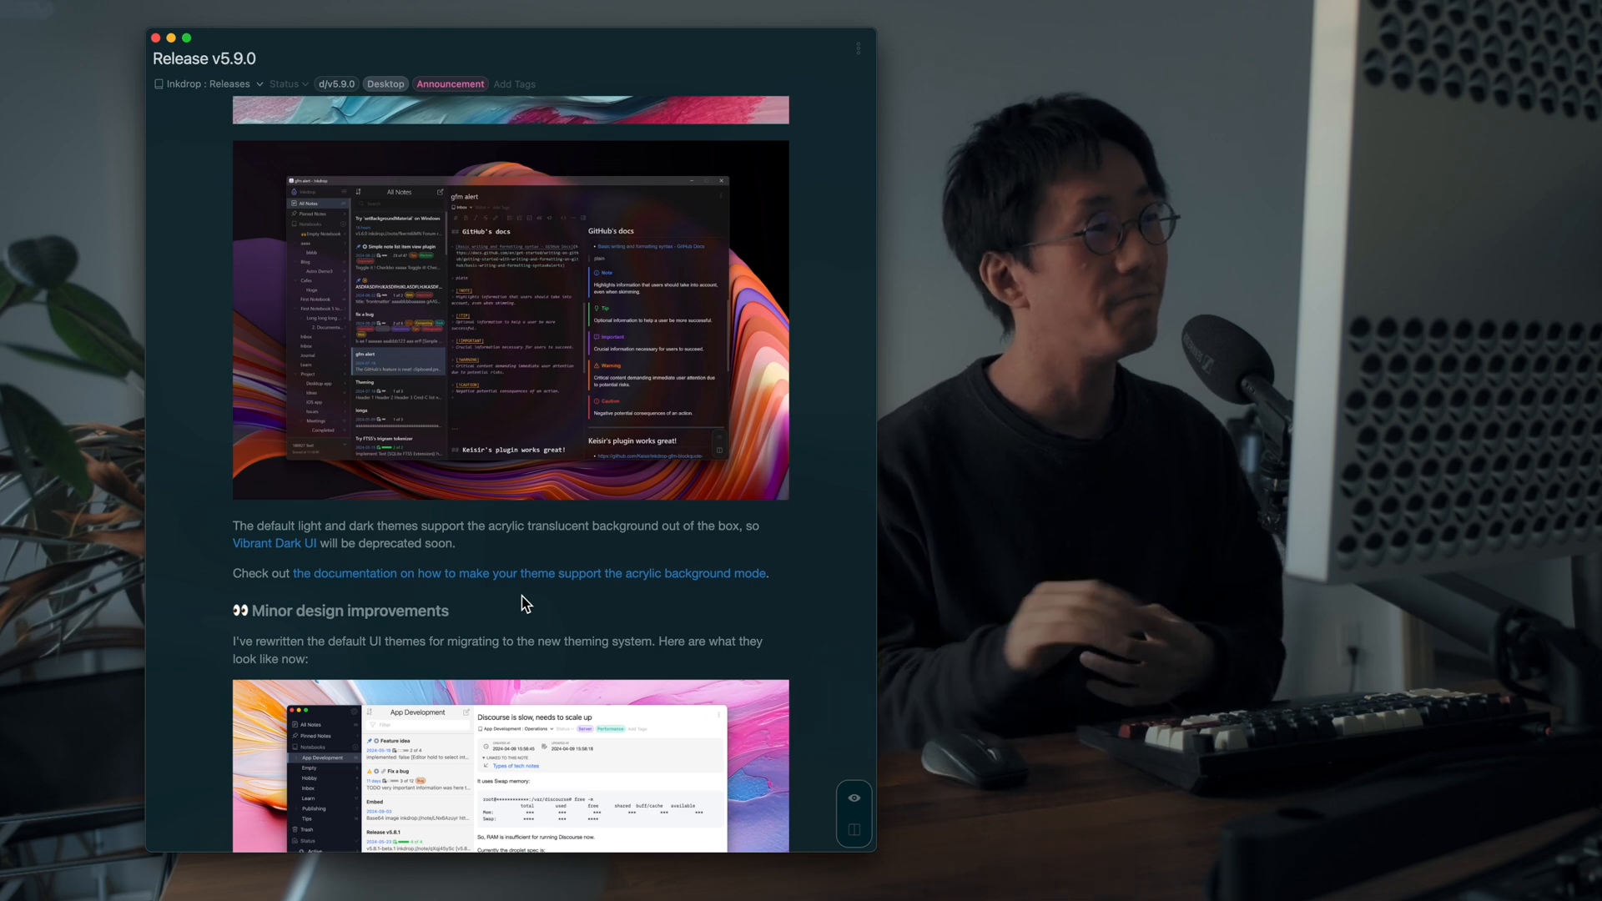
mouse_move(274, 543)
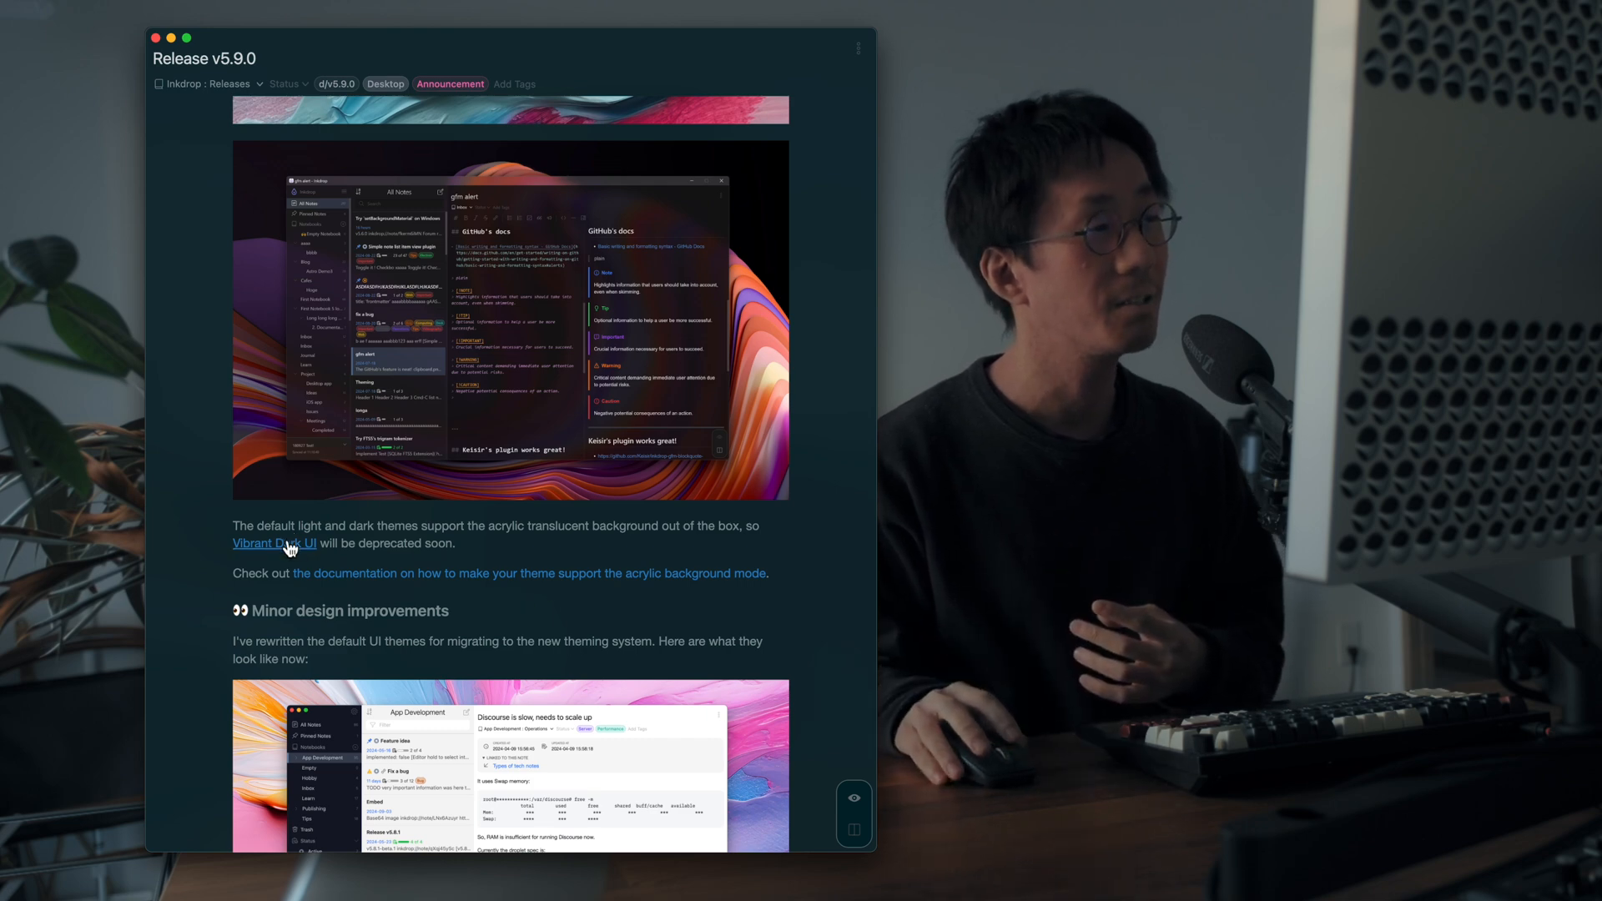
mouse_move(346, 544)
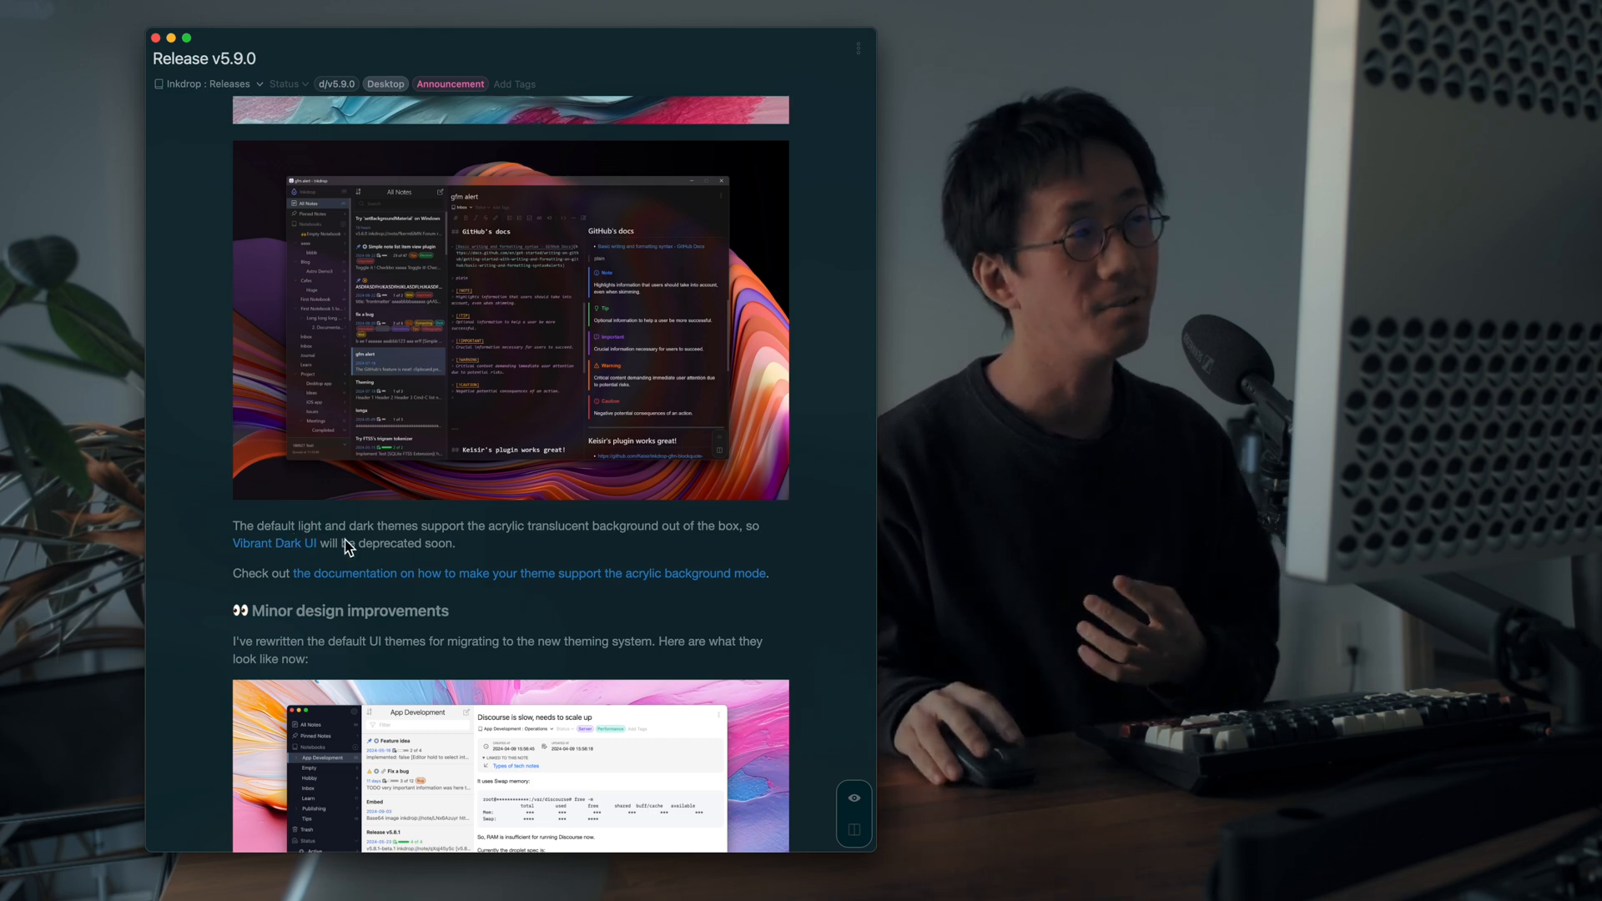
mouse_move(367, 539)
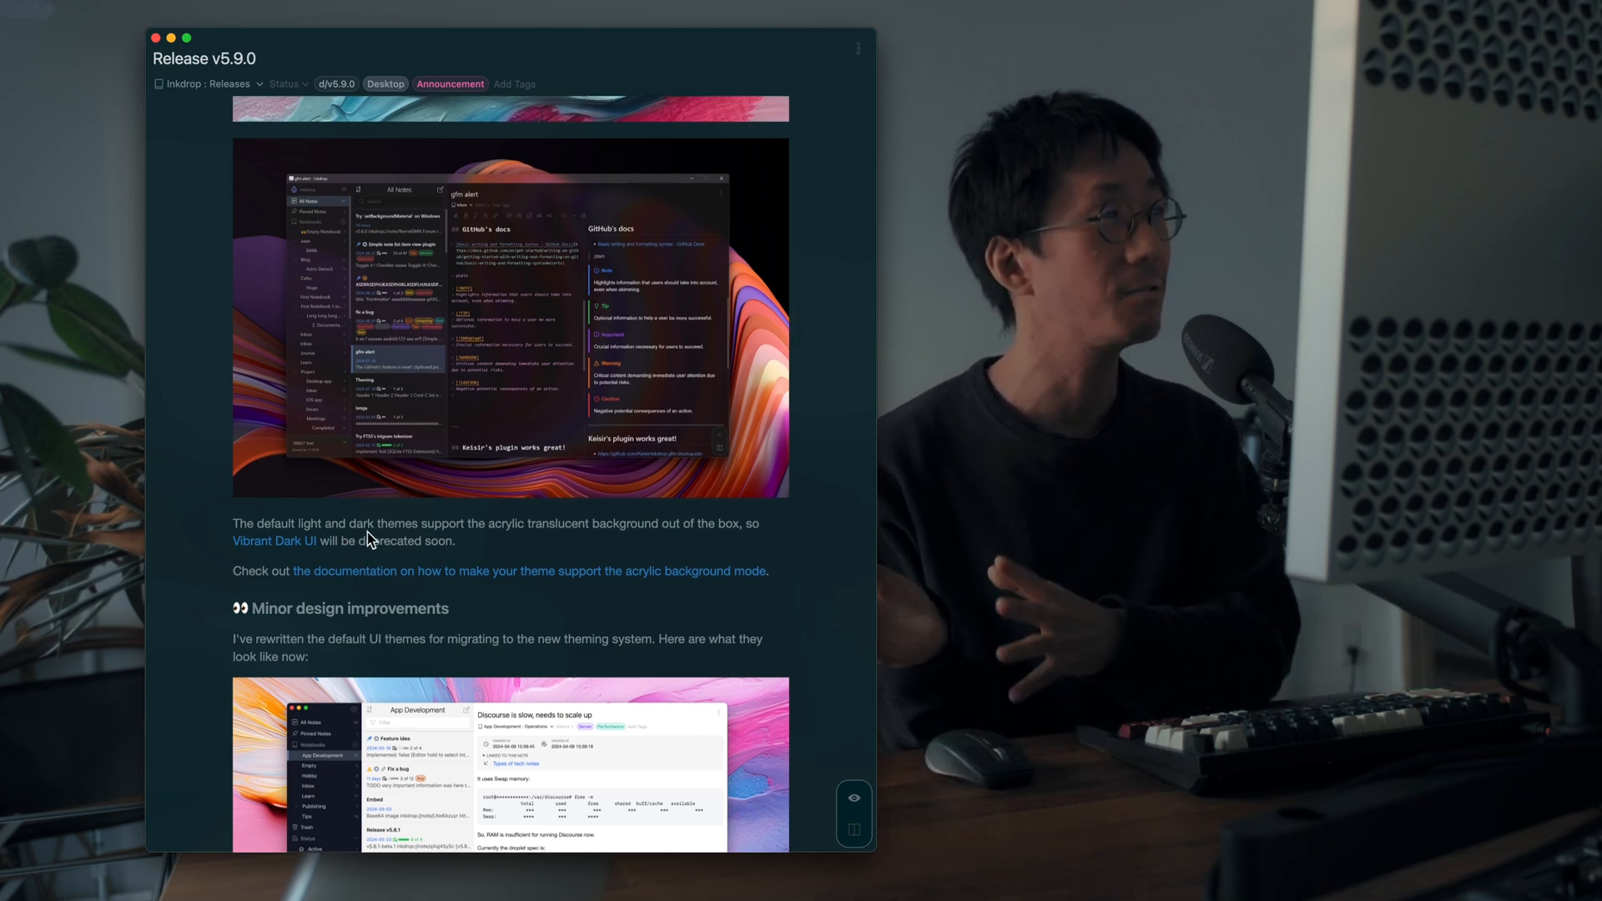
scroll(down, 3)
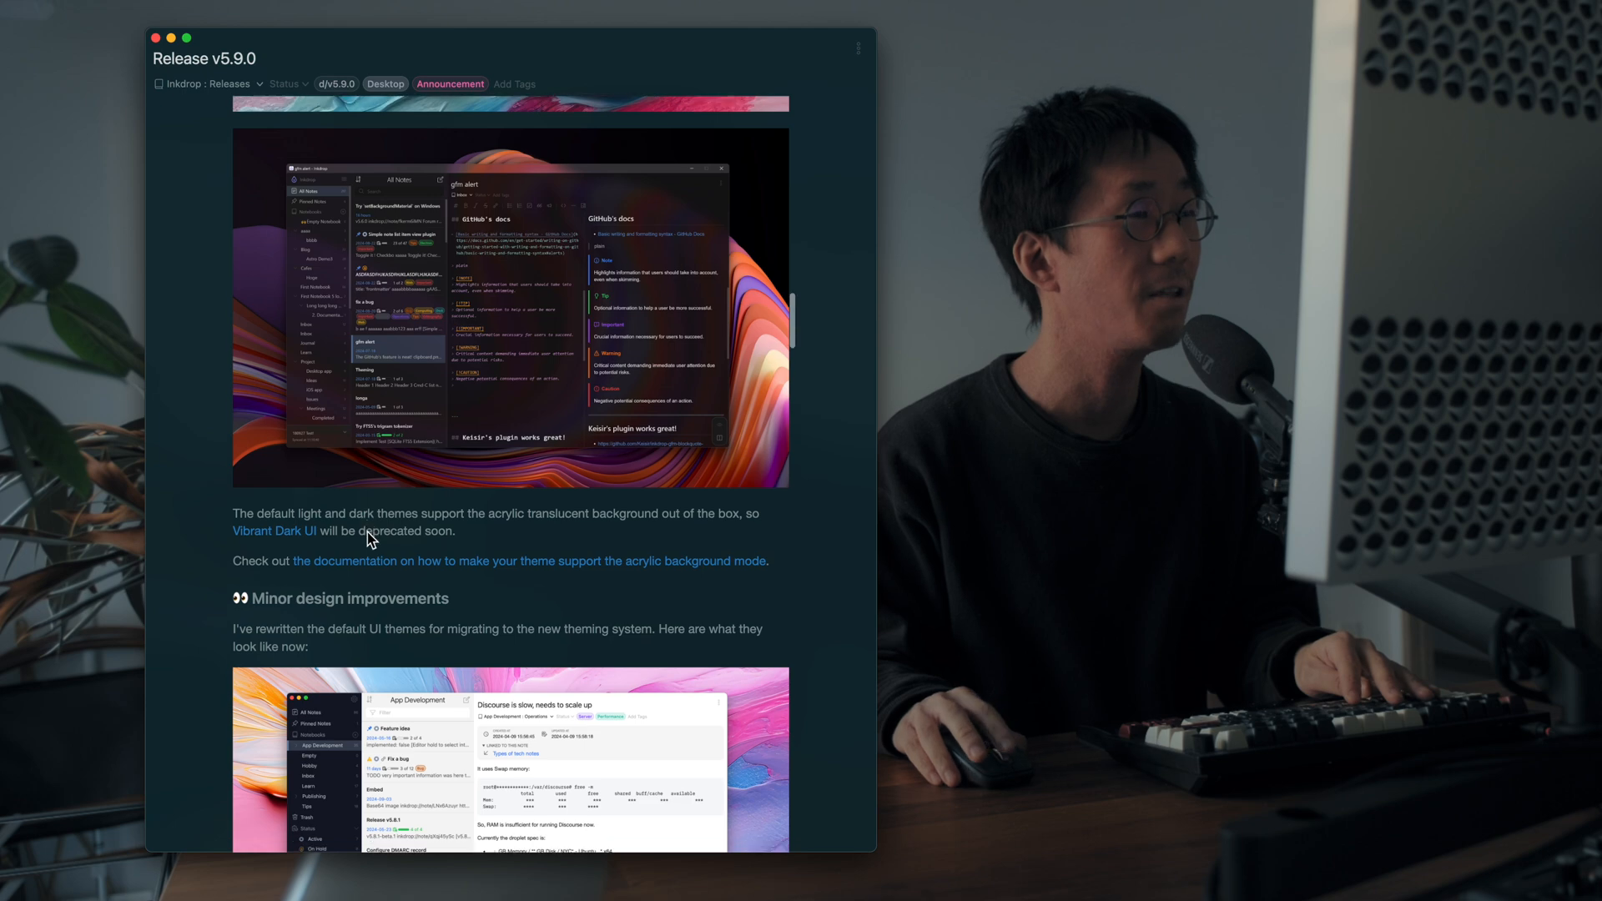
scroll(down, 3)
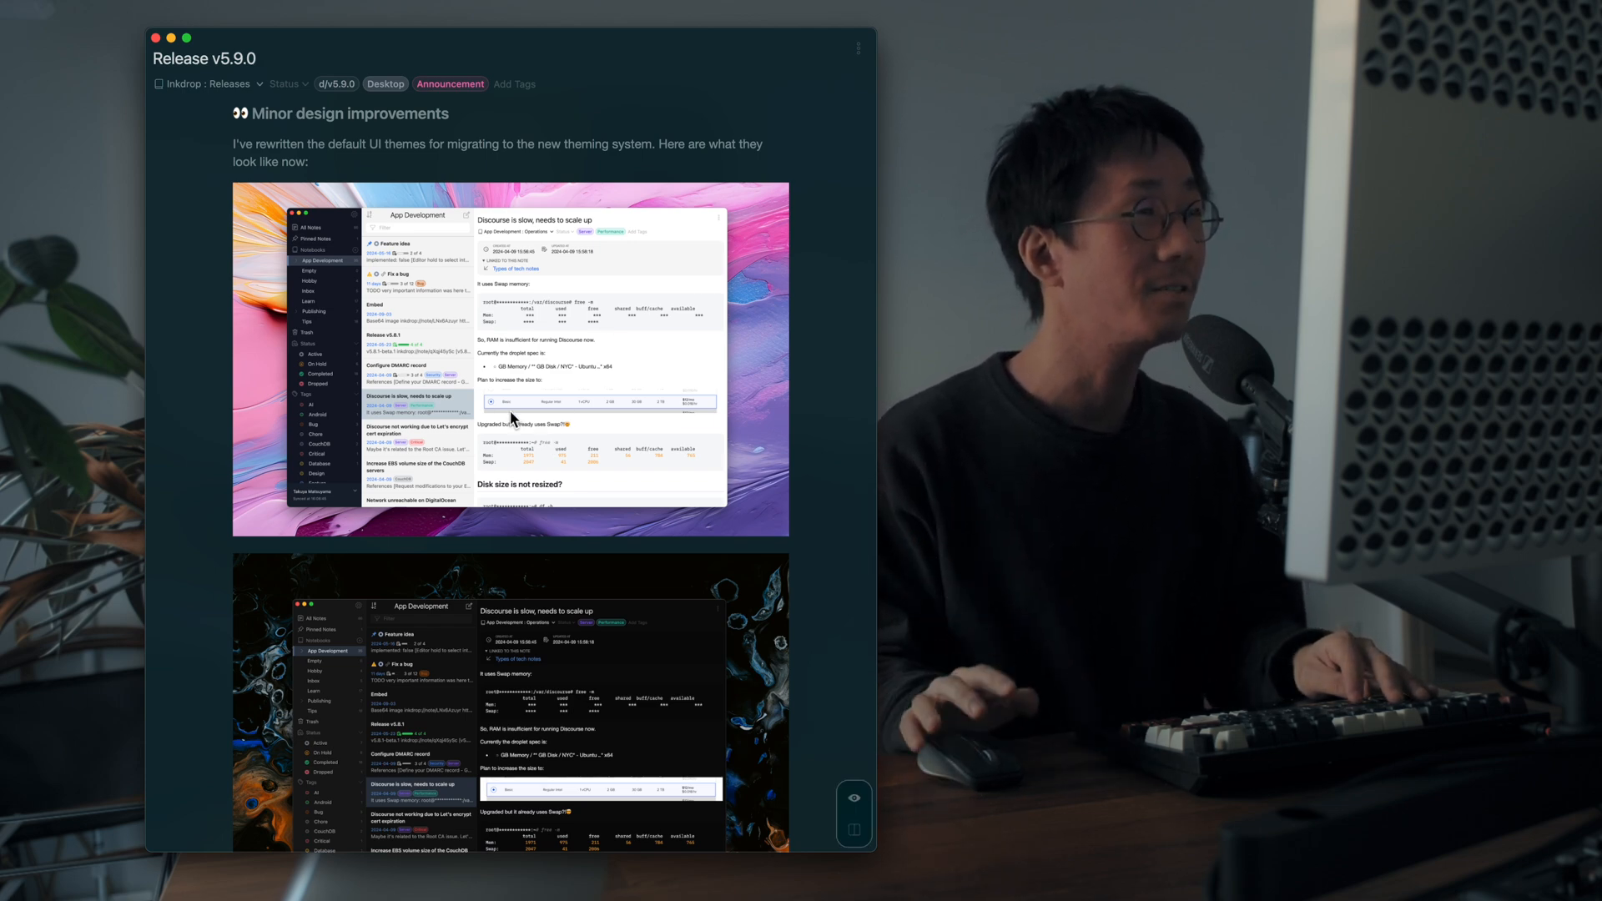
Step: Scroll through the light and dark default theme screenshots to 'Editor drawer animations'
scroll(down, 3)
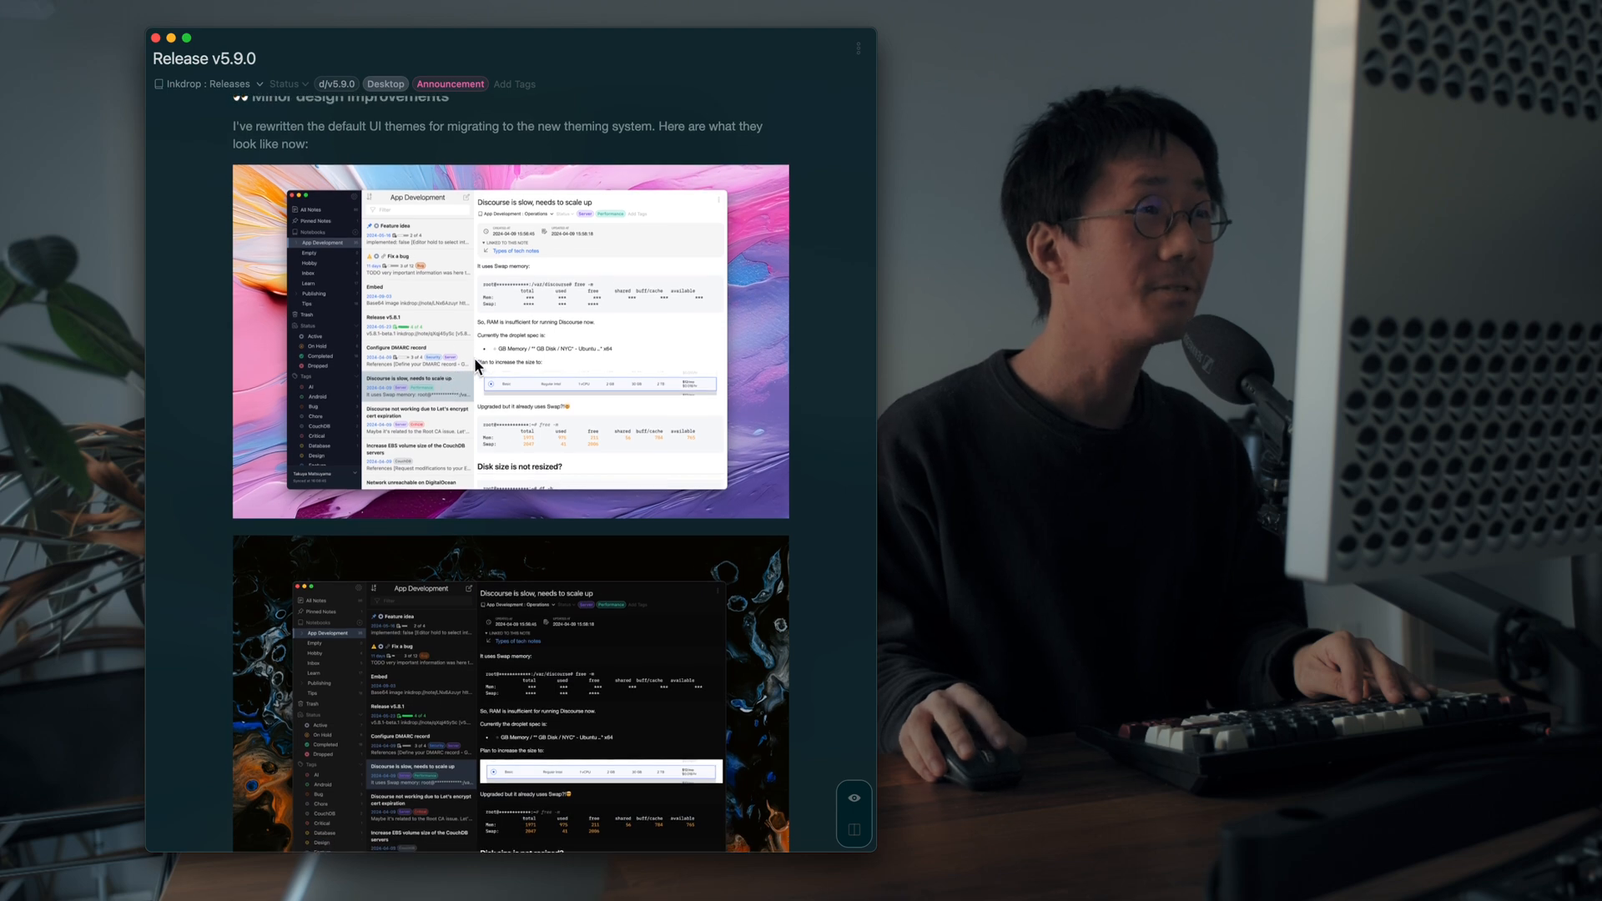
mouse_move(419, 277)
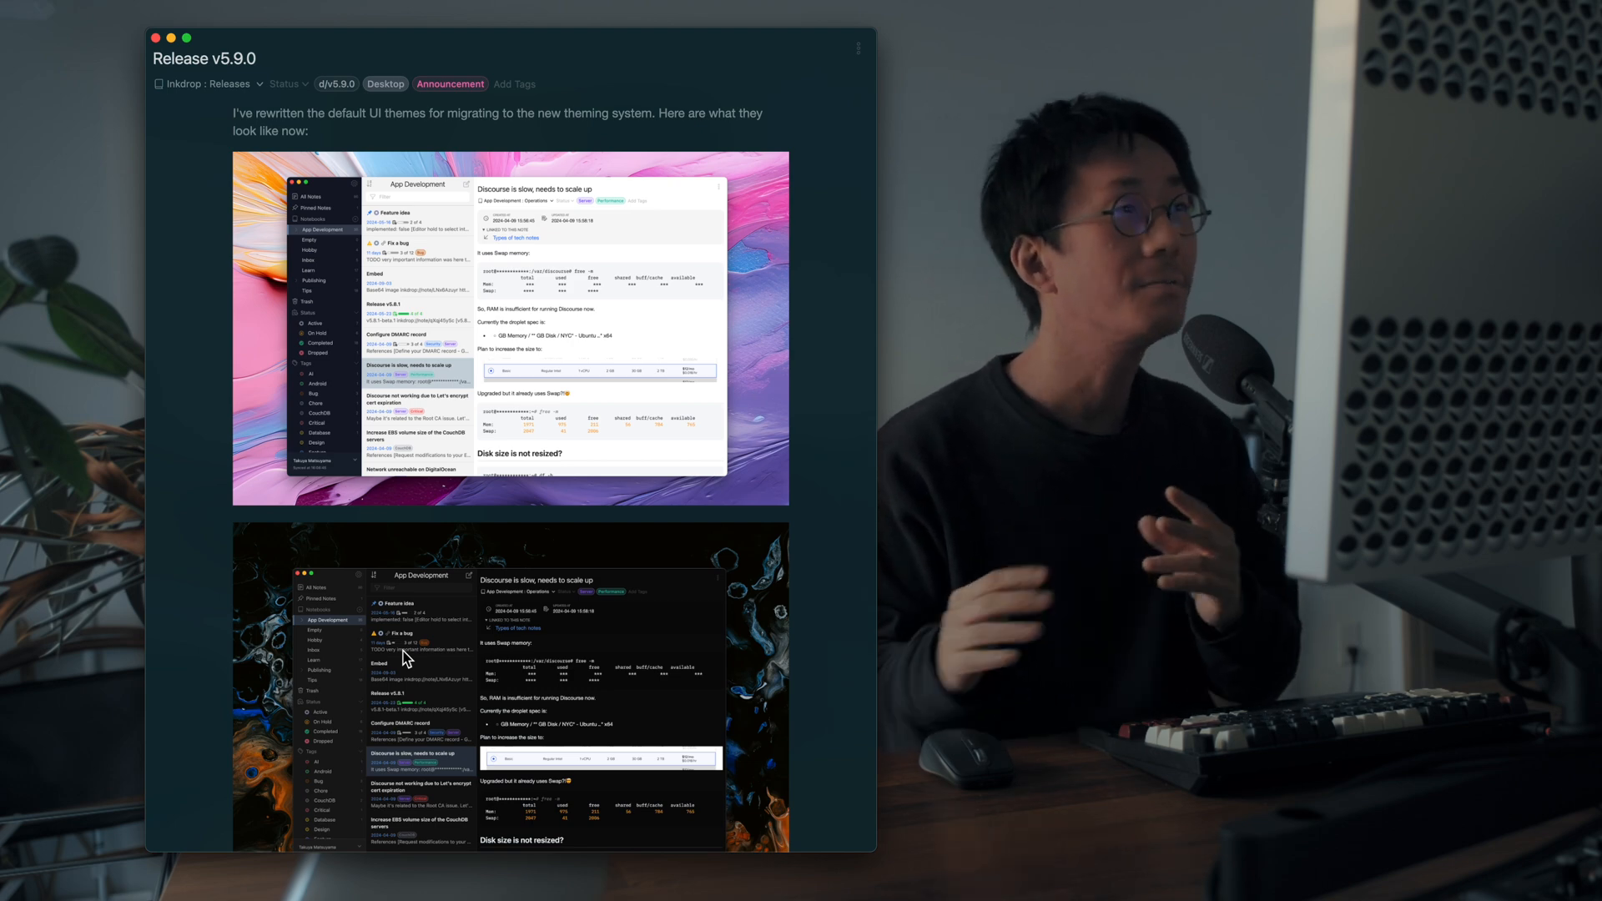
scroll(down, 3)
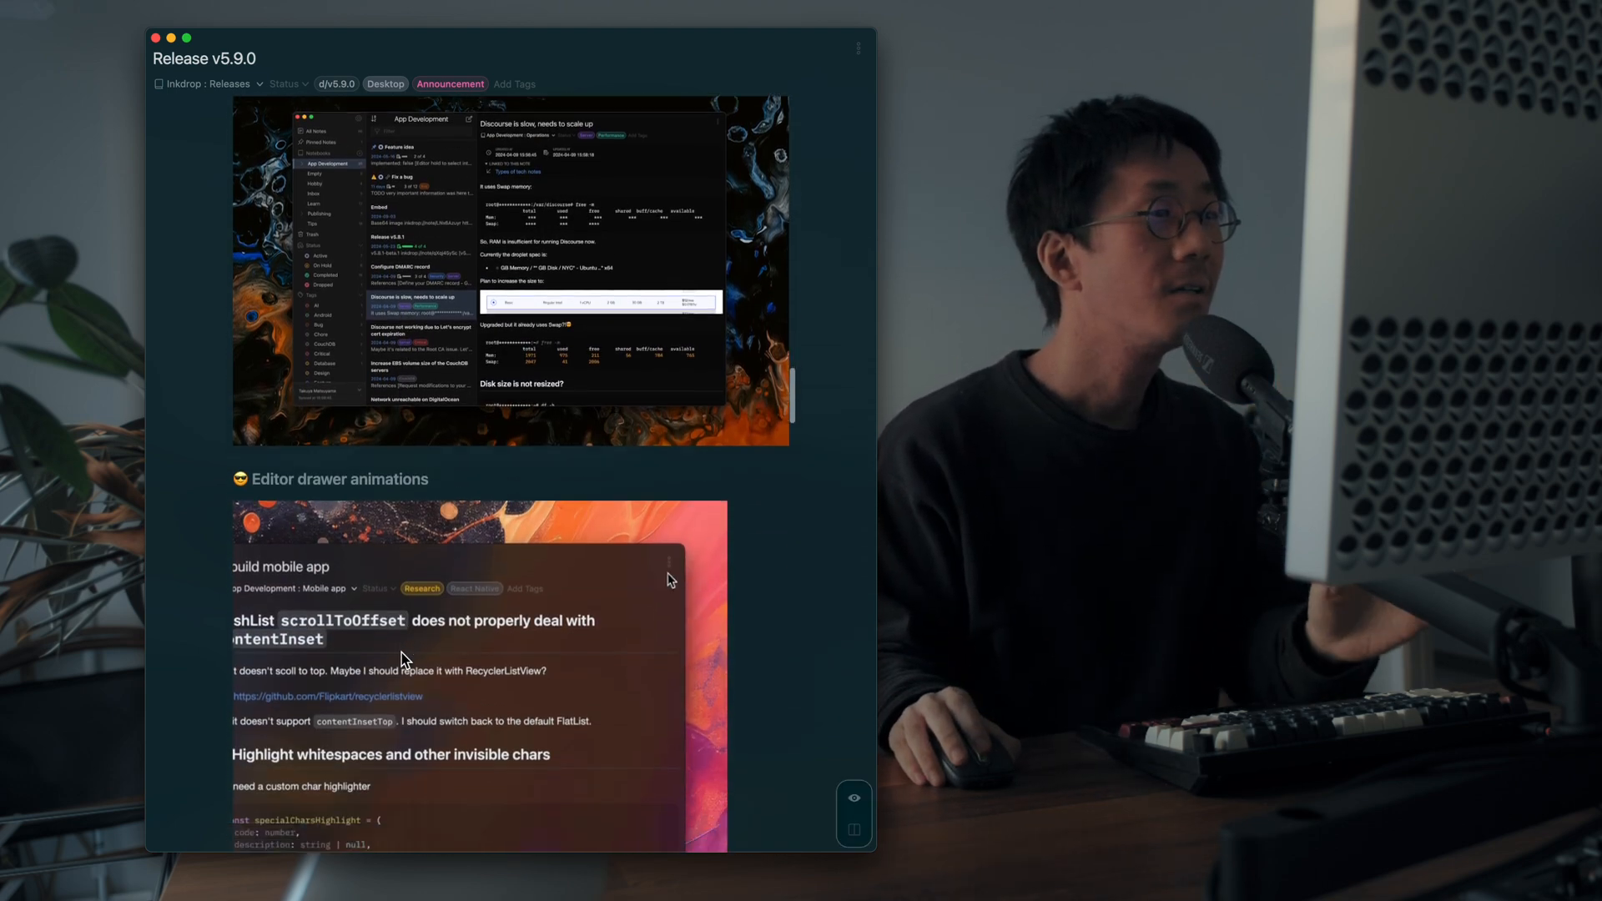
Step: Advance the note to the 'New themes: Solarized Light and Dark UI' heading and solarized-light-ui screenshot
click(668, 194)
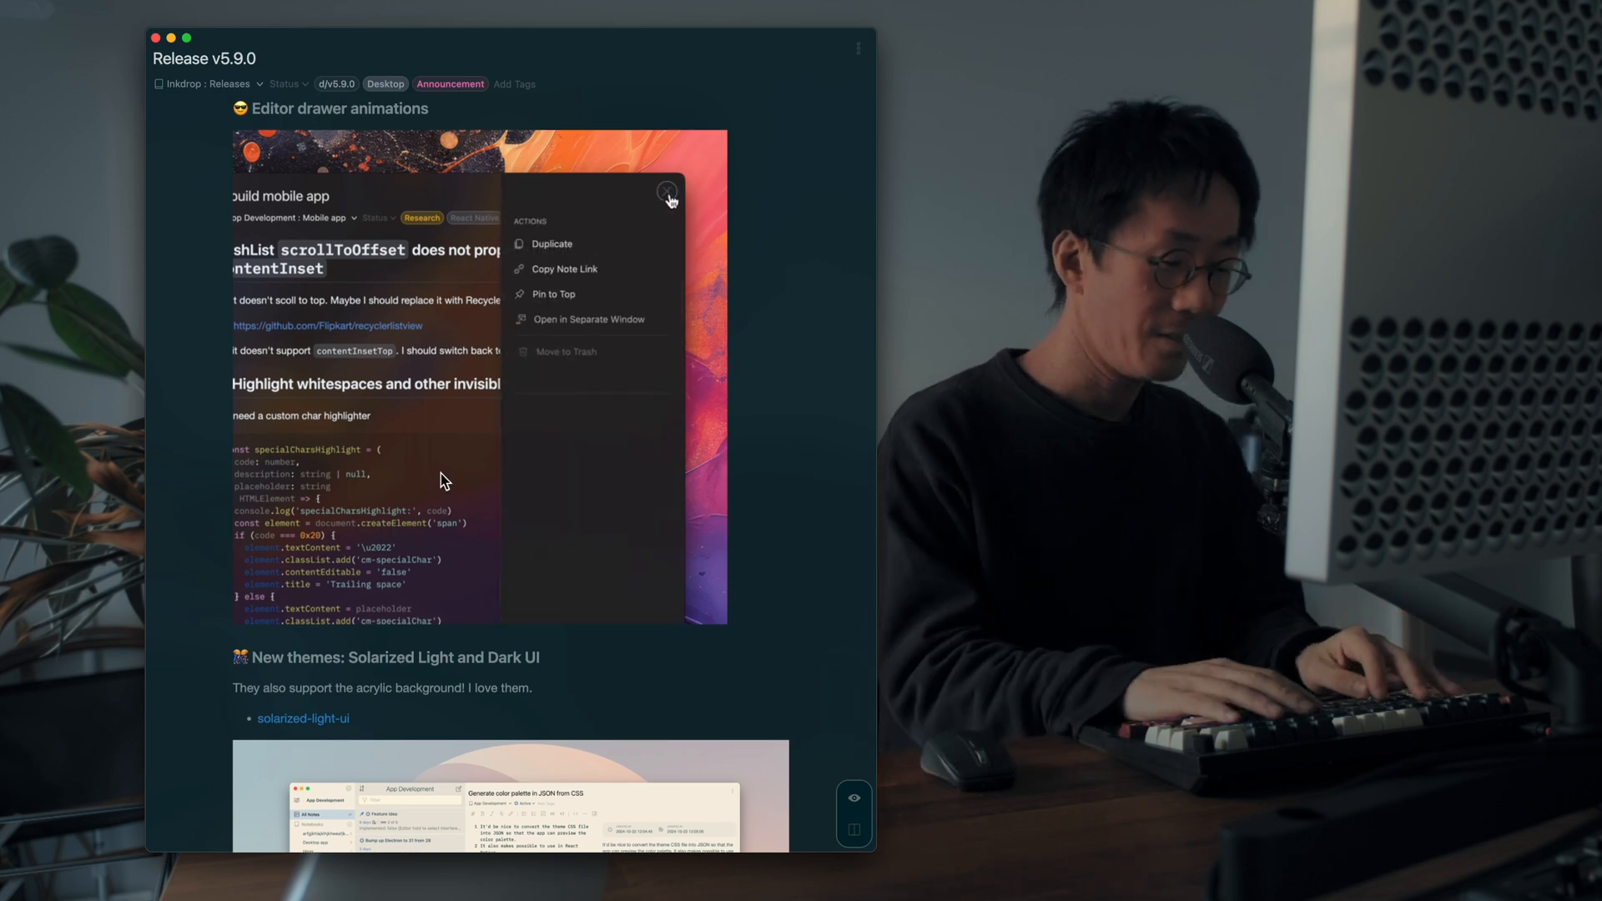
click(668, 193)
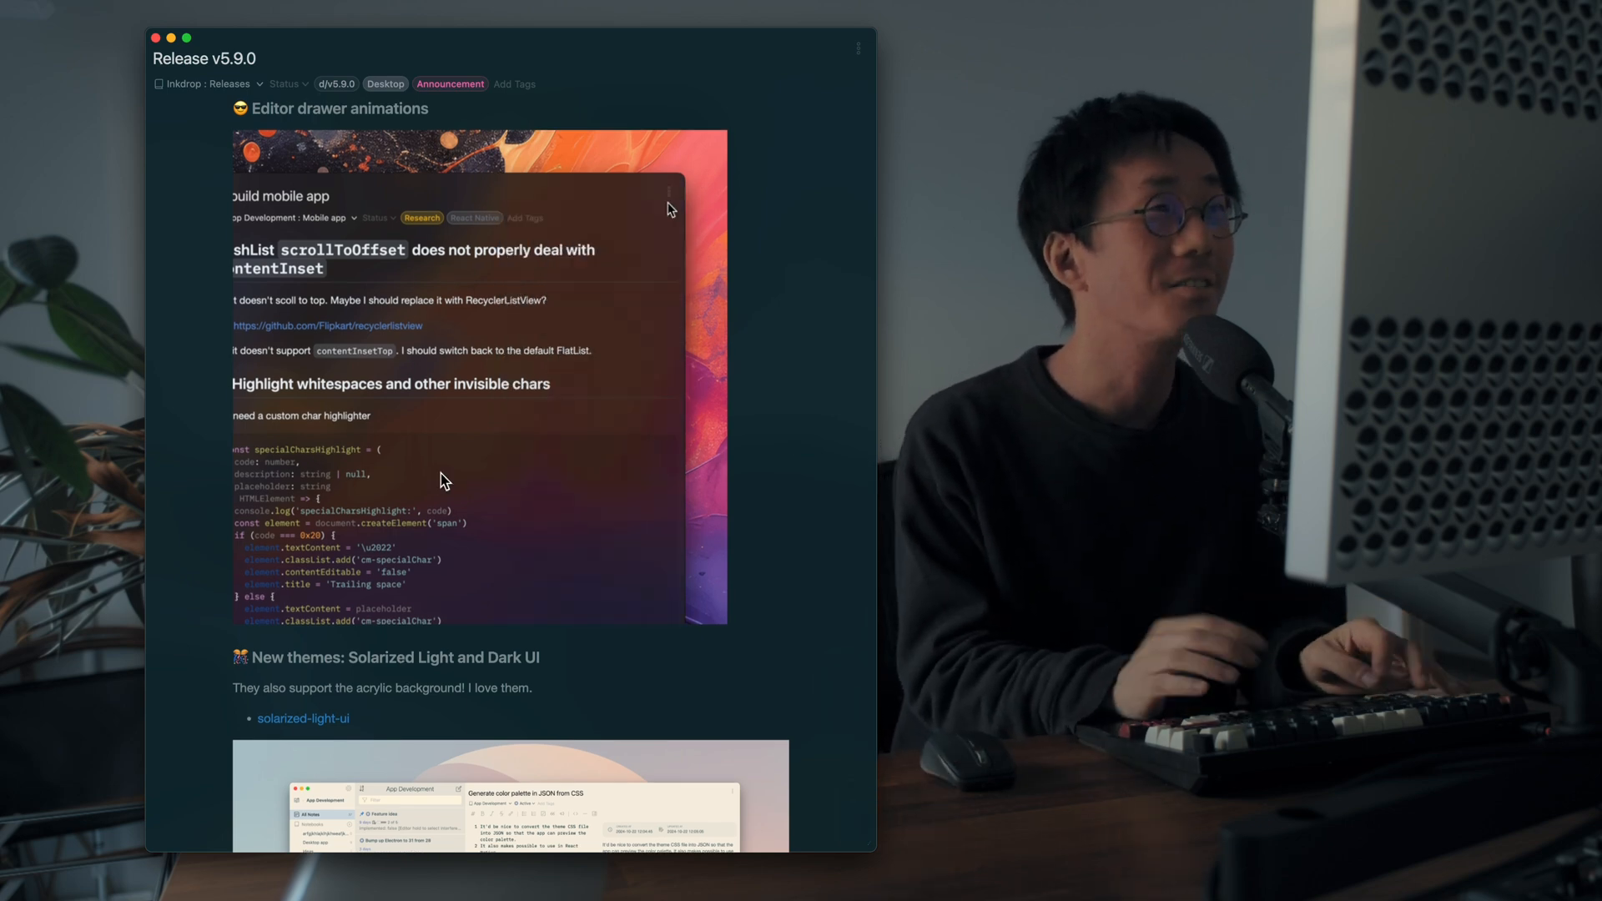
click(667, 192)
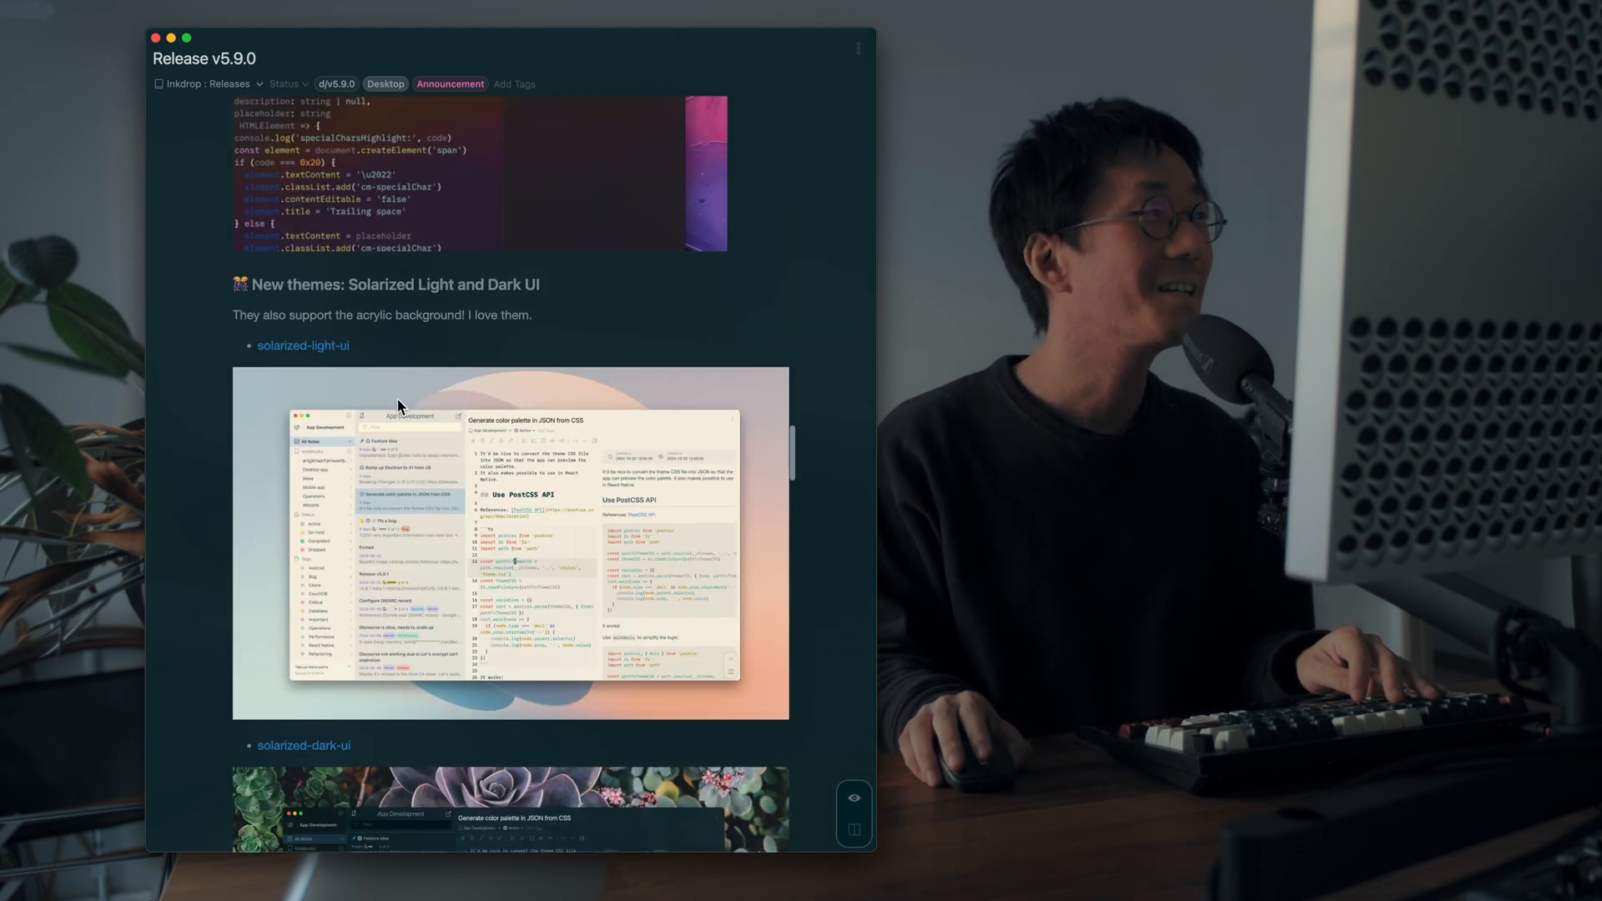
Step: Scroll to the solarized-dark-ui screenshot and the 'Theming is now simpler than ever' heading
scroll(down, 3)
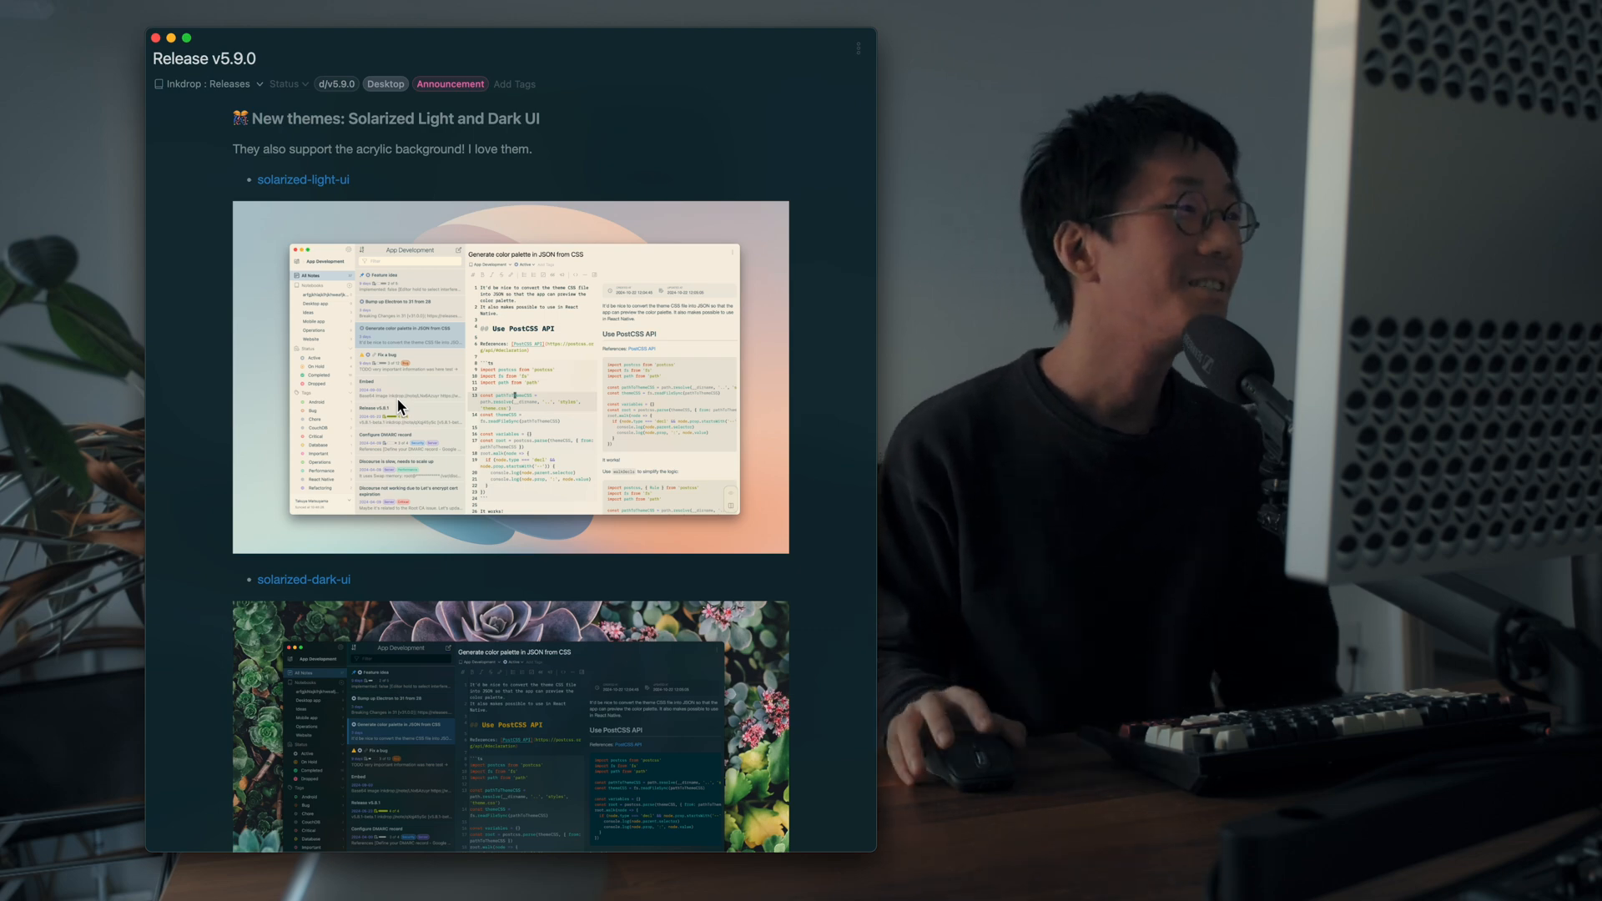
scroll(down, 3)
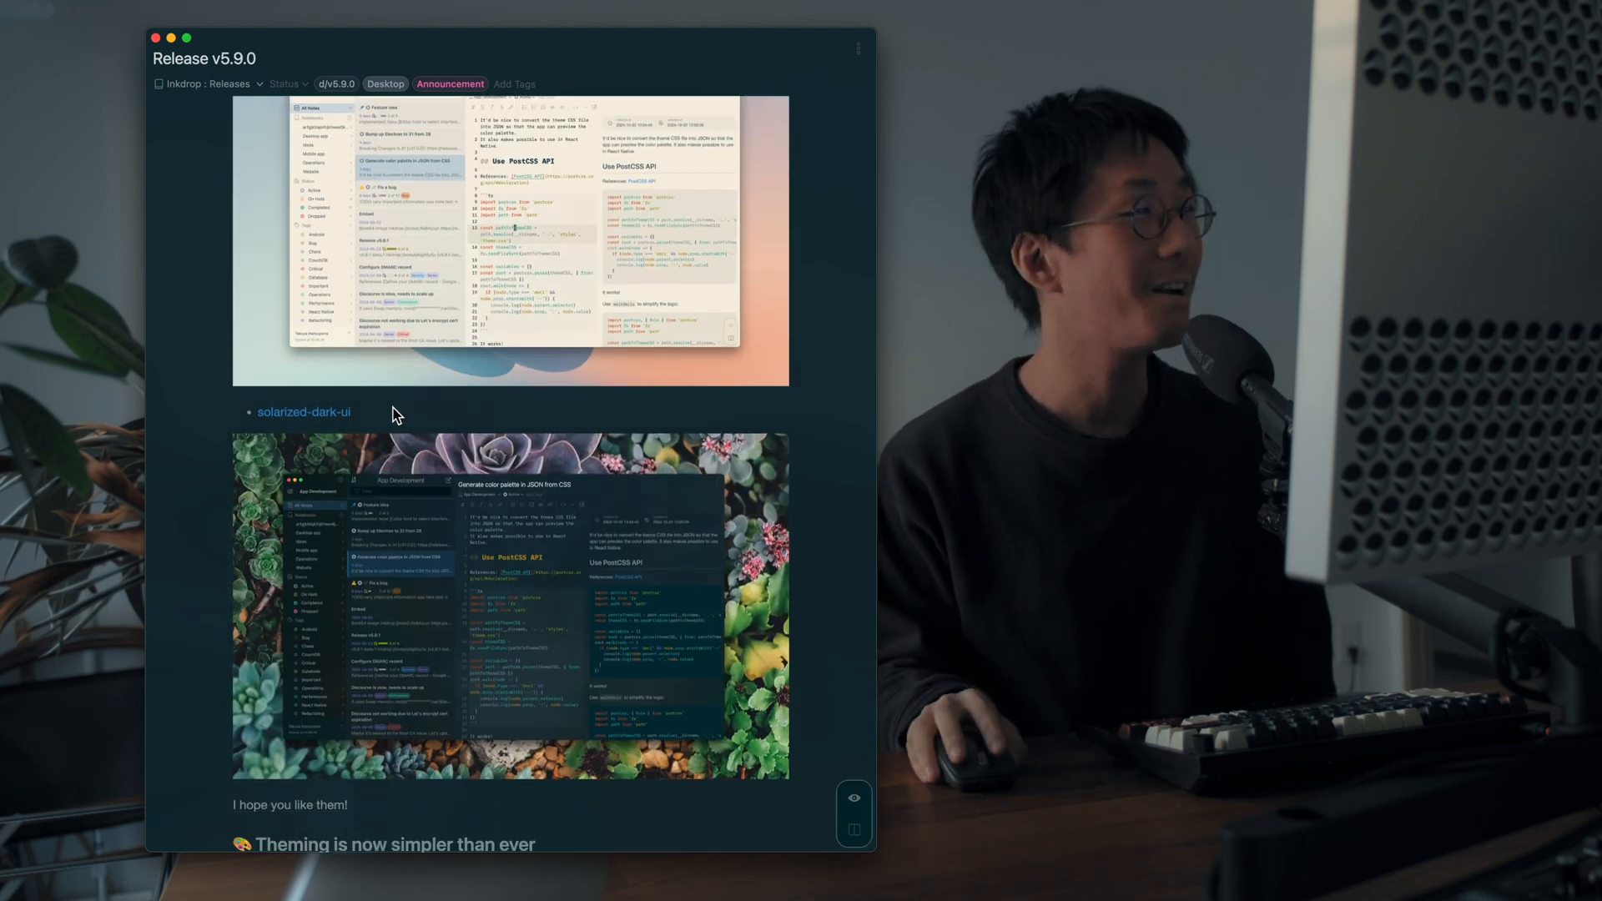
mouse_move(424, 612)
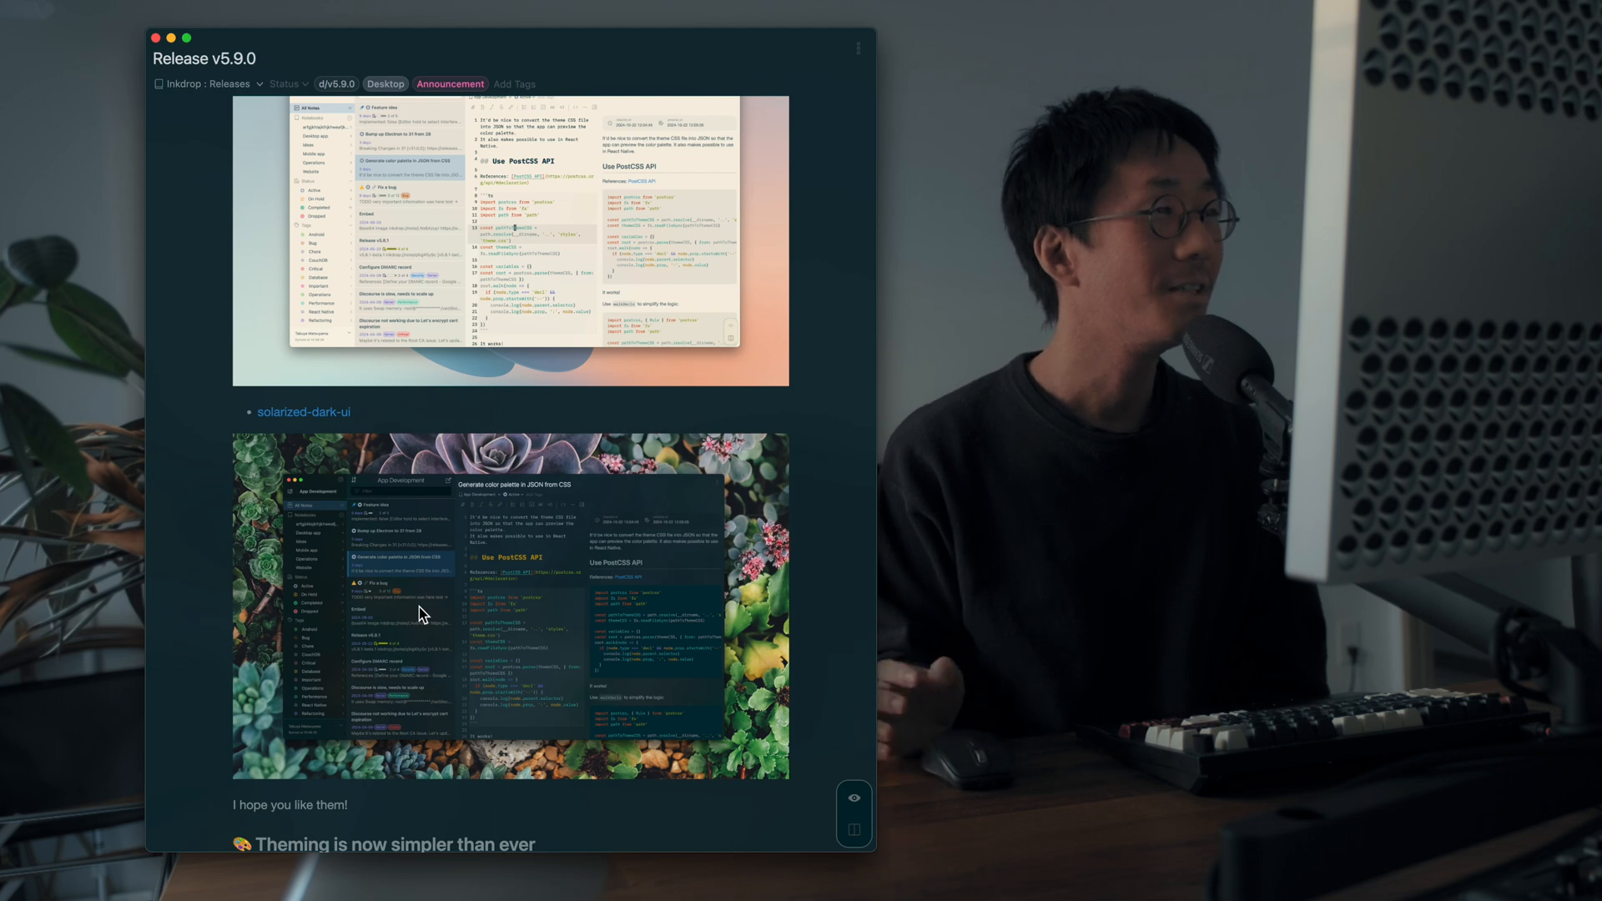
scroll(down, 3)
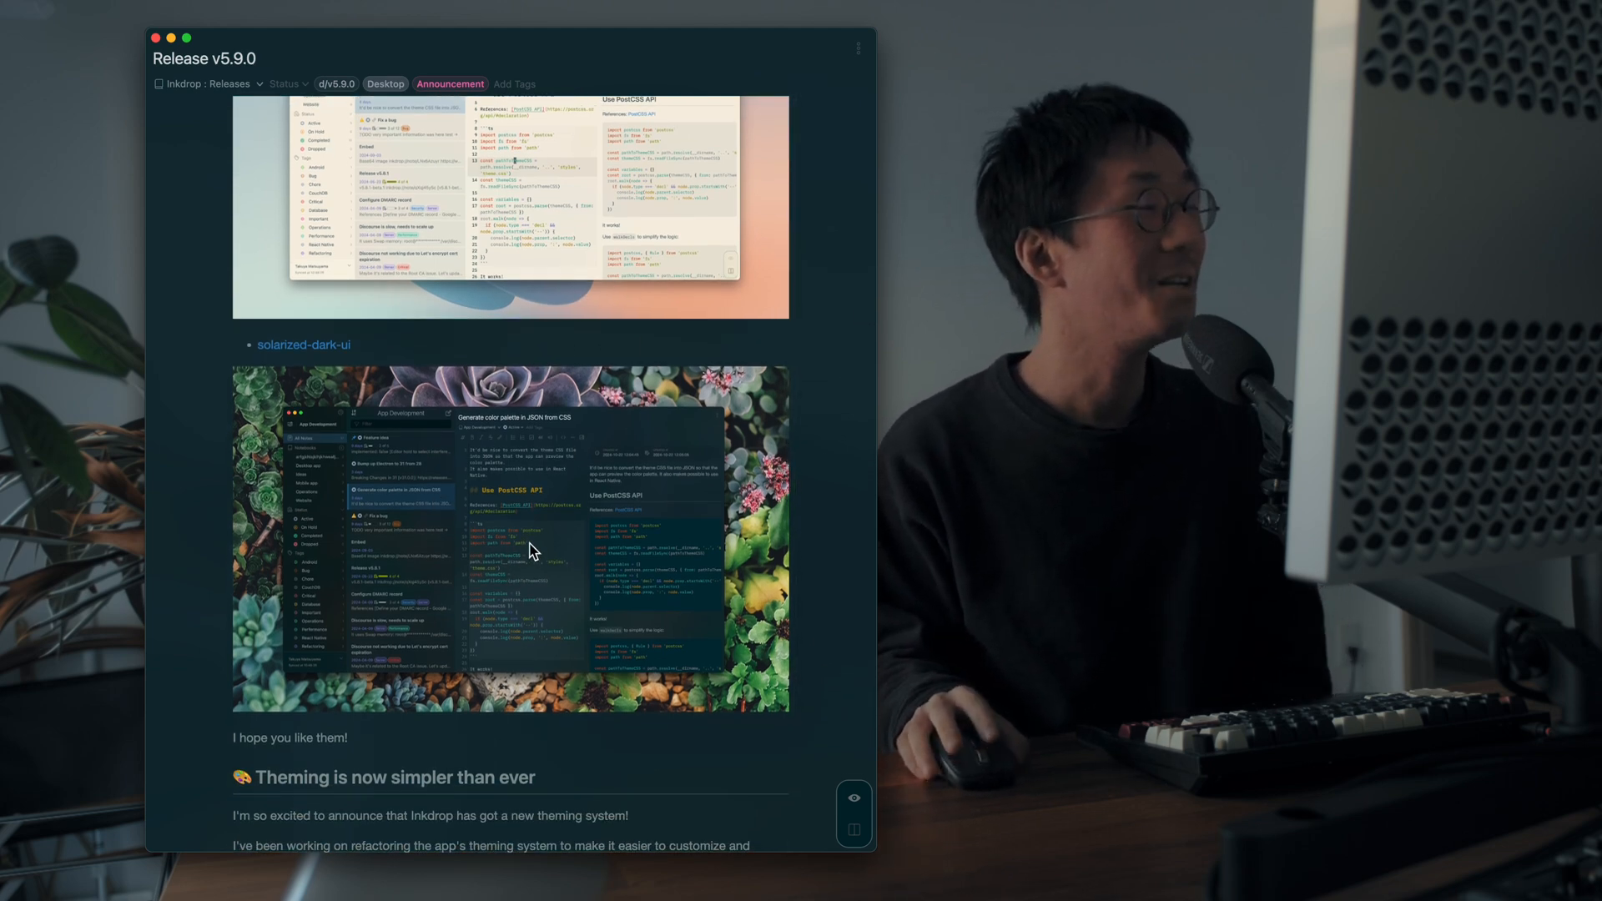
Step: Scroll through the theming explanation to the Solarized Dark :root CSS variables code block
scroll(down, 3)
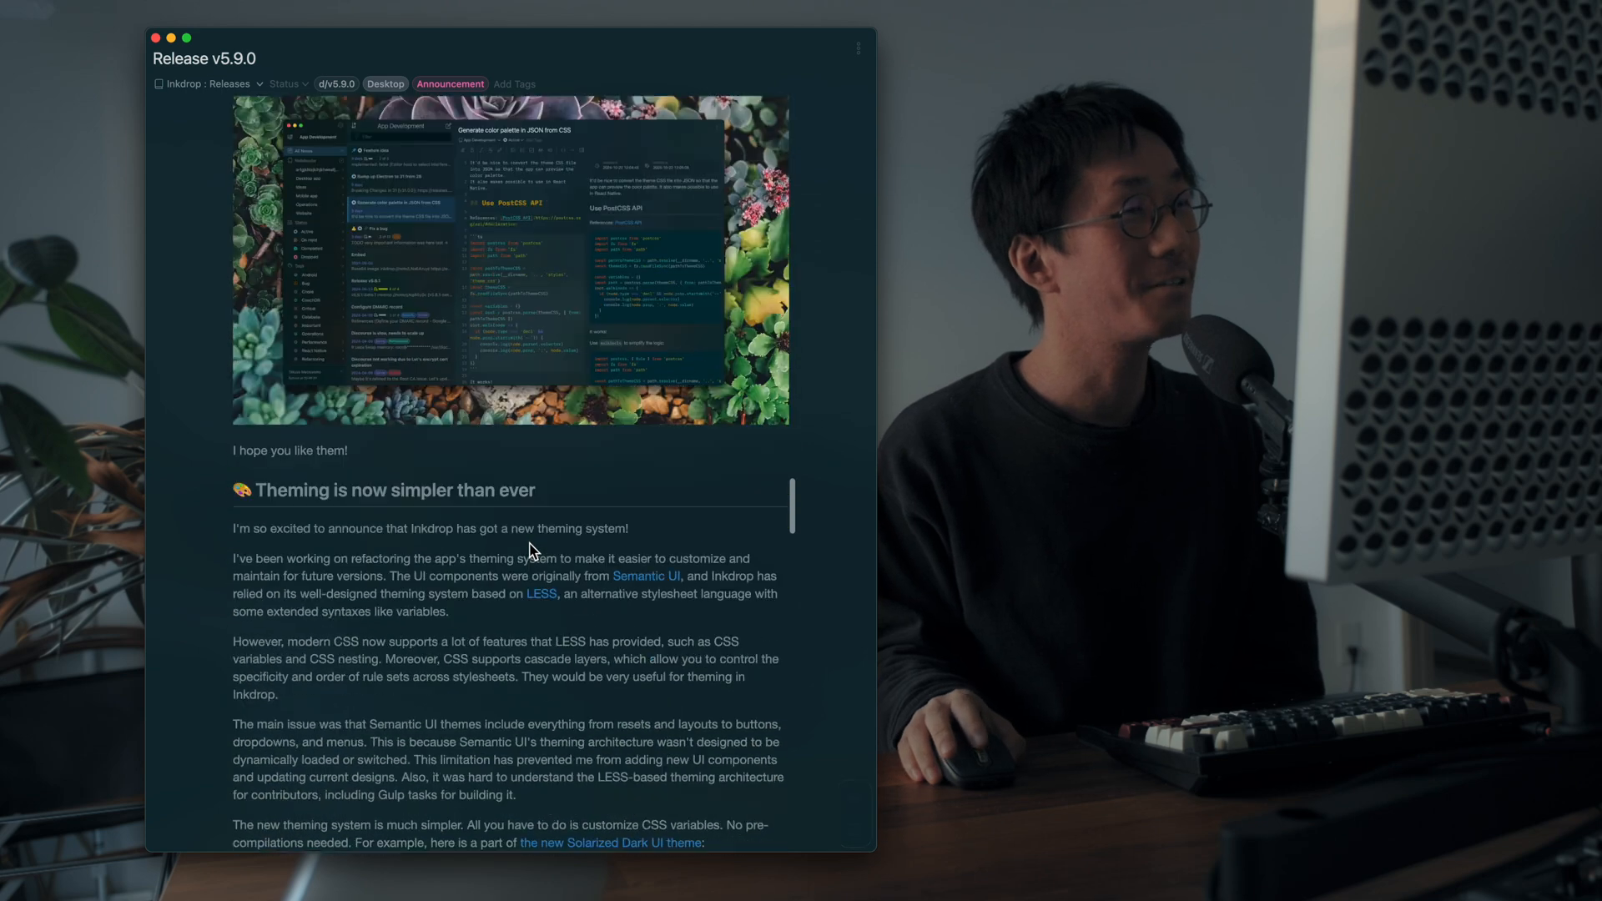
scroll(down, 3)
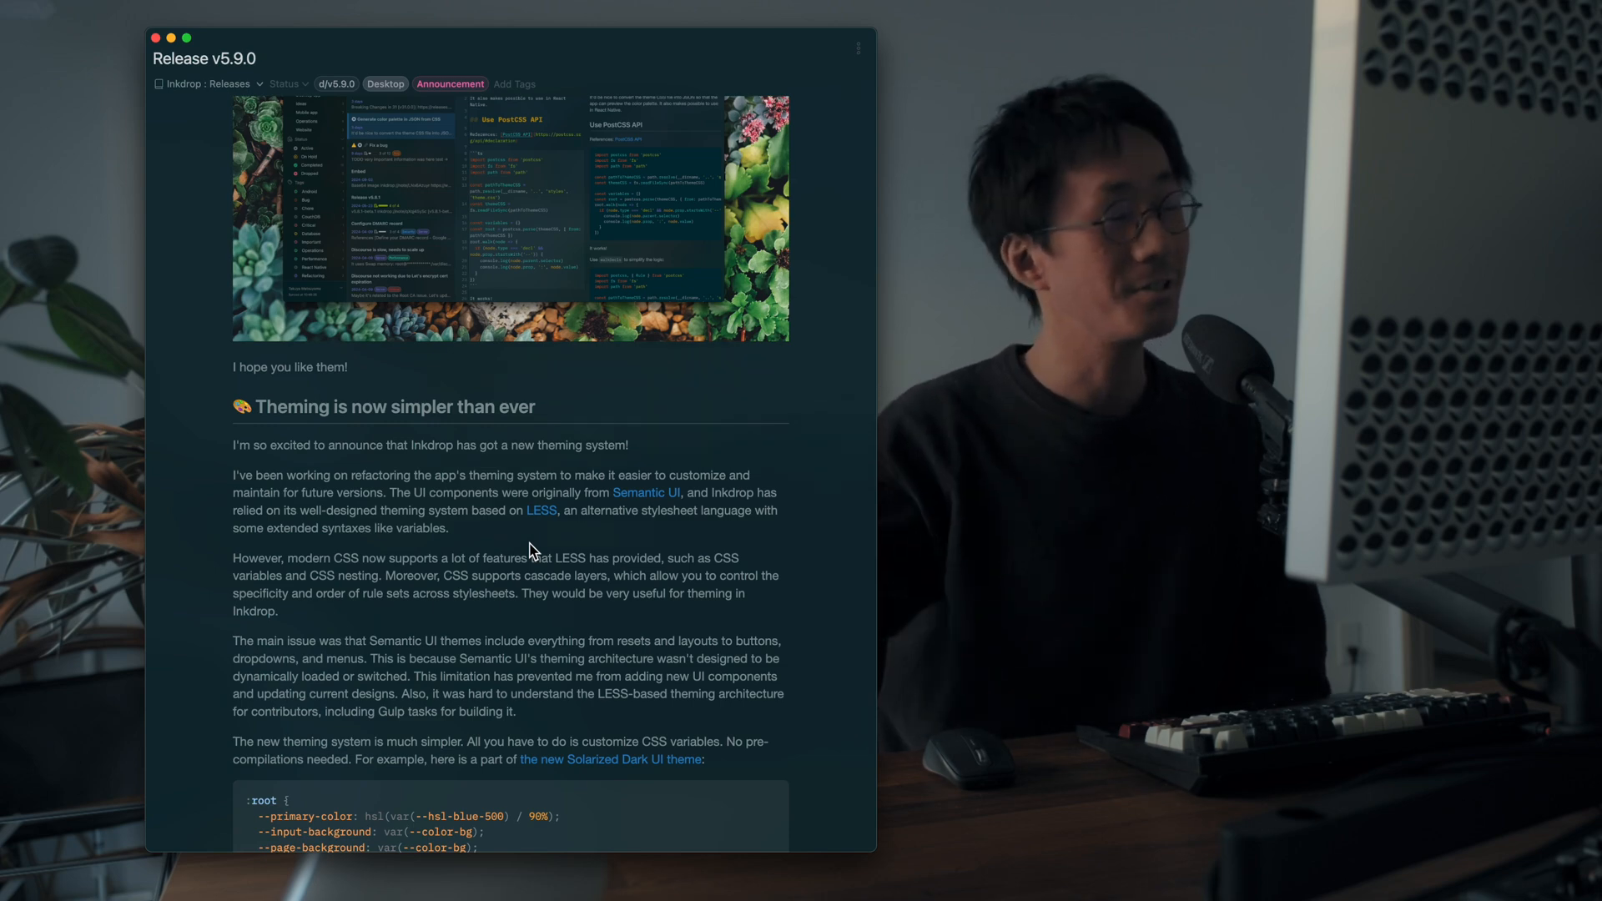
scroll(down, 3)
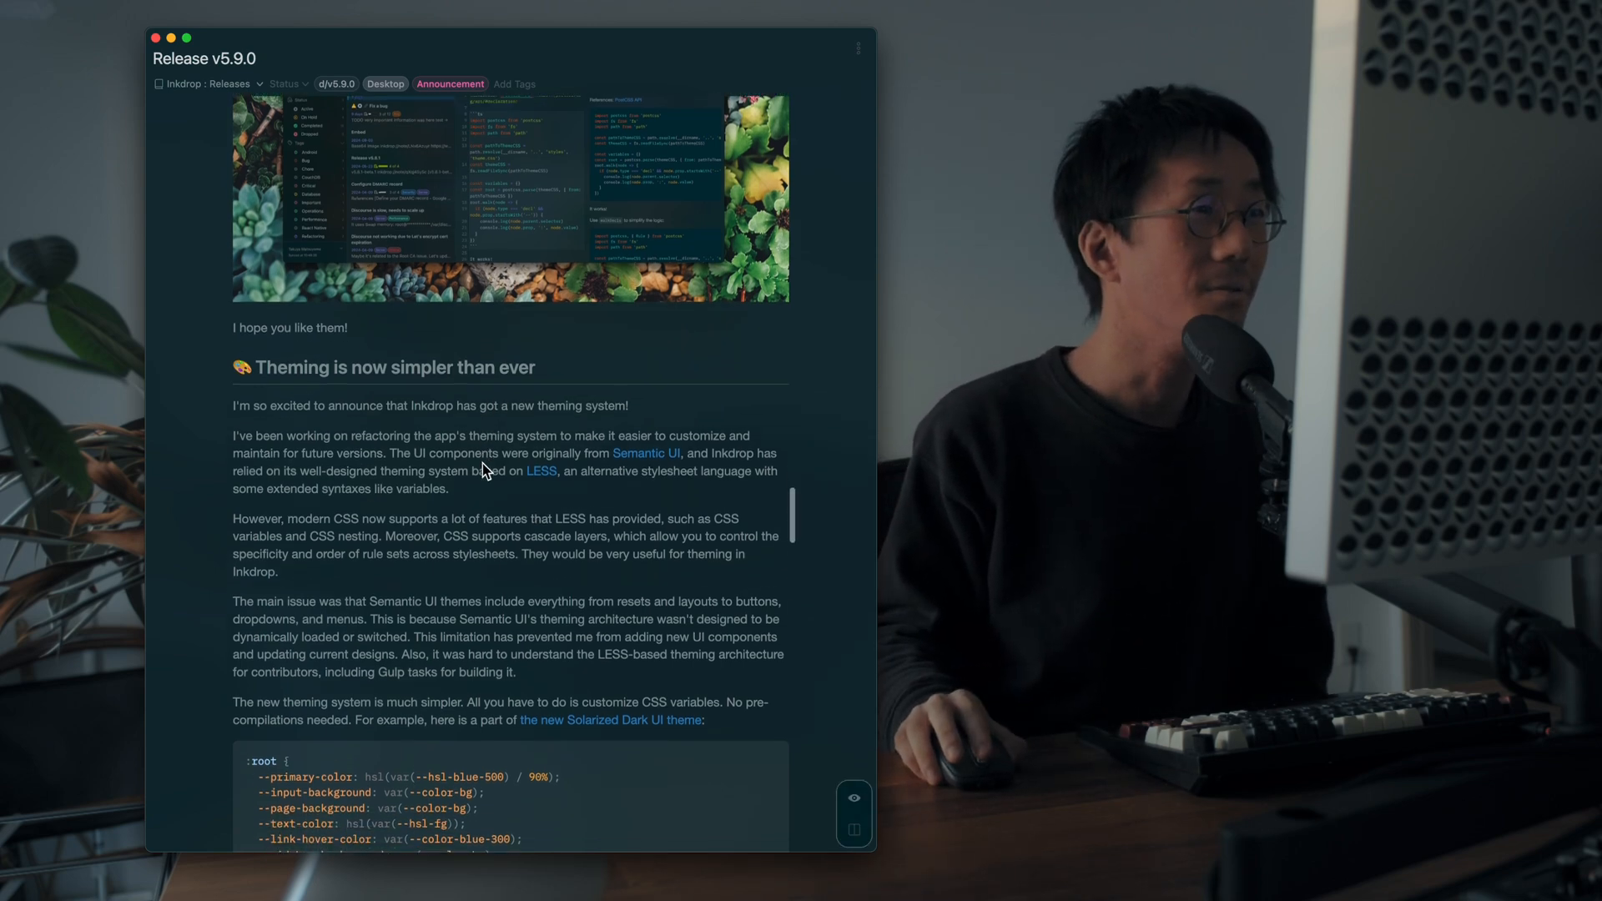
scroll(down, 3)
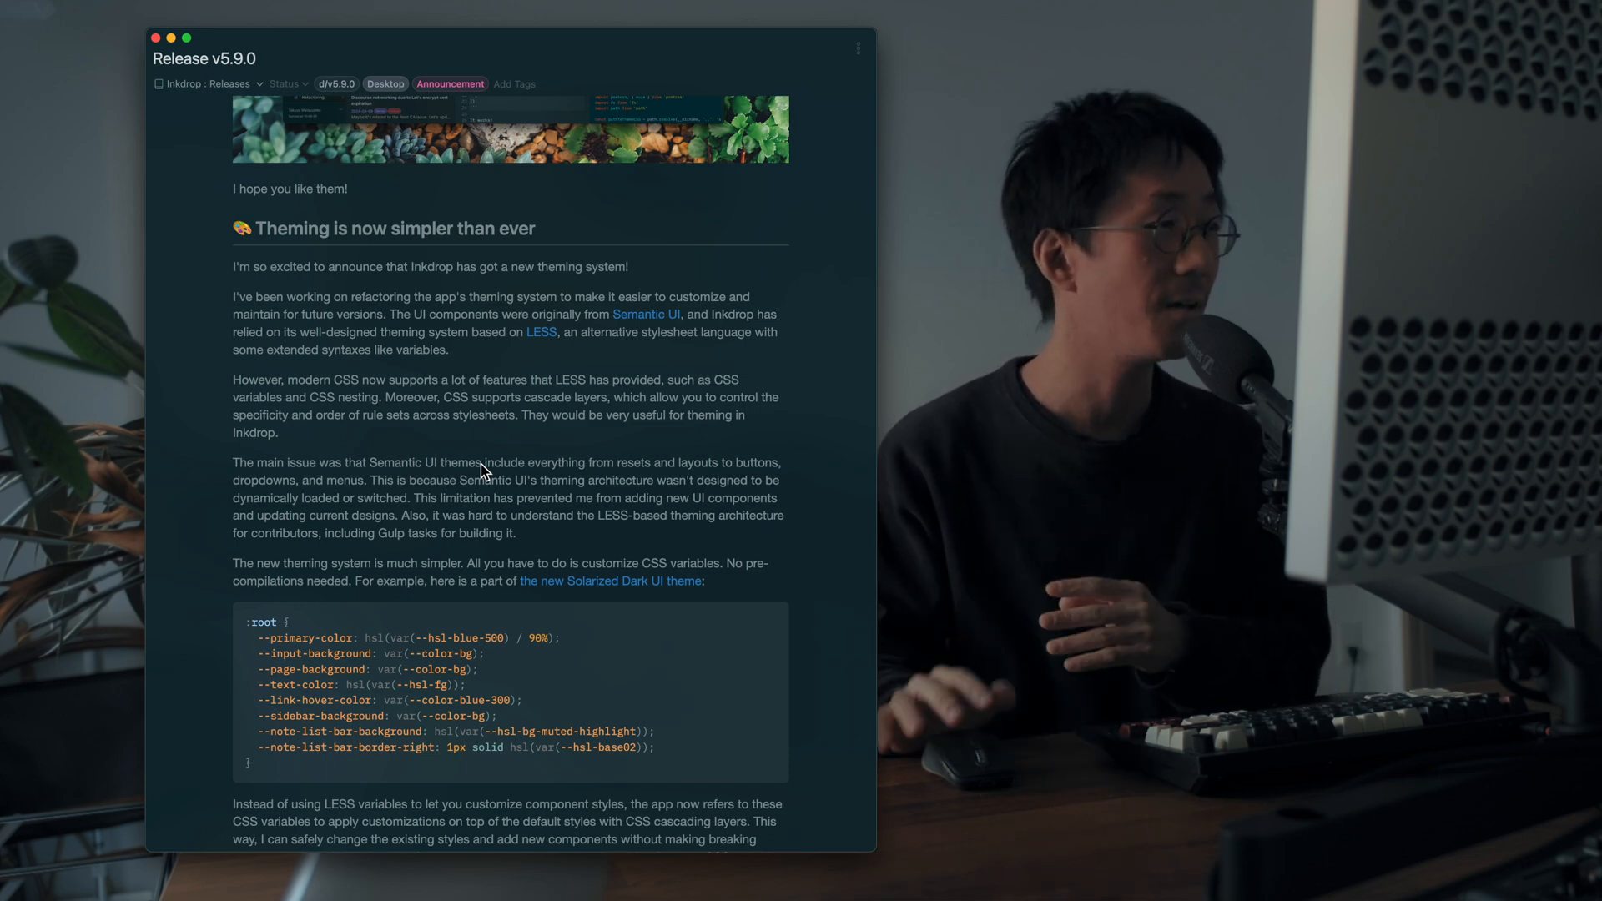
Step: Highlight the :root CSS variable declarations in the theming example
scroll(down, 3)
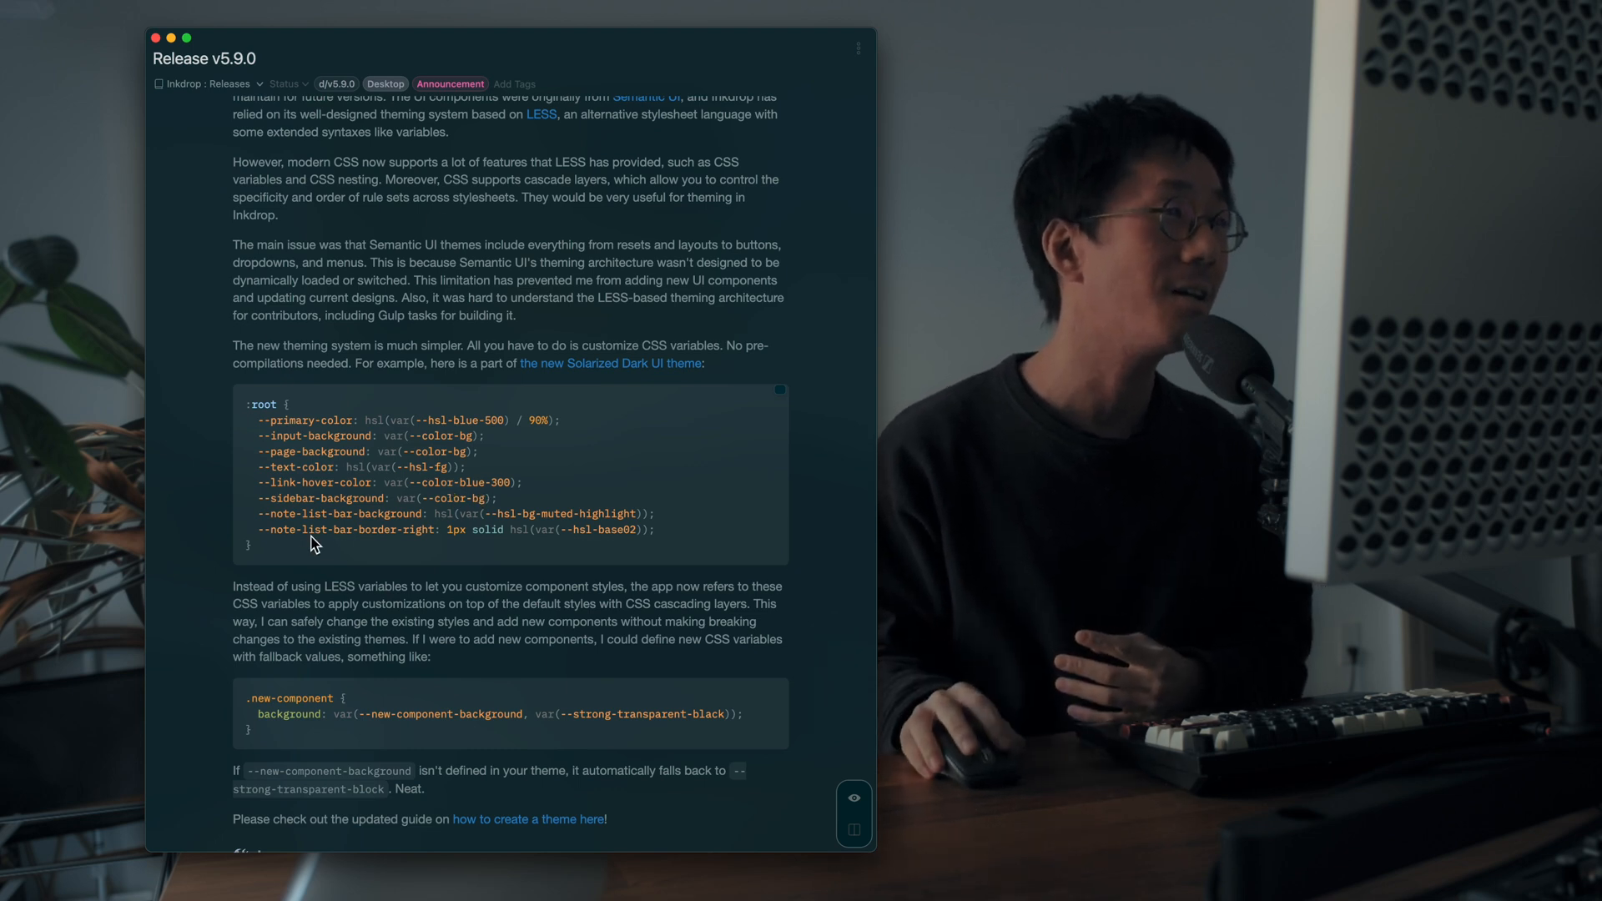
drag(252, 420, 497, 497)
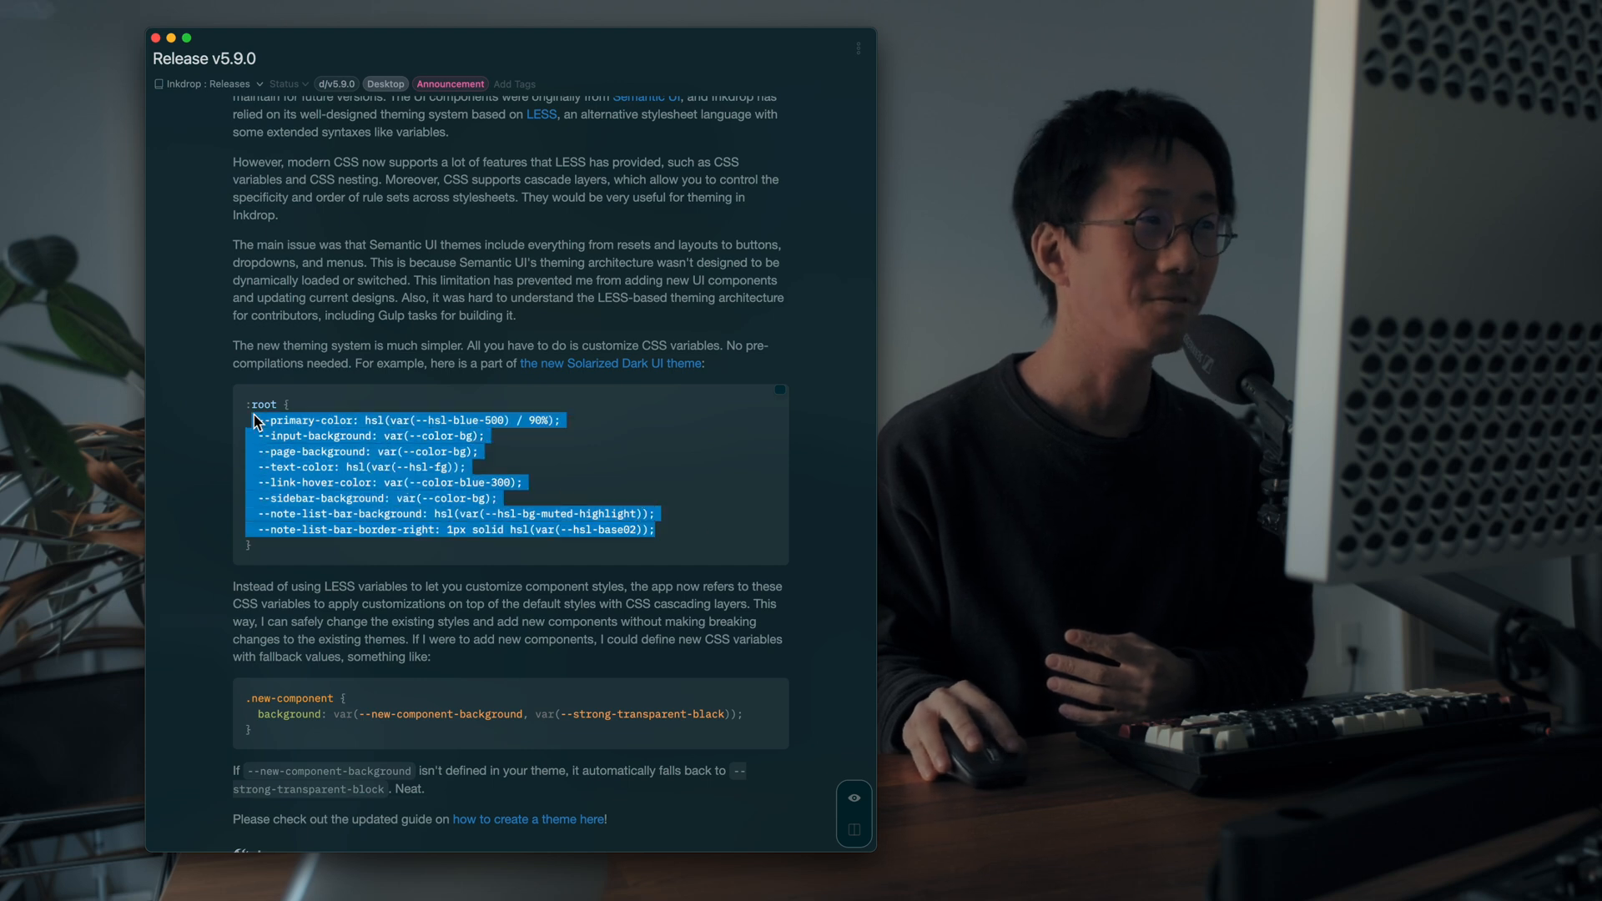
Step: Scroll past the .new-component fallback example and guide link to the dev-server section
scroll(down, 3)
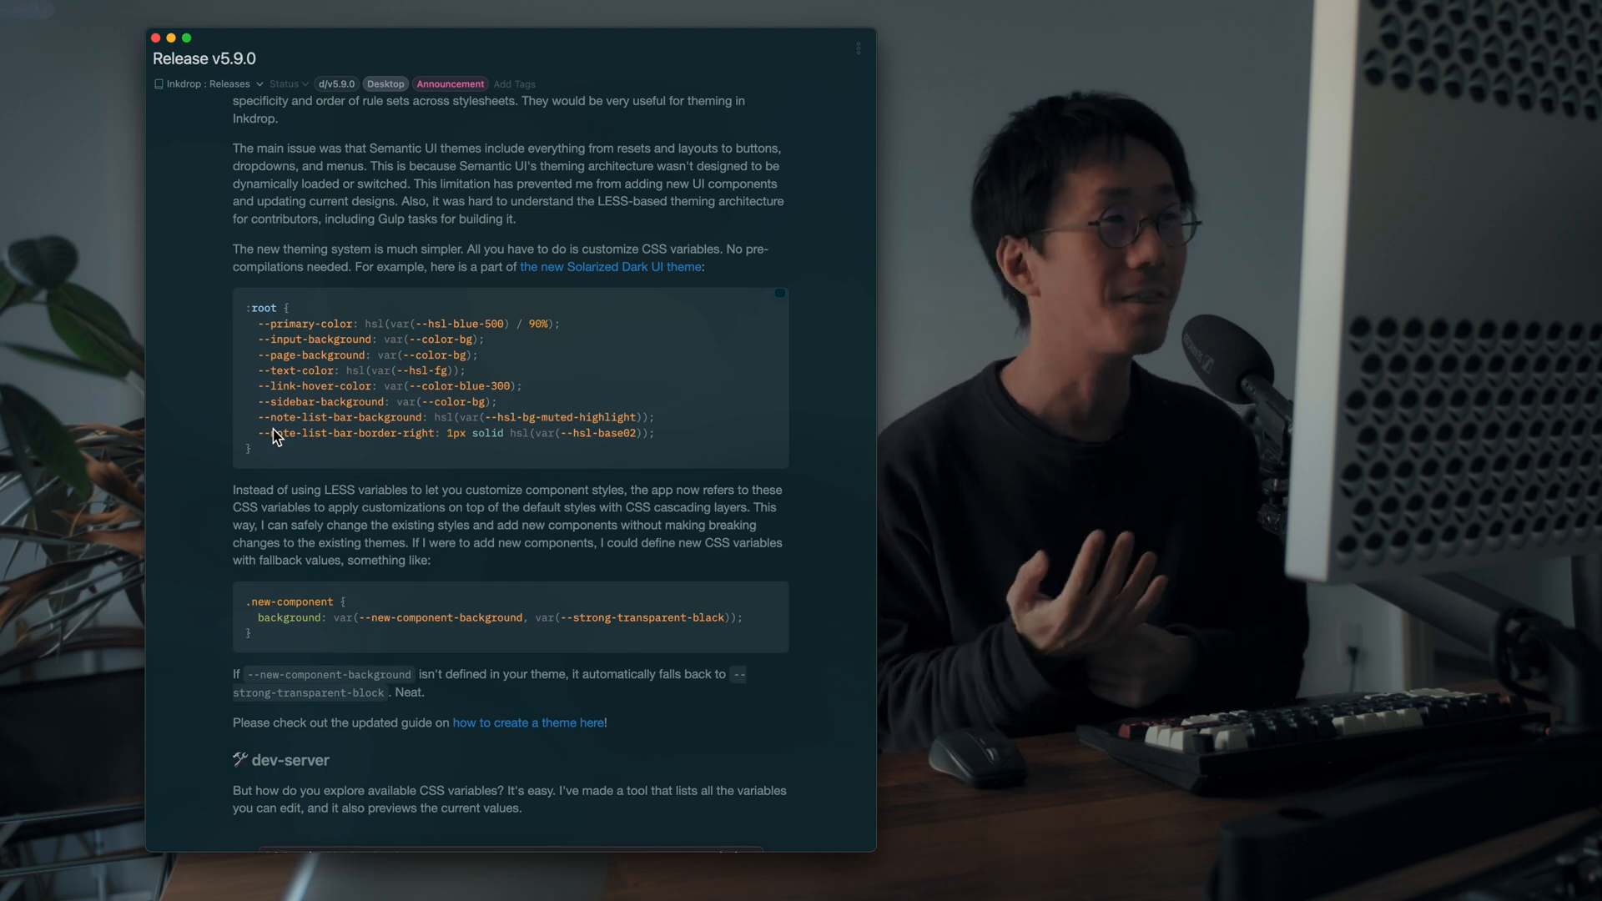
scroll(down, 3)
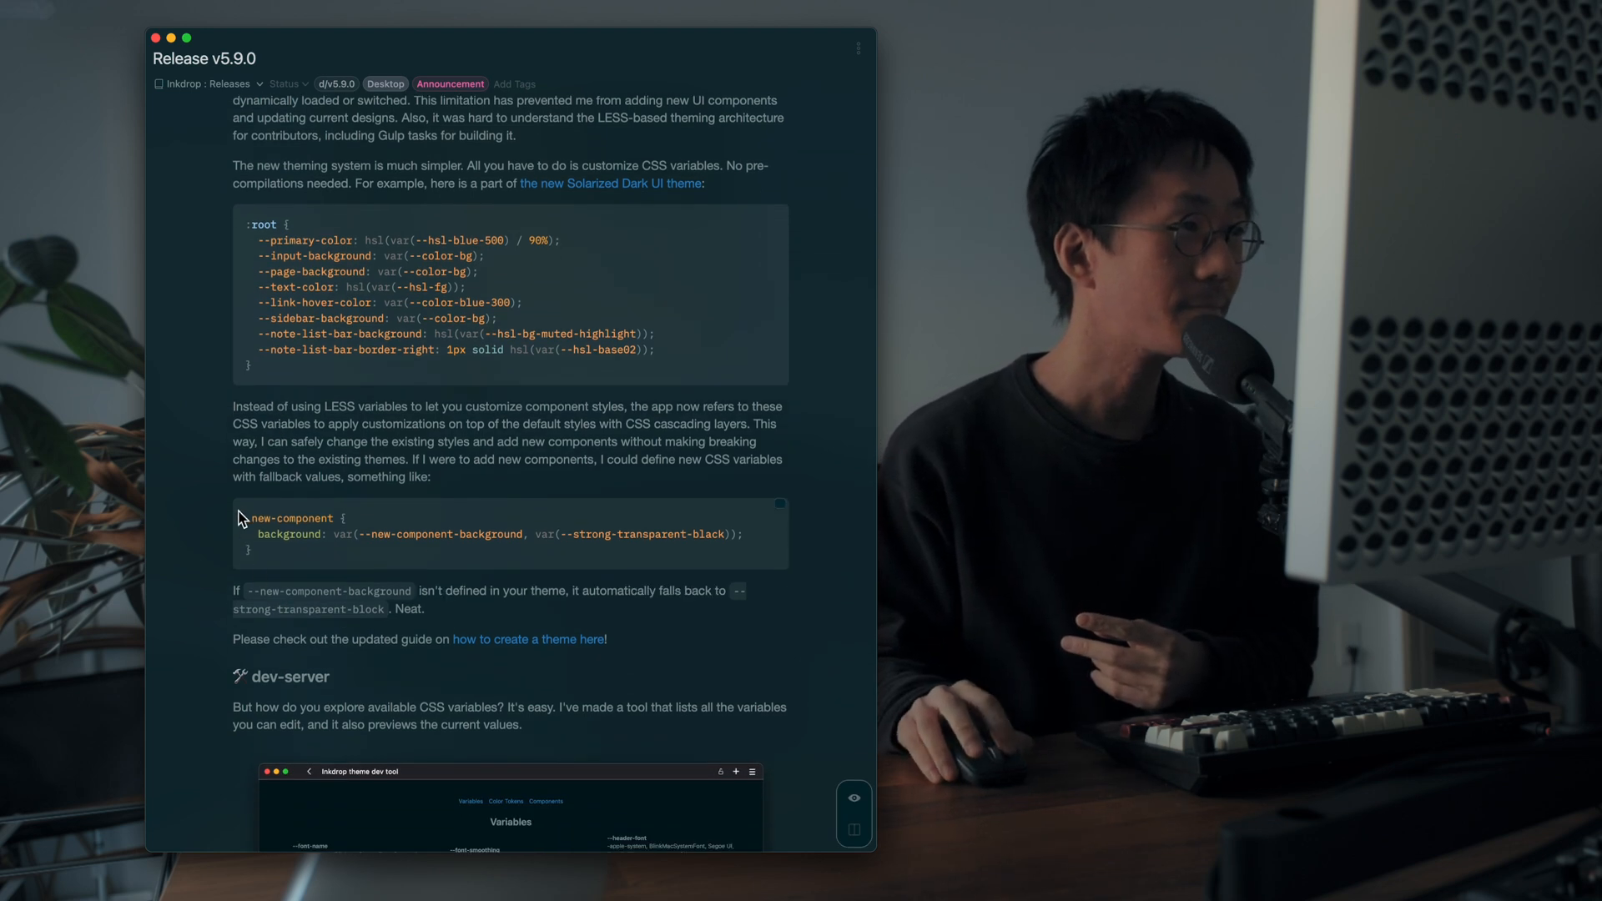
scroll(down, 3)
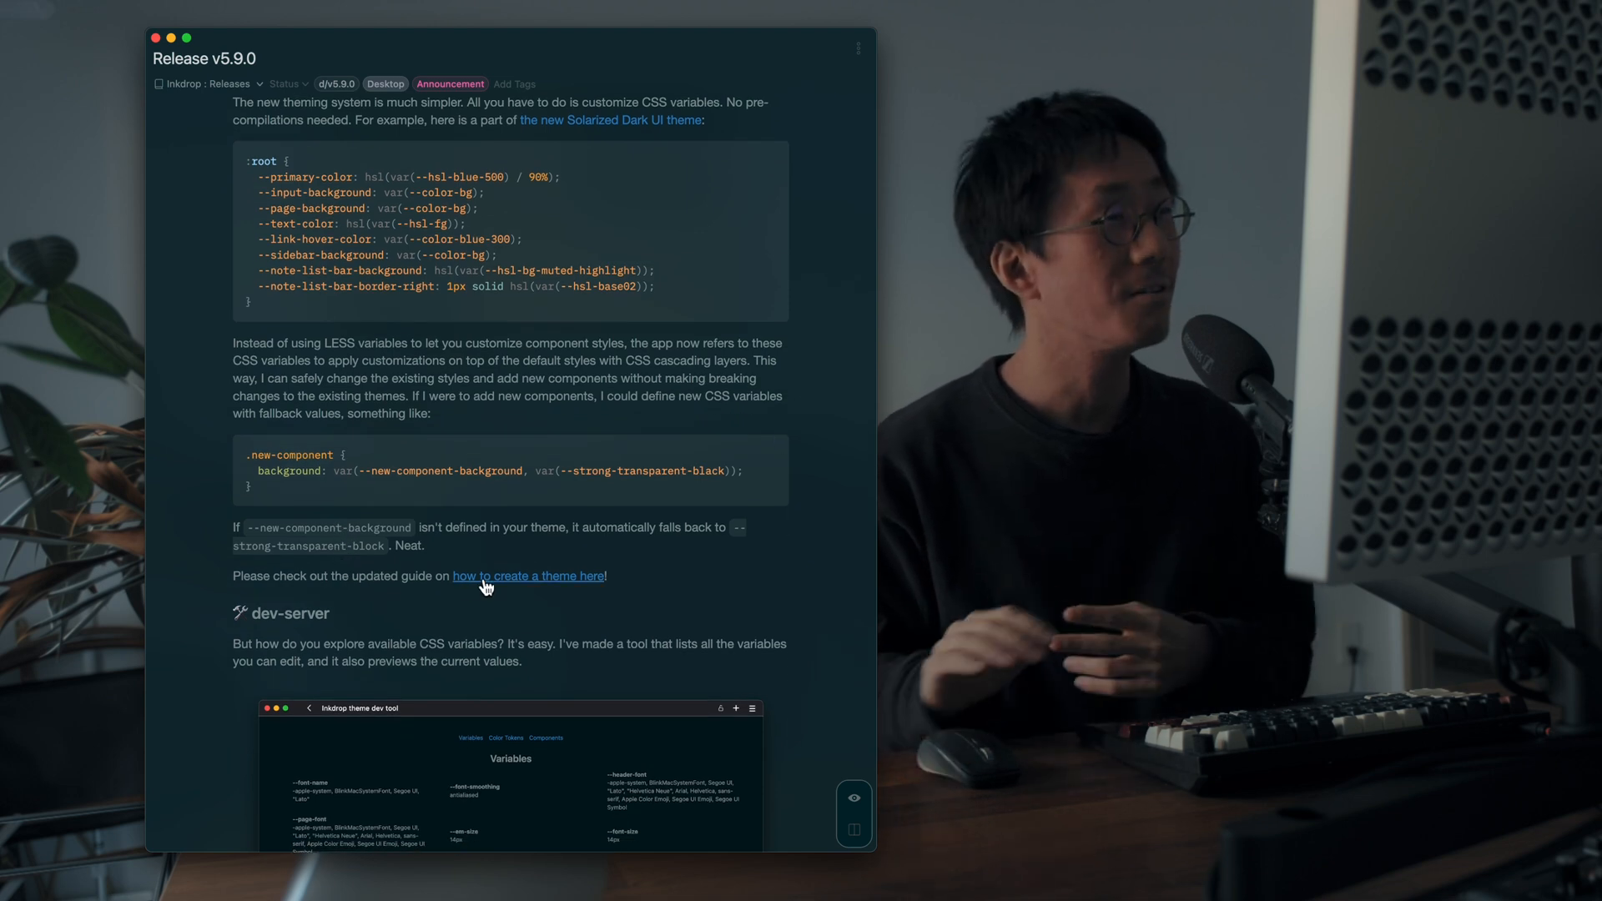
scroll(down, 3)
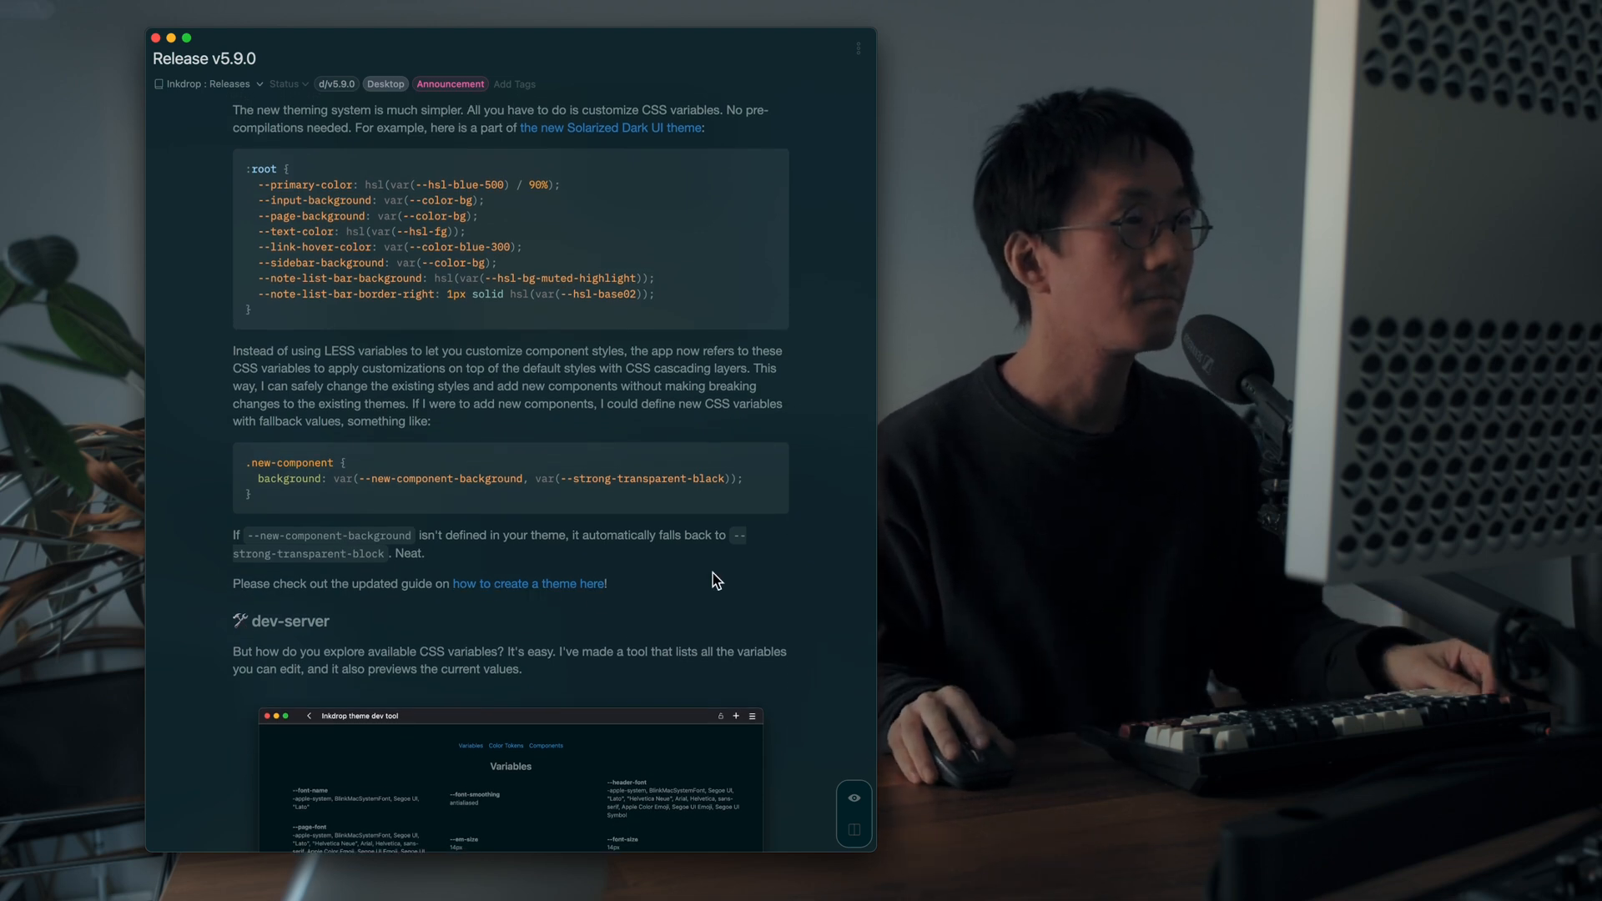
Step: Open the 'Creating a theme' guide link from the dev-server section
scroll(down, 3)
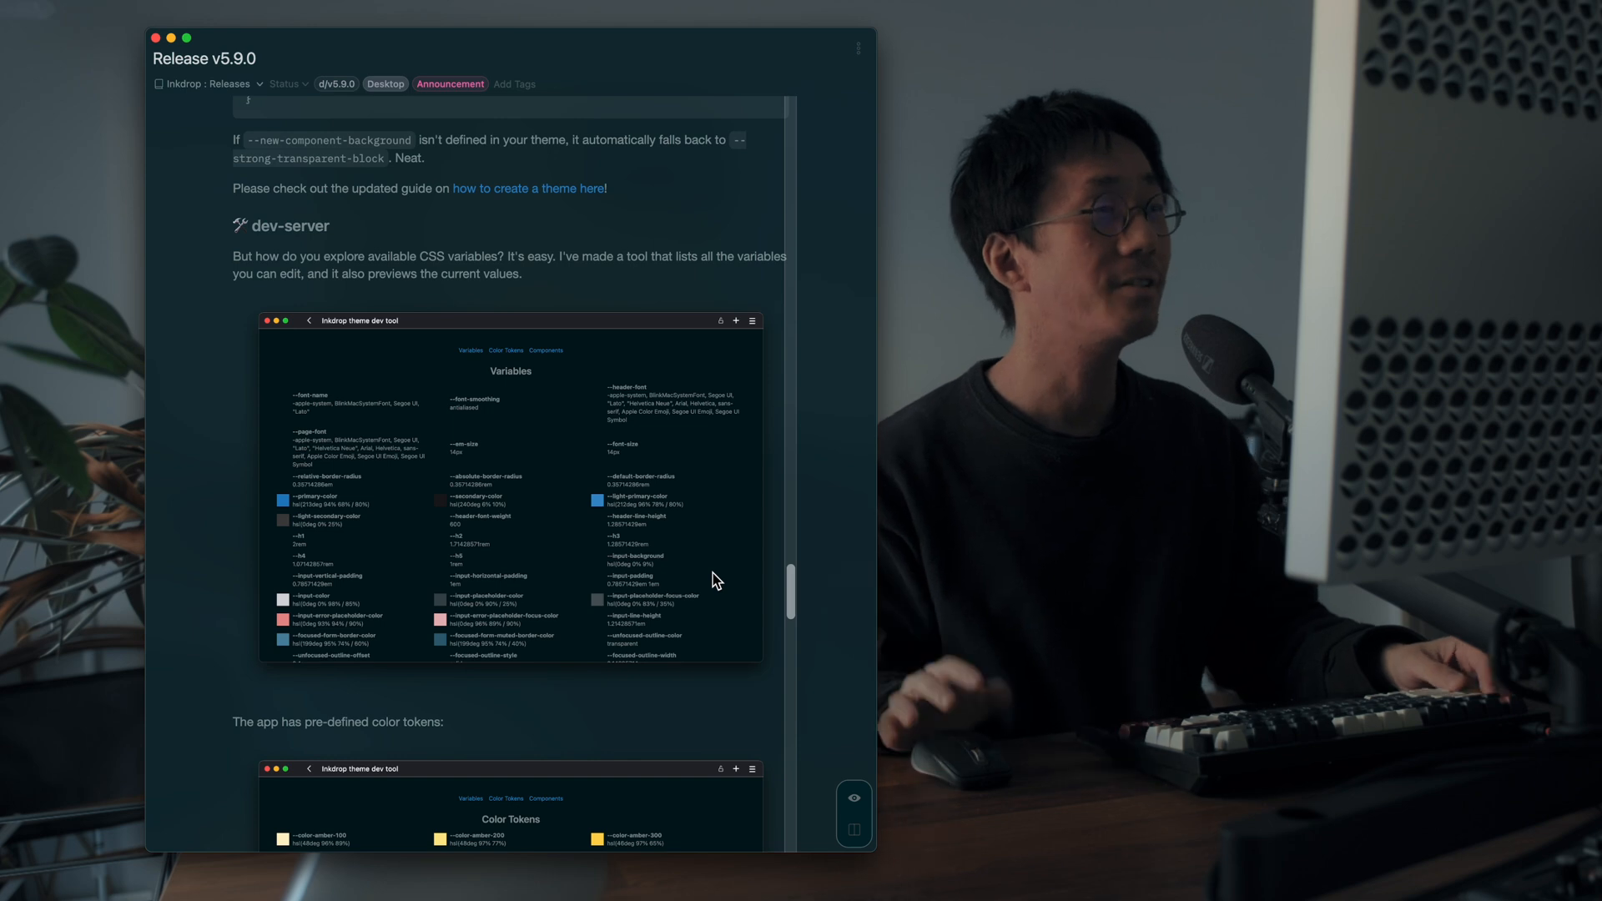
mouse_move(438, 351)
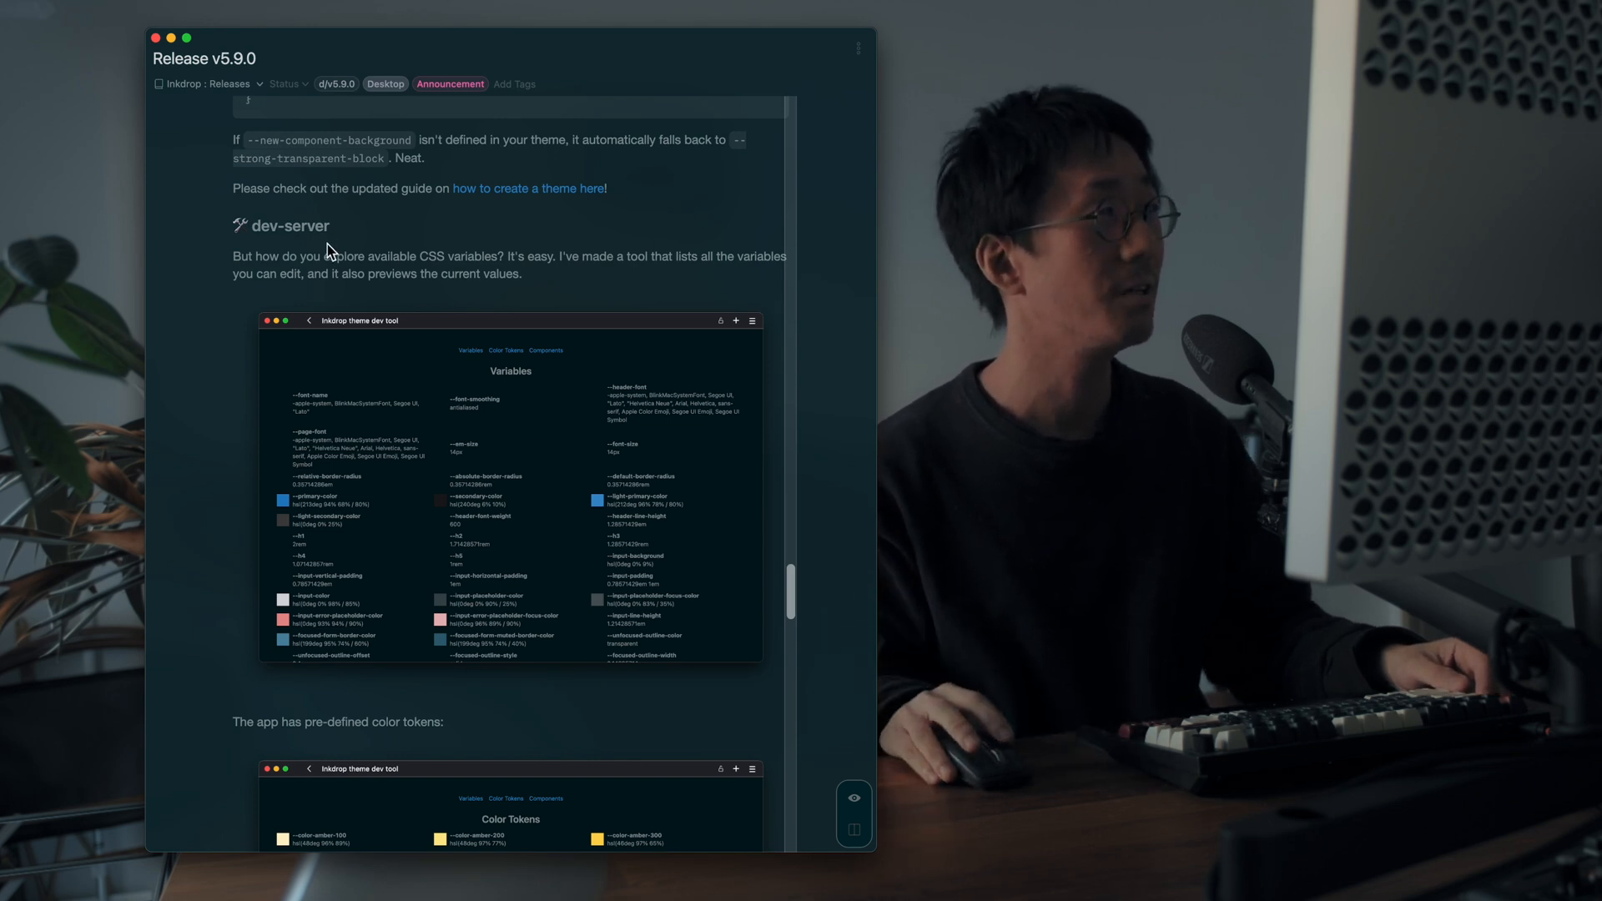
double_click(262, 225)
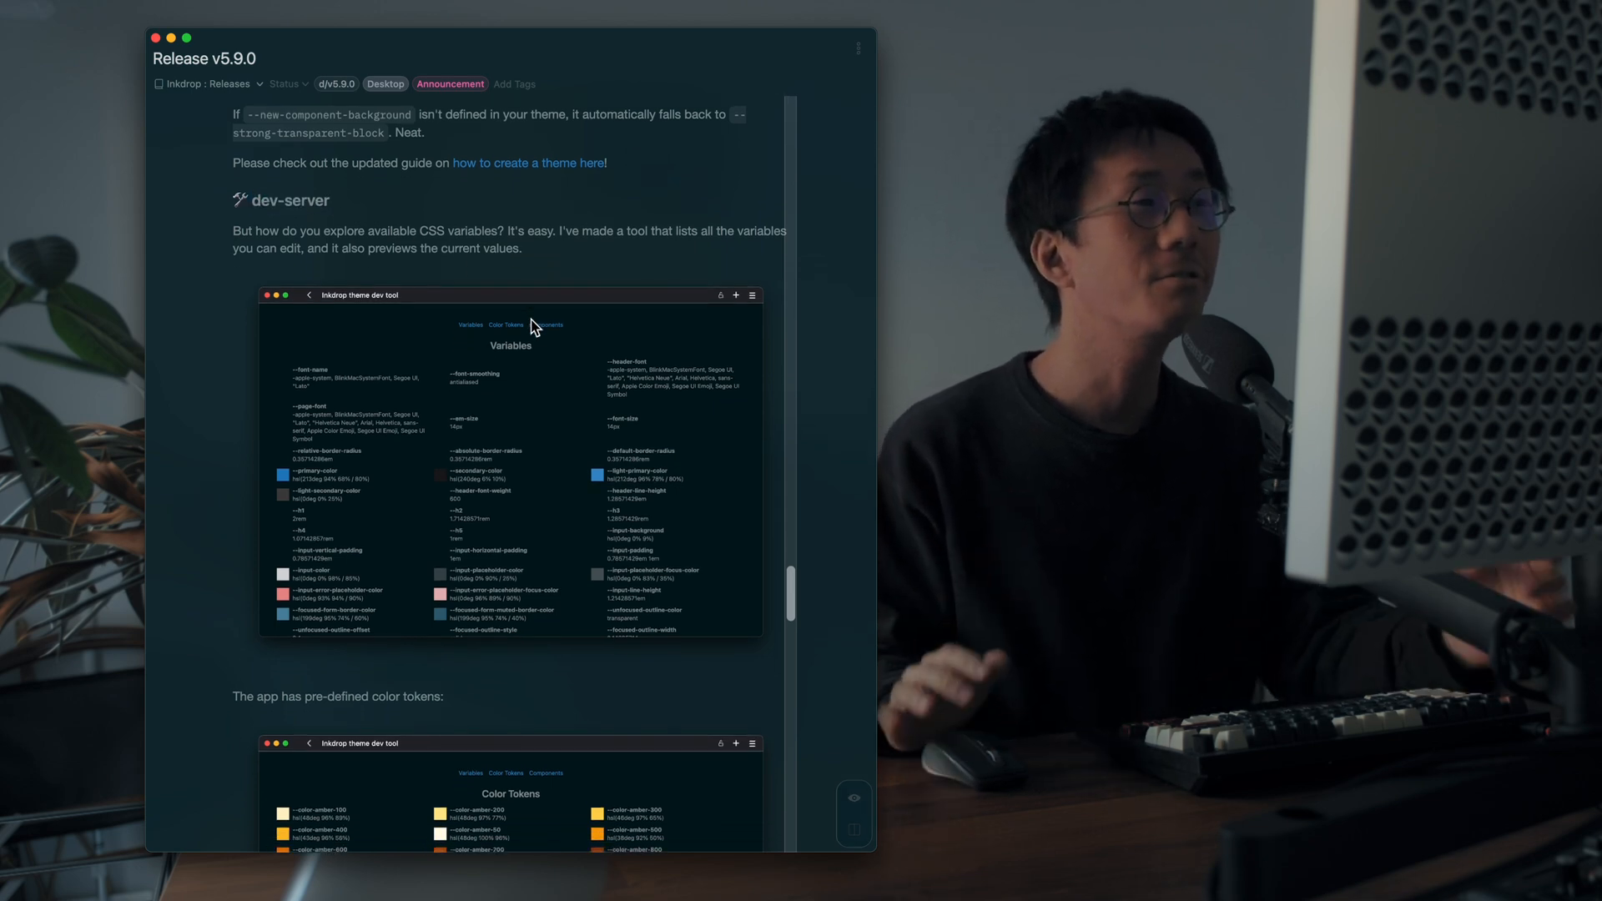
Step: Scroll through the Variables, Color Tokens and Components dev-tool screenshots to the mobile-support section
scroll(down, 3)
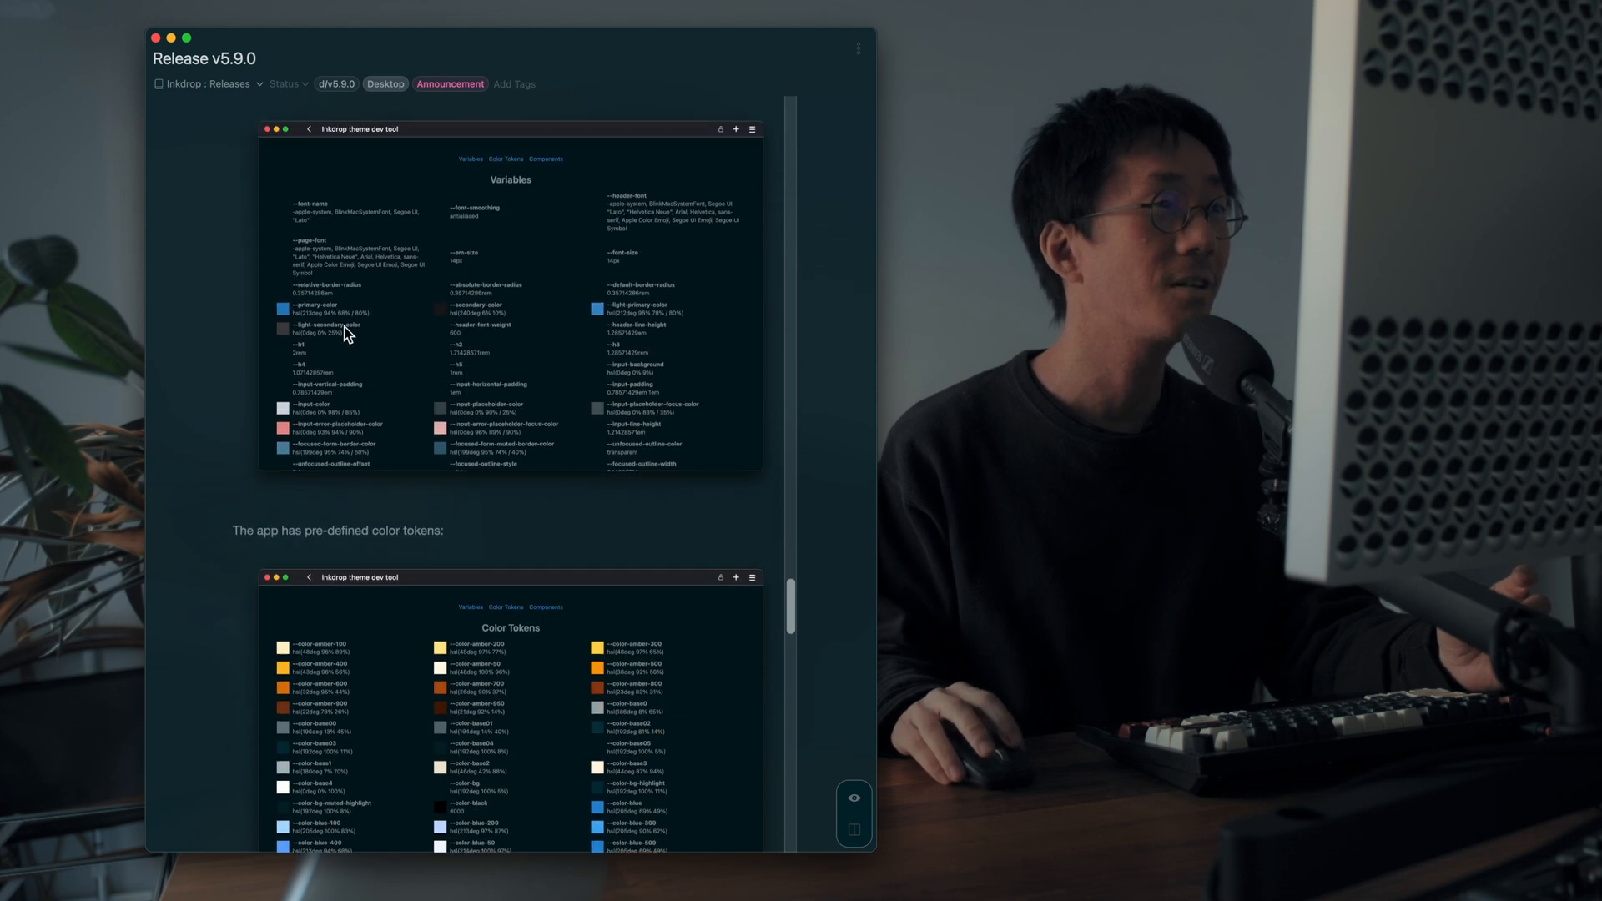
scroll(down, 3)
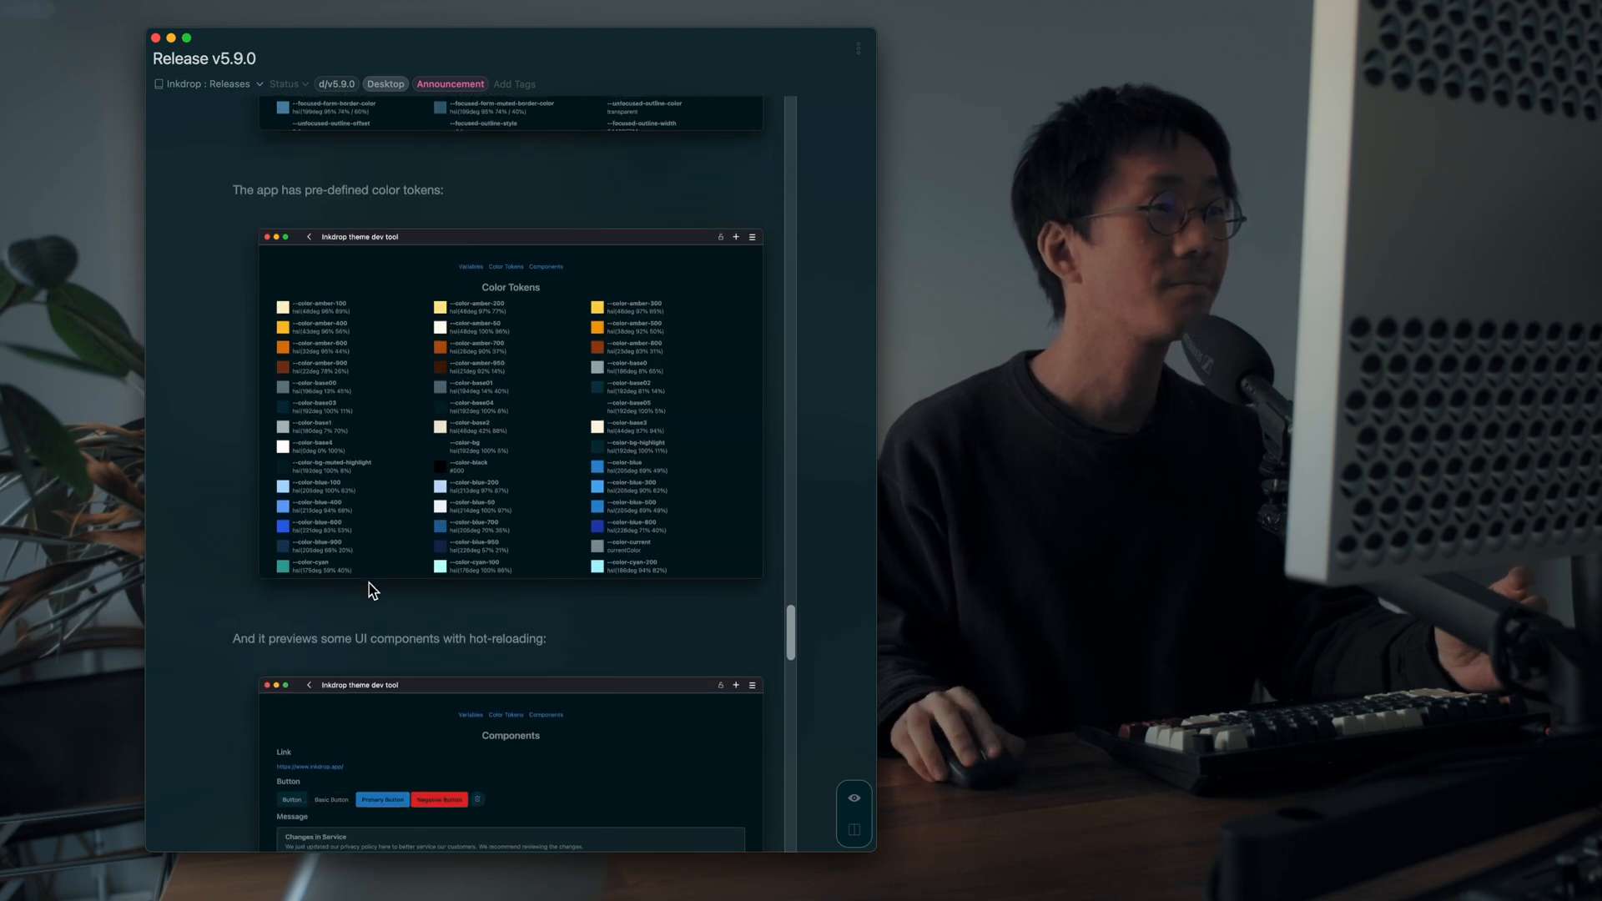
scroll(down, 3)
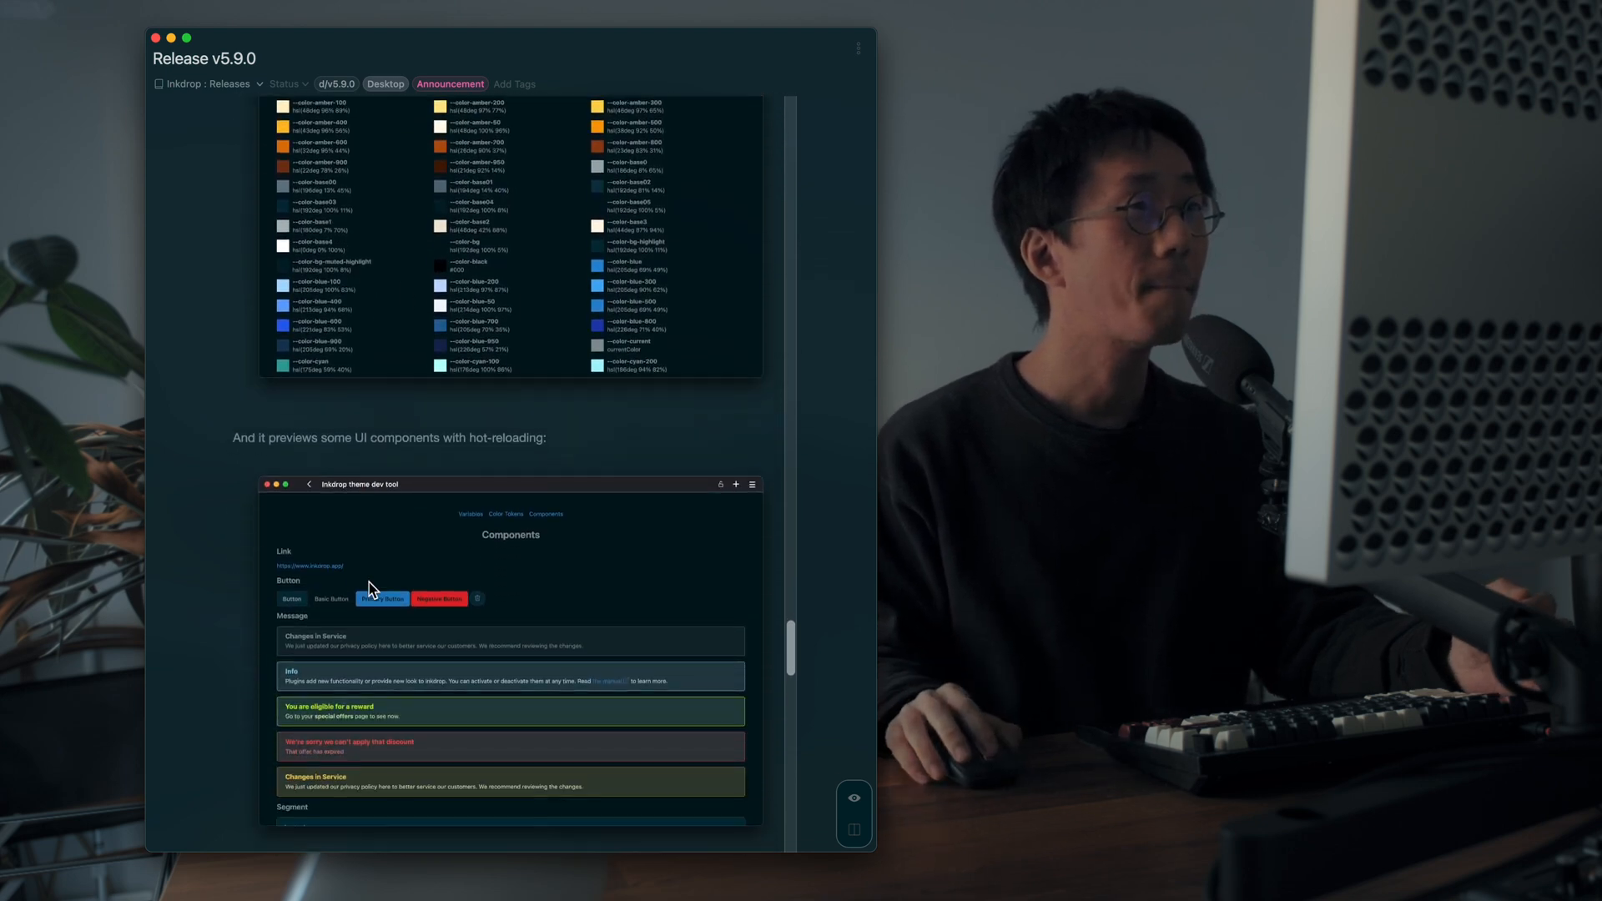
scroll(down, 3)
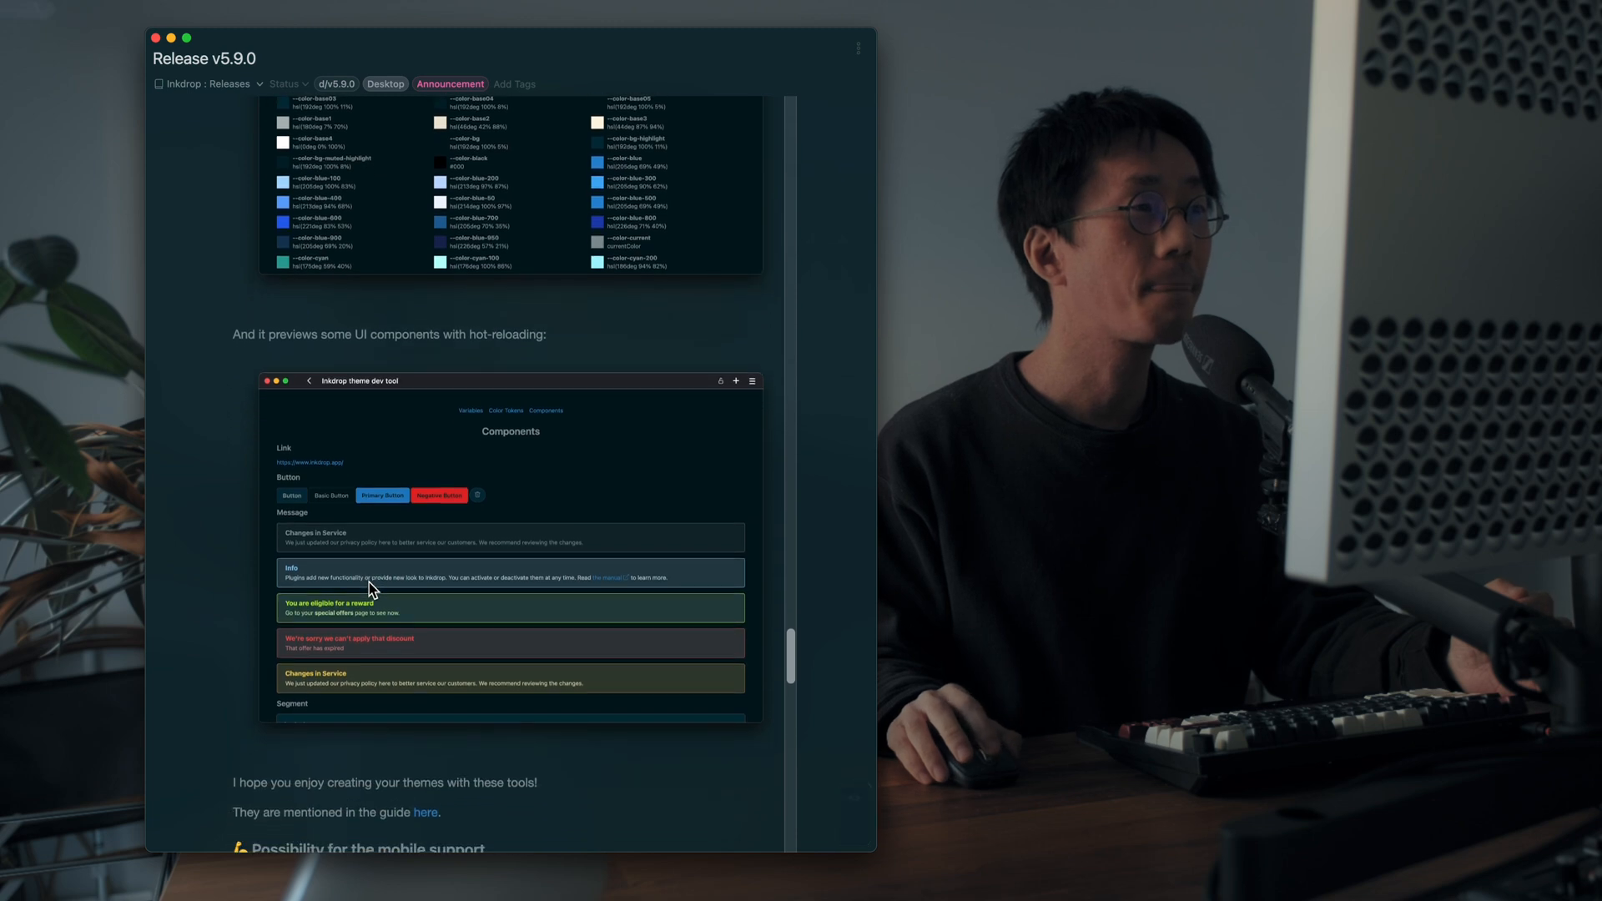
scroll(down, 3)
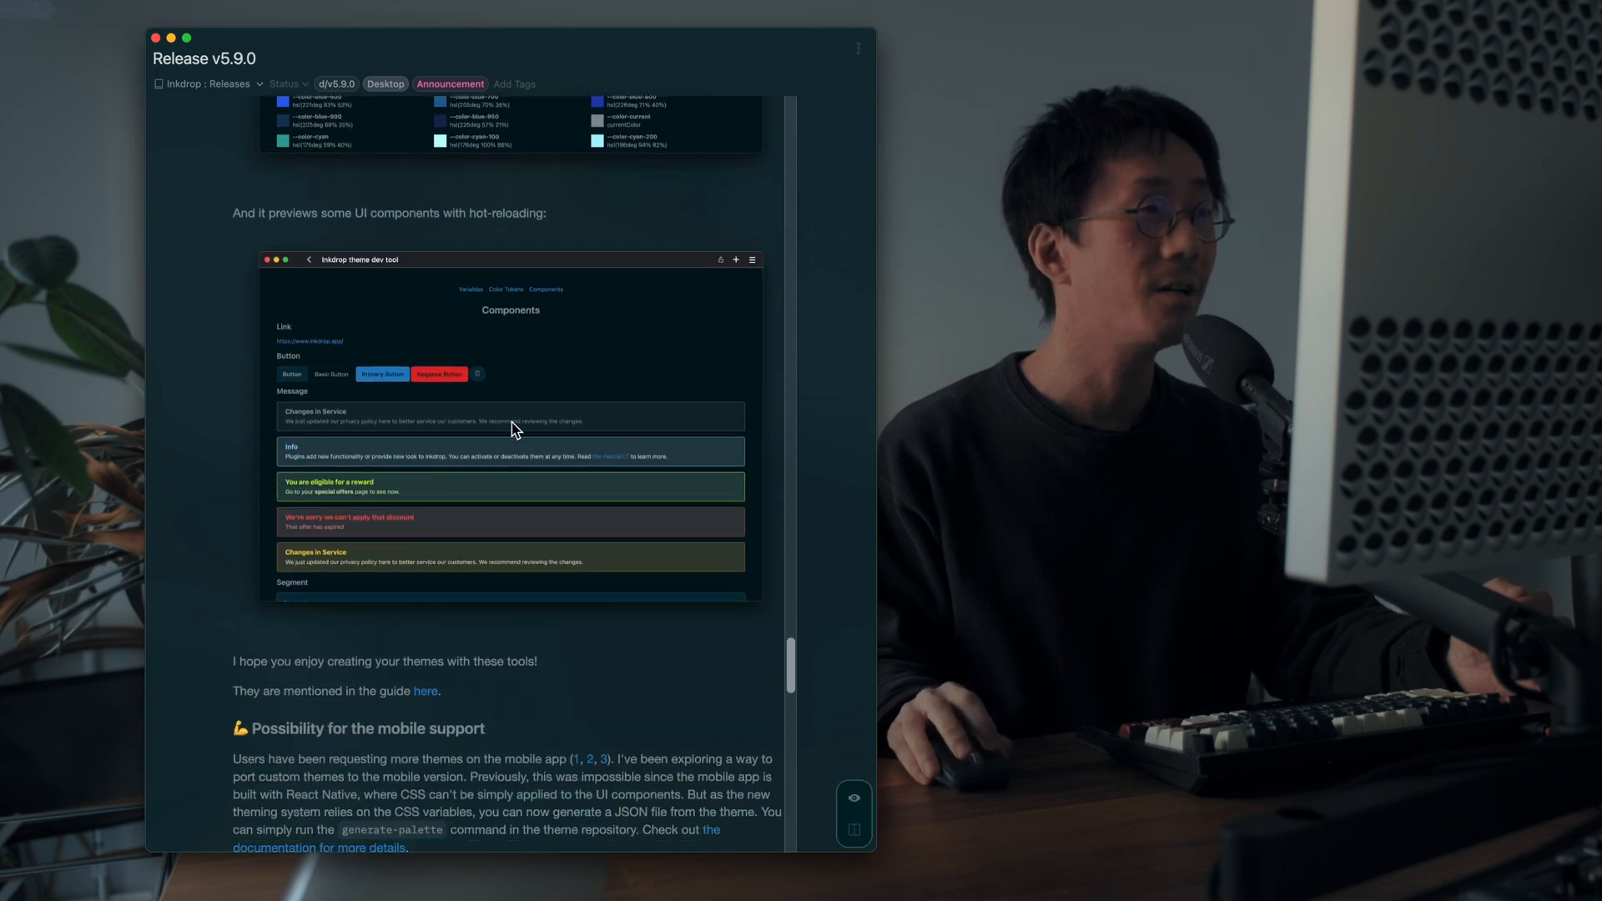
mouse_move(398, 471)
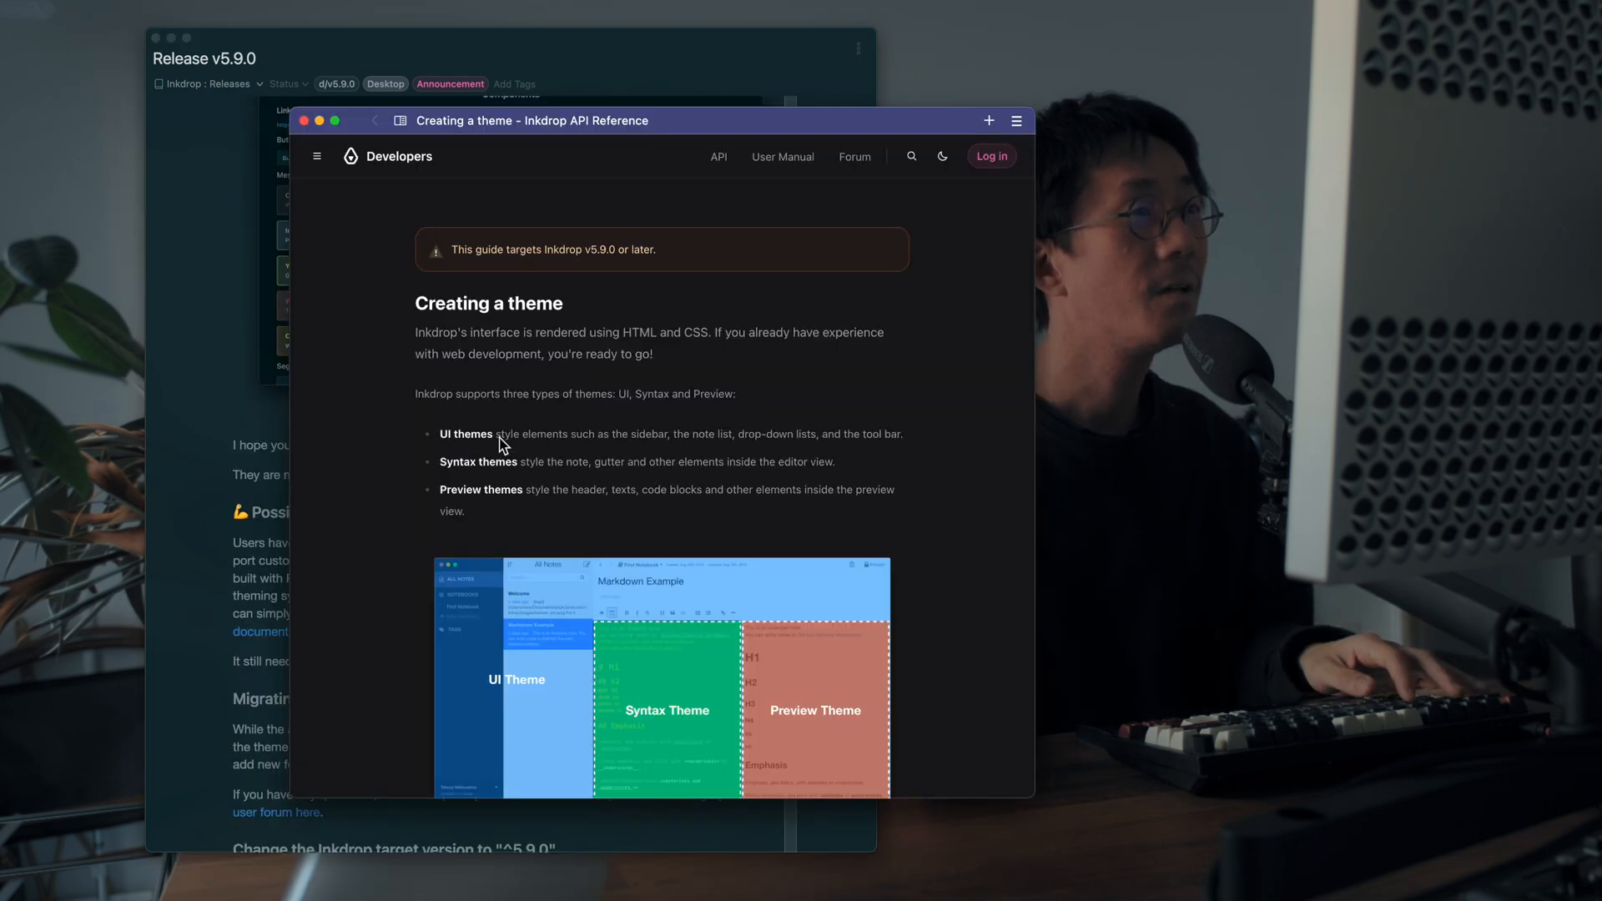
Step: Scroll on through the migration section toward 'Other improvements' with inline-code toggling and Paste as Plain Text
scroll(down, 3)
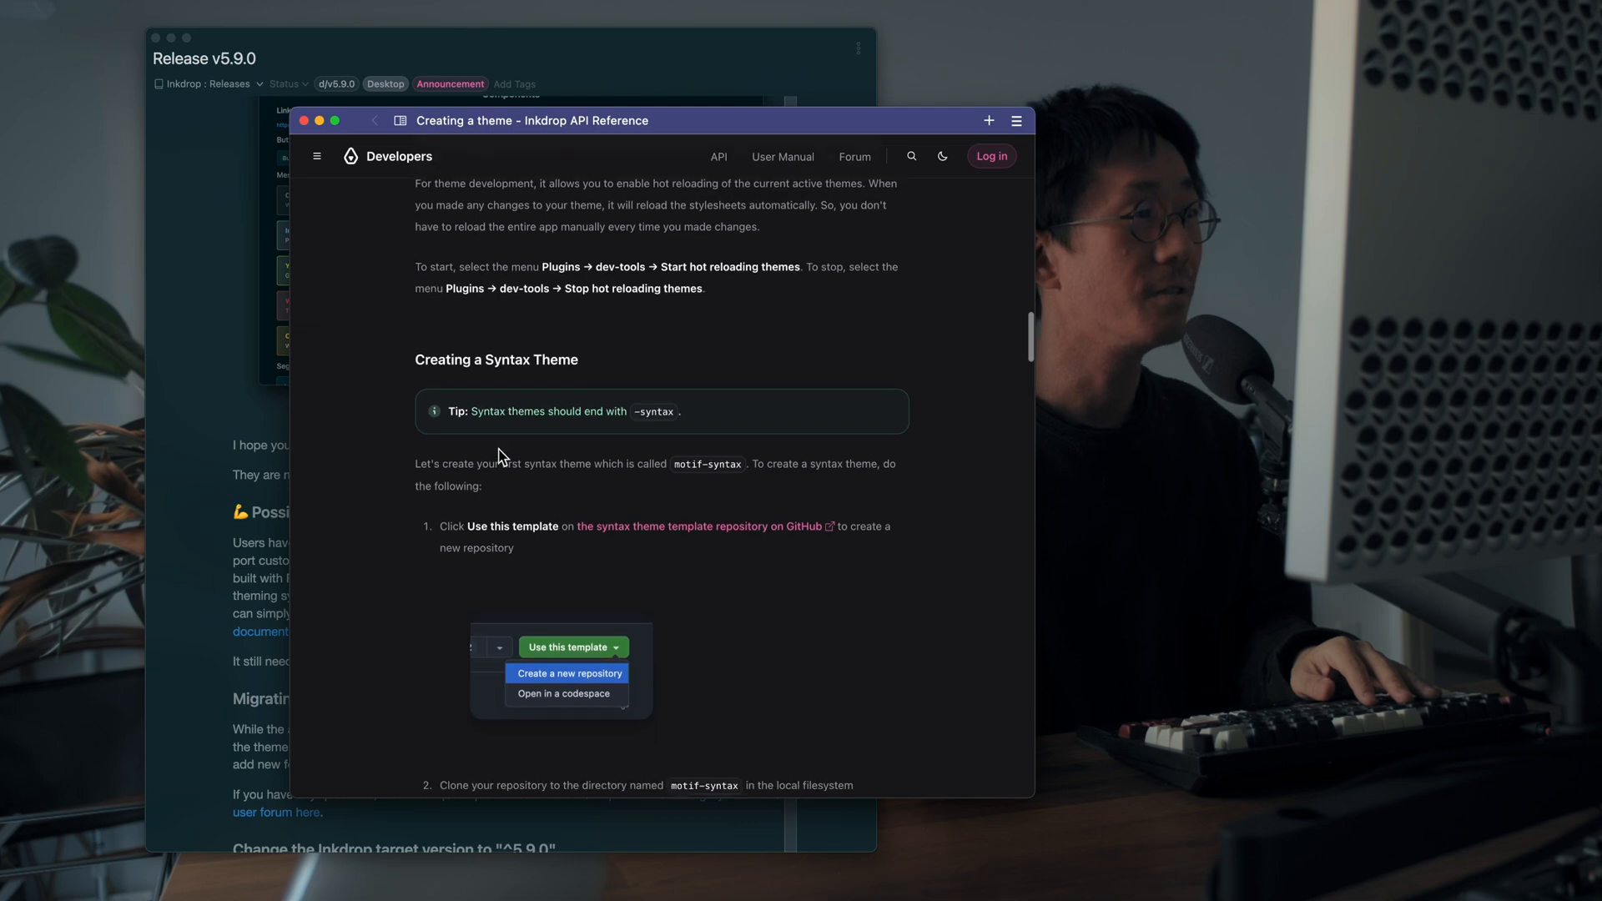
scroll(down, 3)
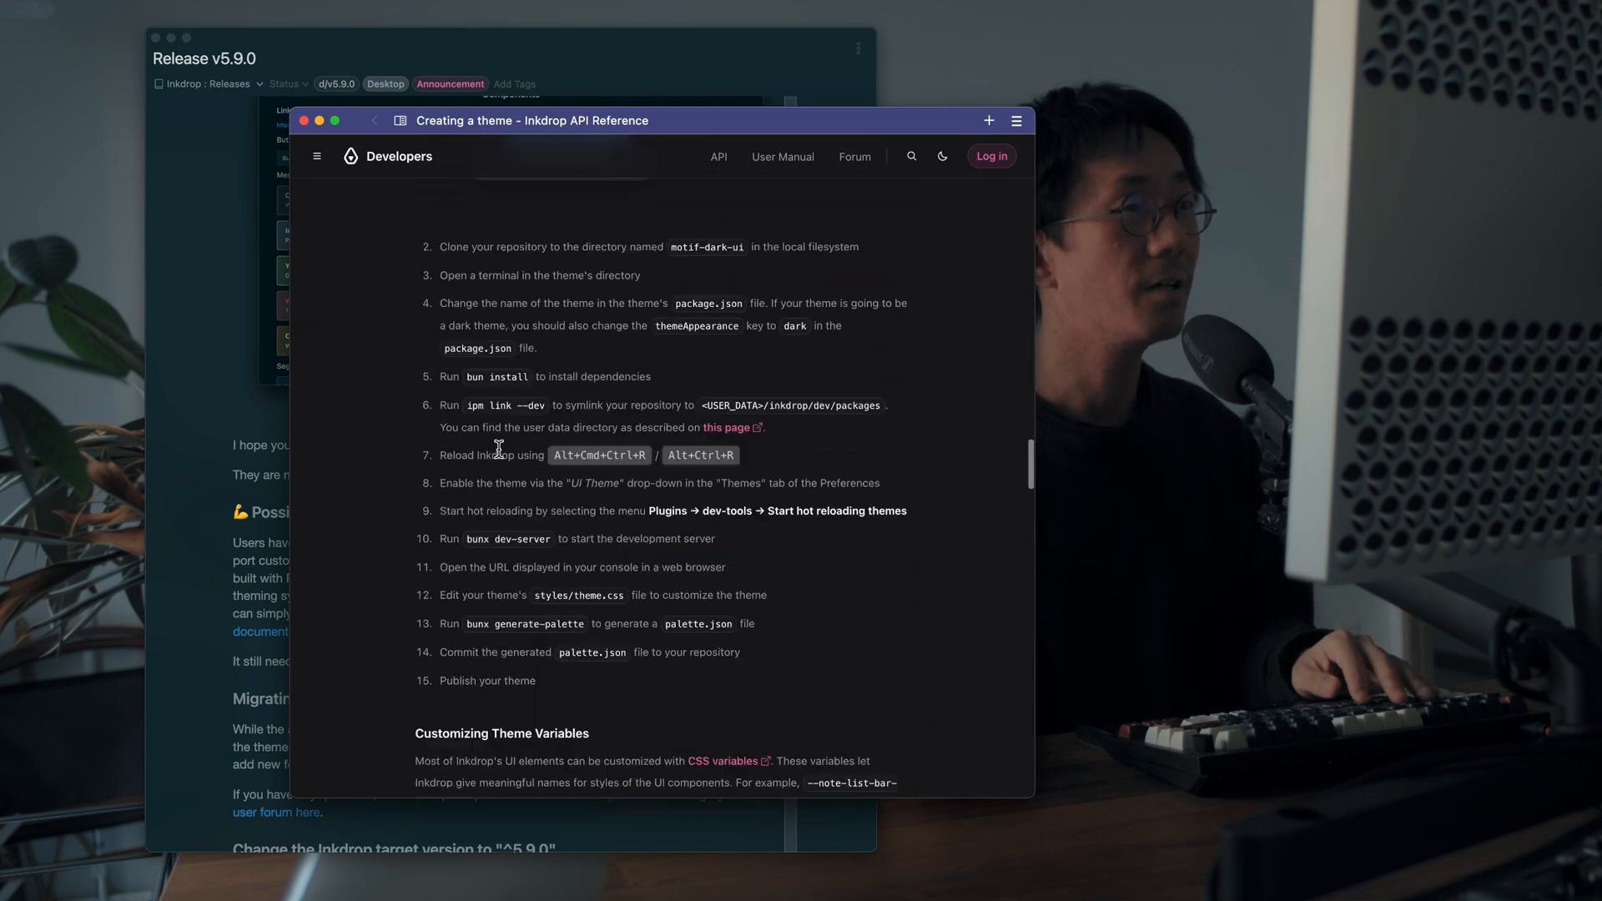
scroll(down, 3)
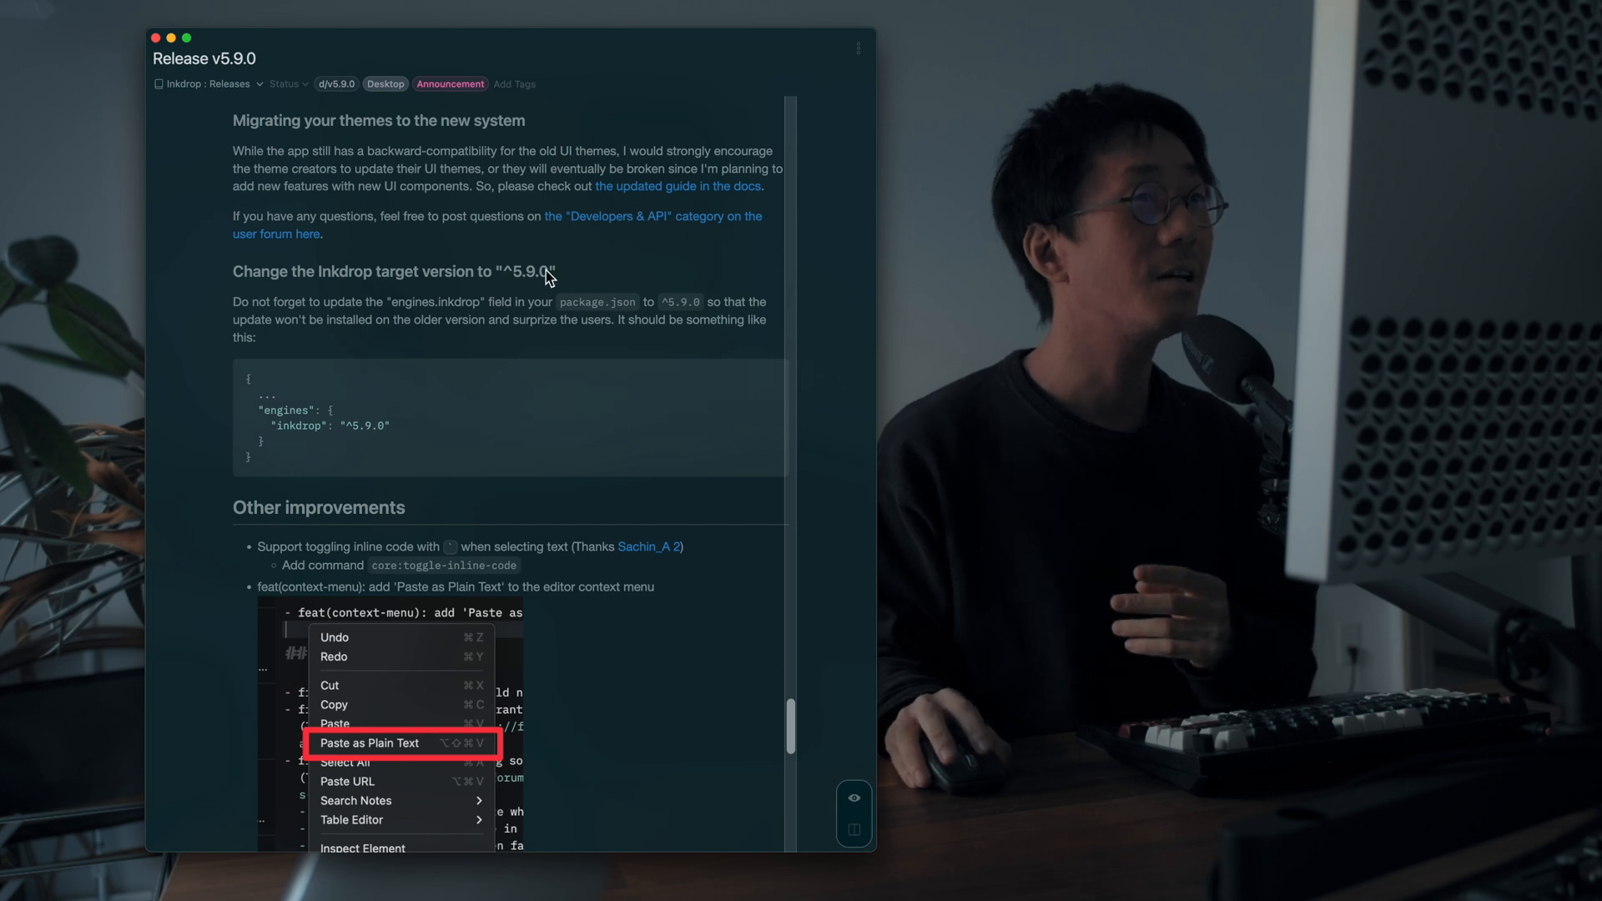
mouse_move(634, 195)
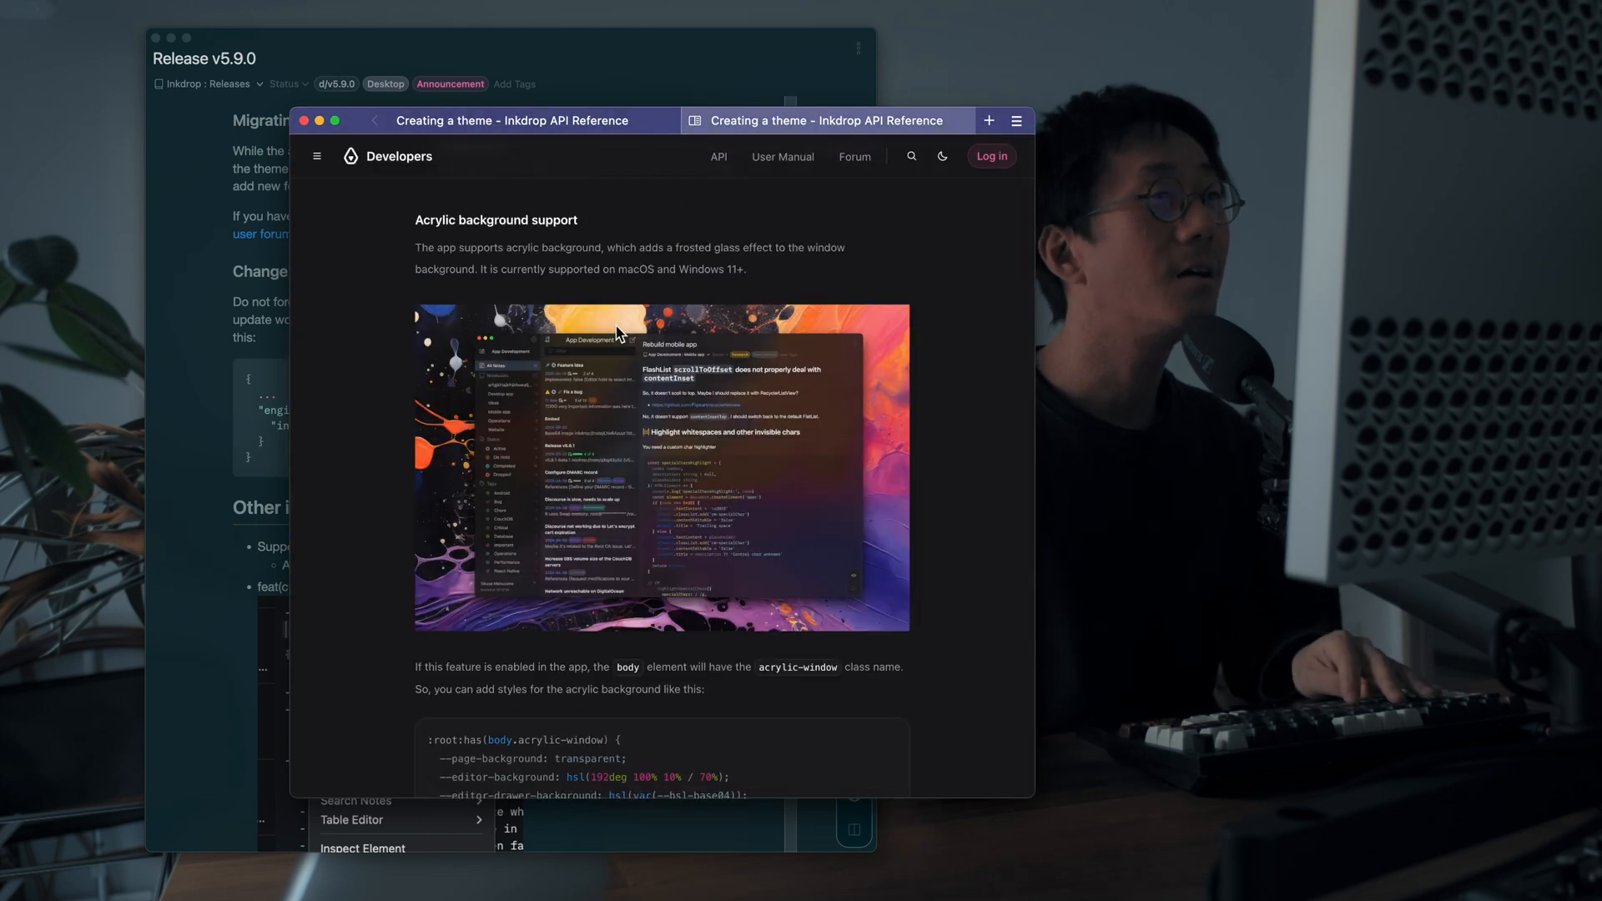
Step: Scroll the Creating a theme guide down to the Acrylic background support section
scroll(down, 3)
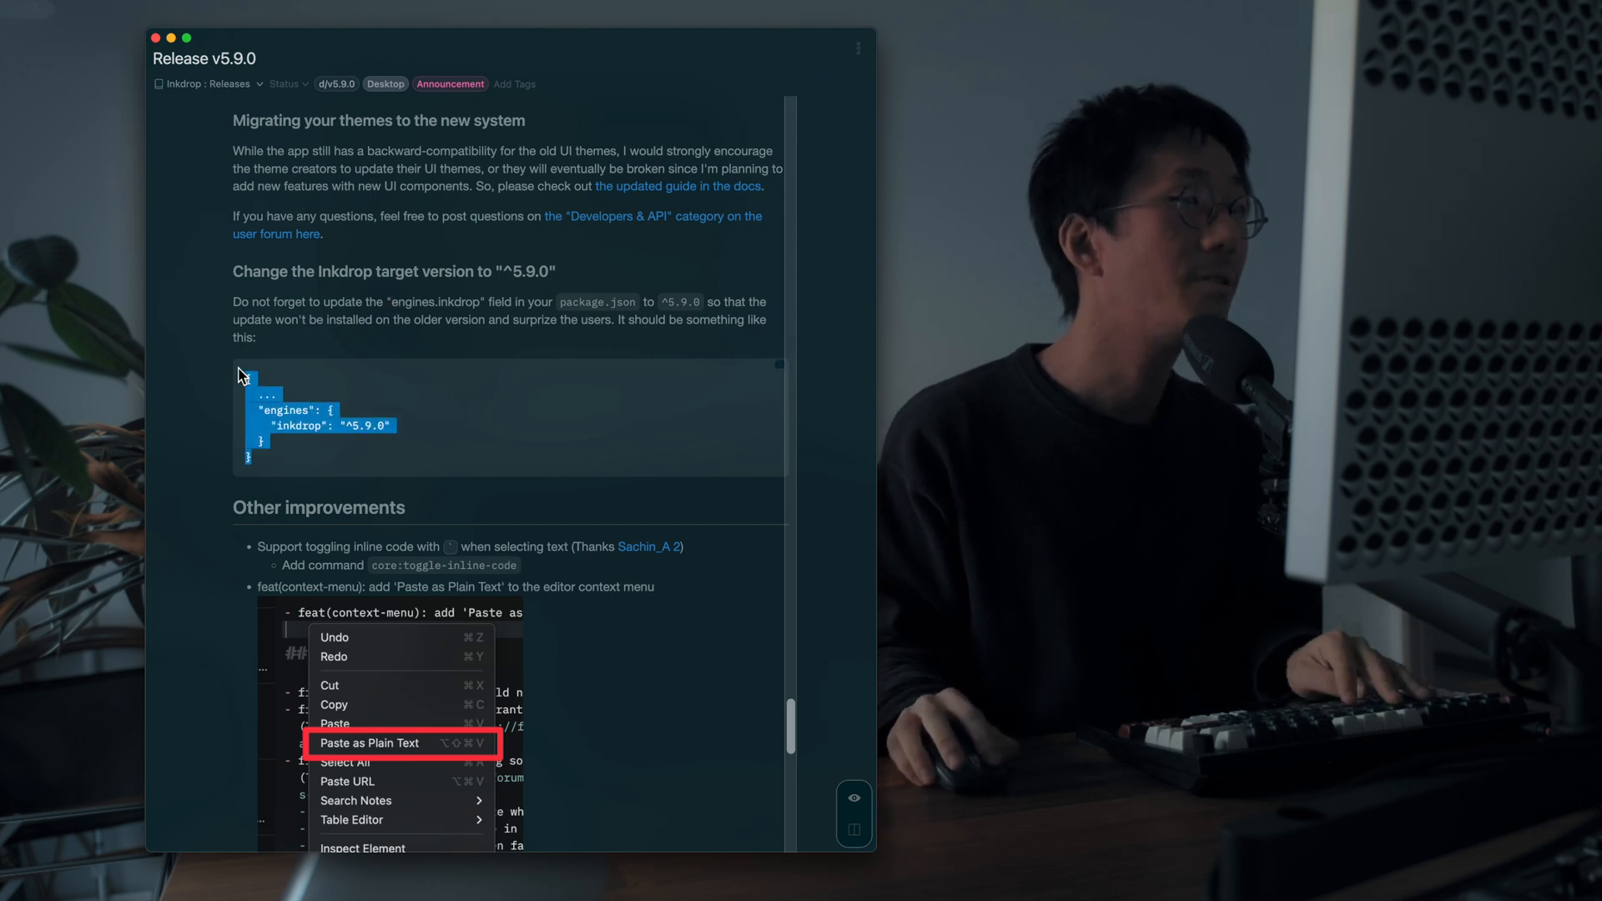
double_click(297, 426)
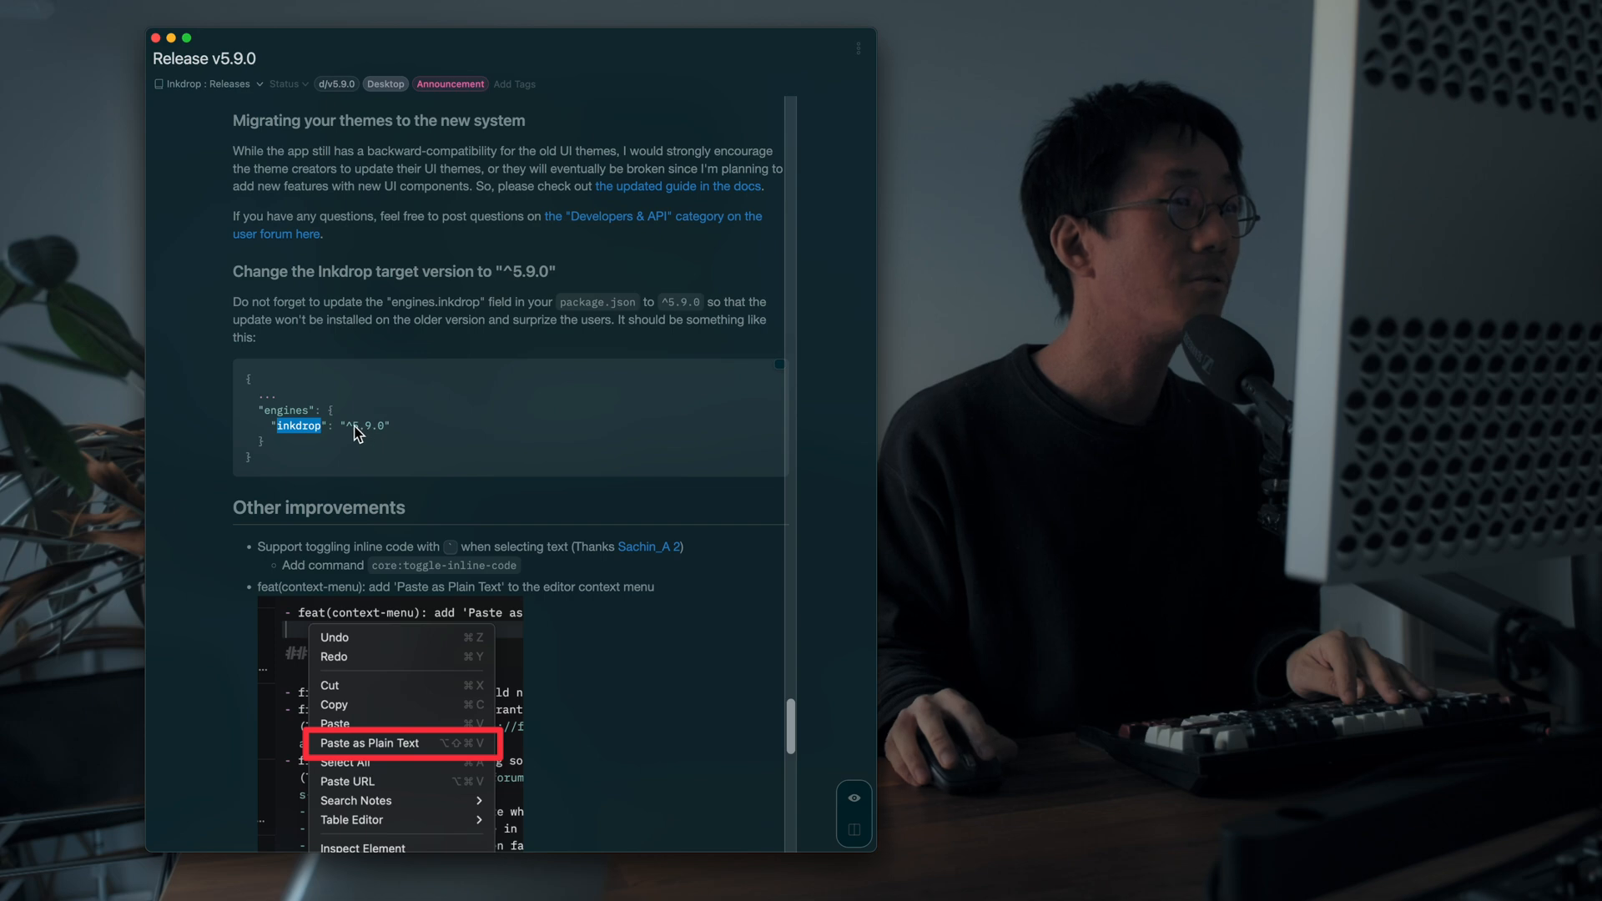
scroll(down, 3)
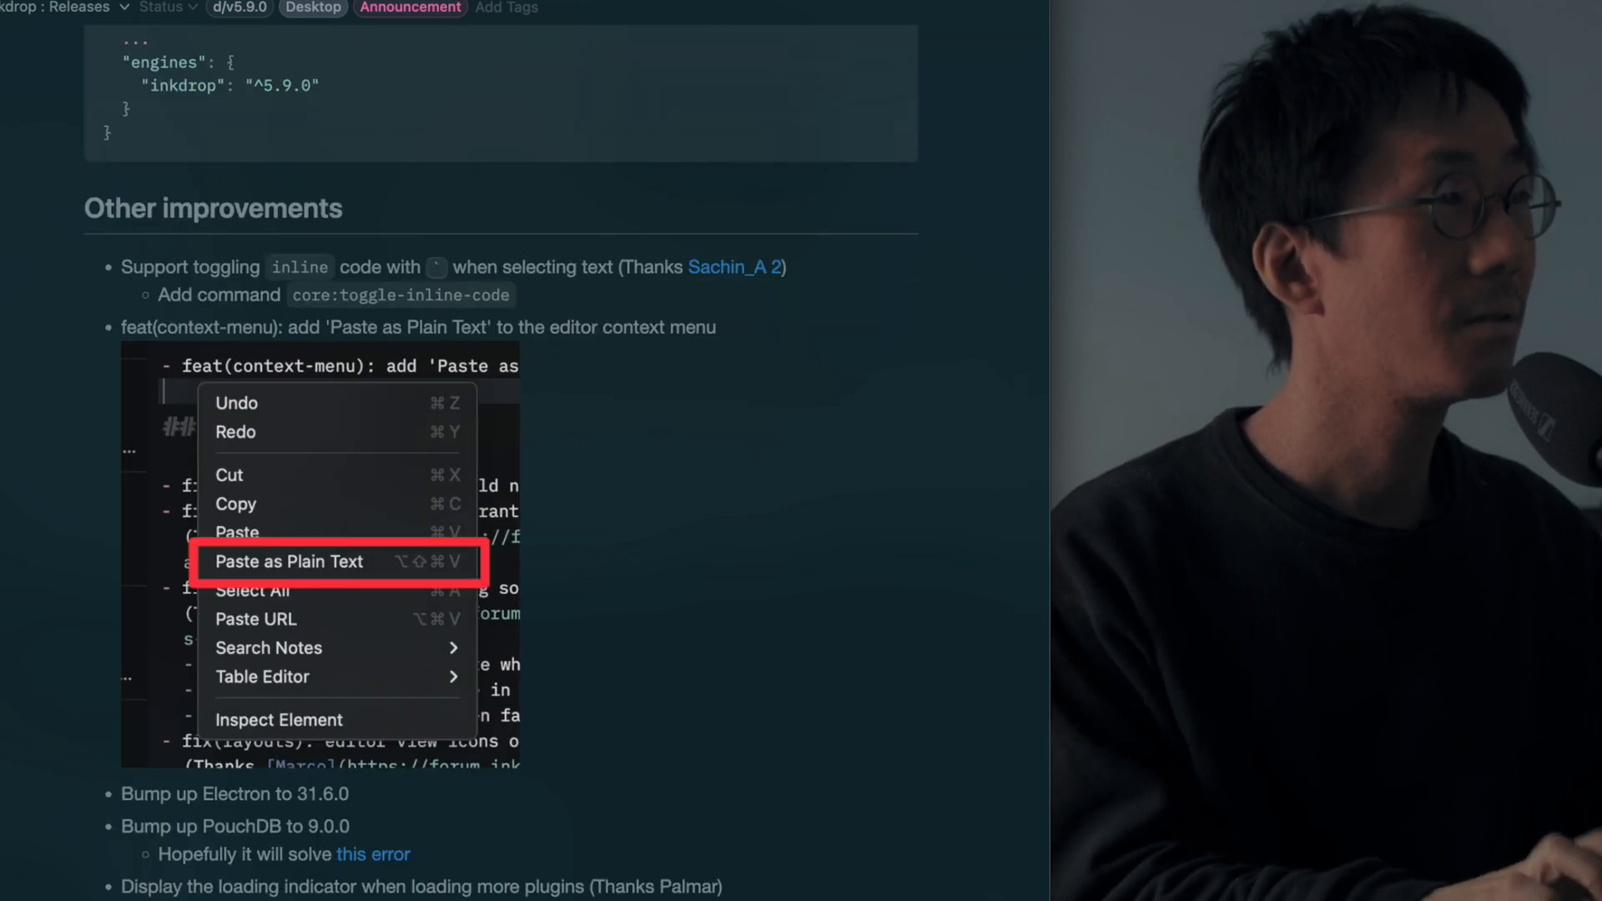
mouse_move(654, 381)
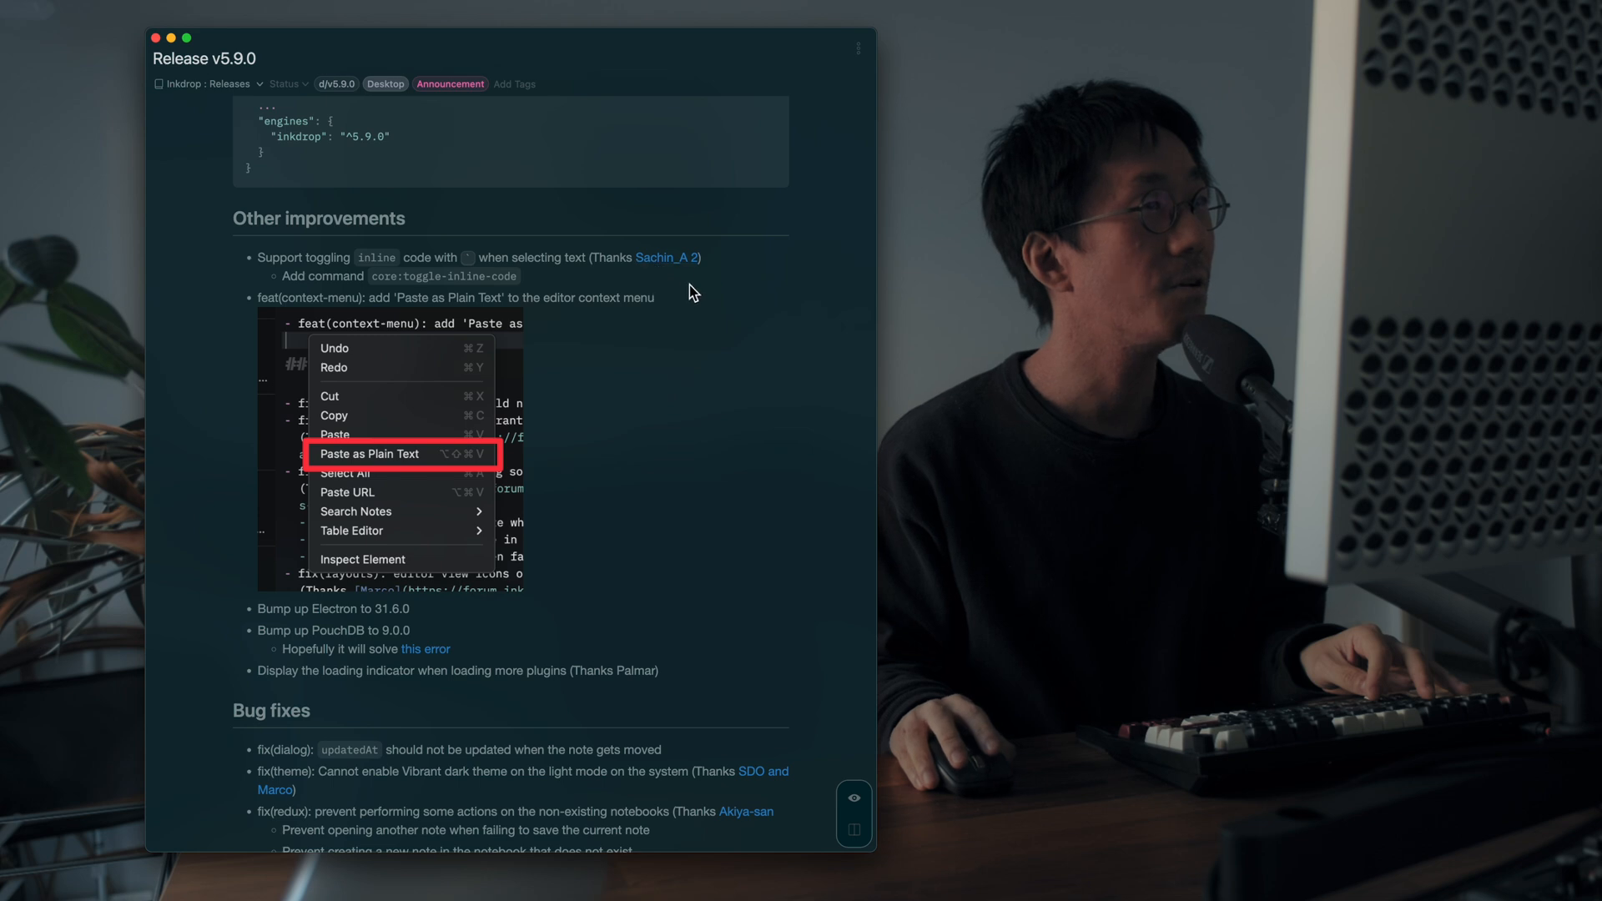
mouse_move(364, 367)
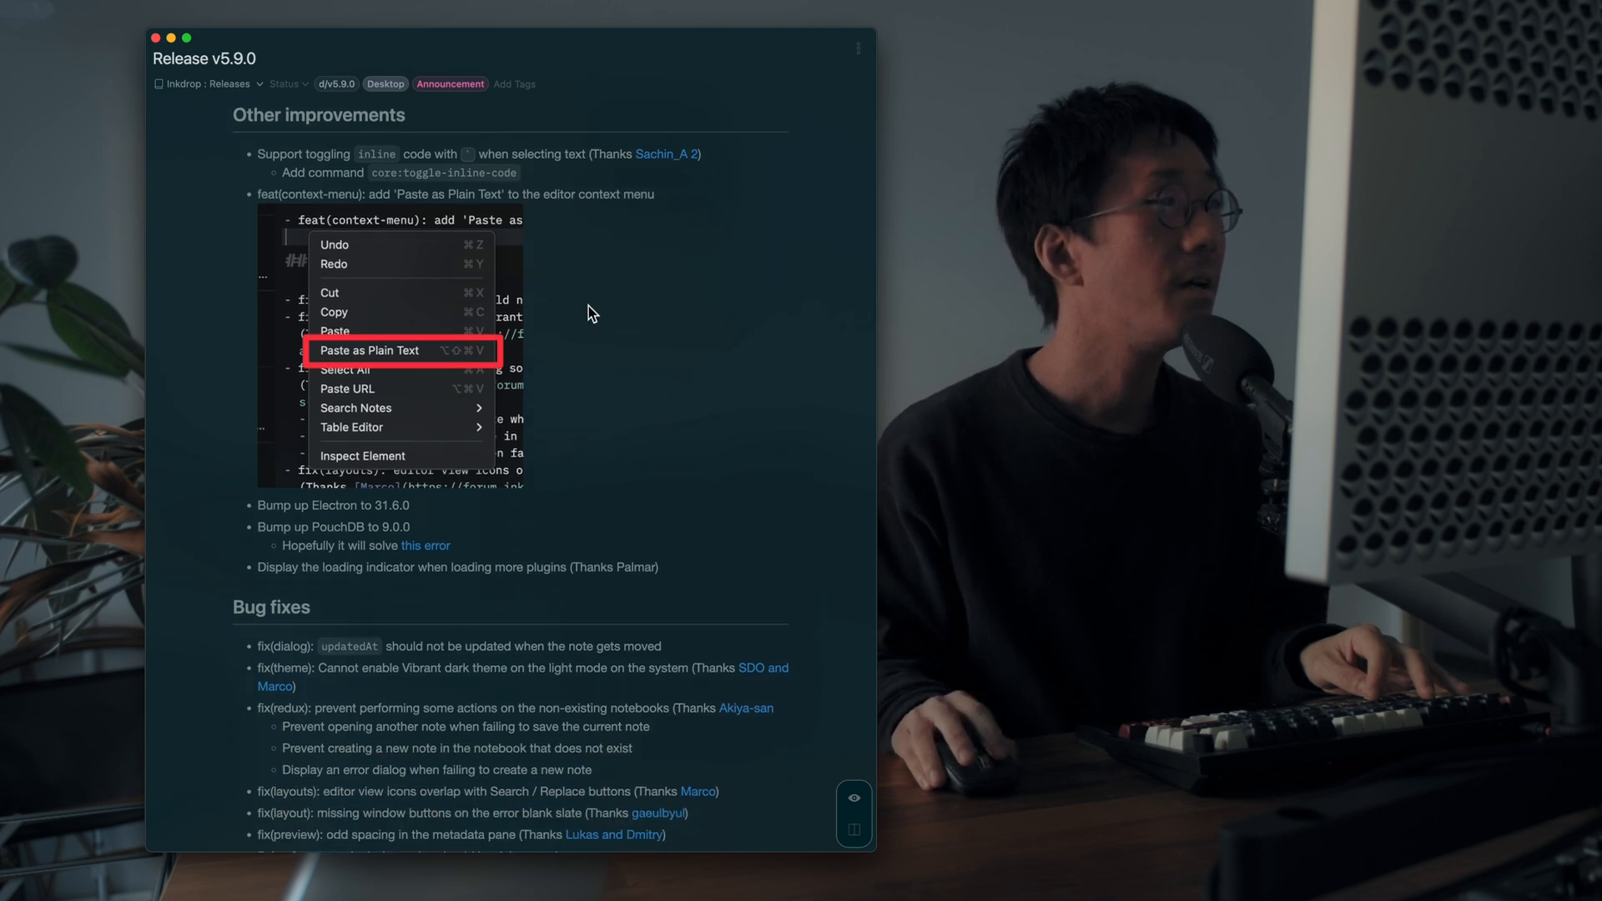
mouse_move(394, 384)
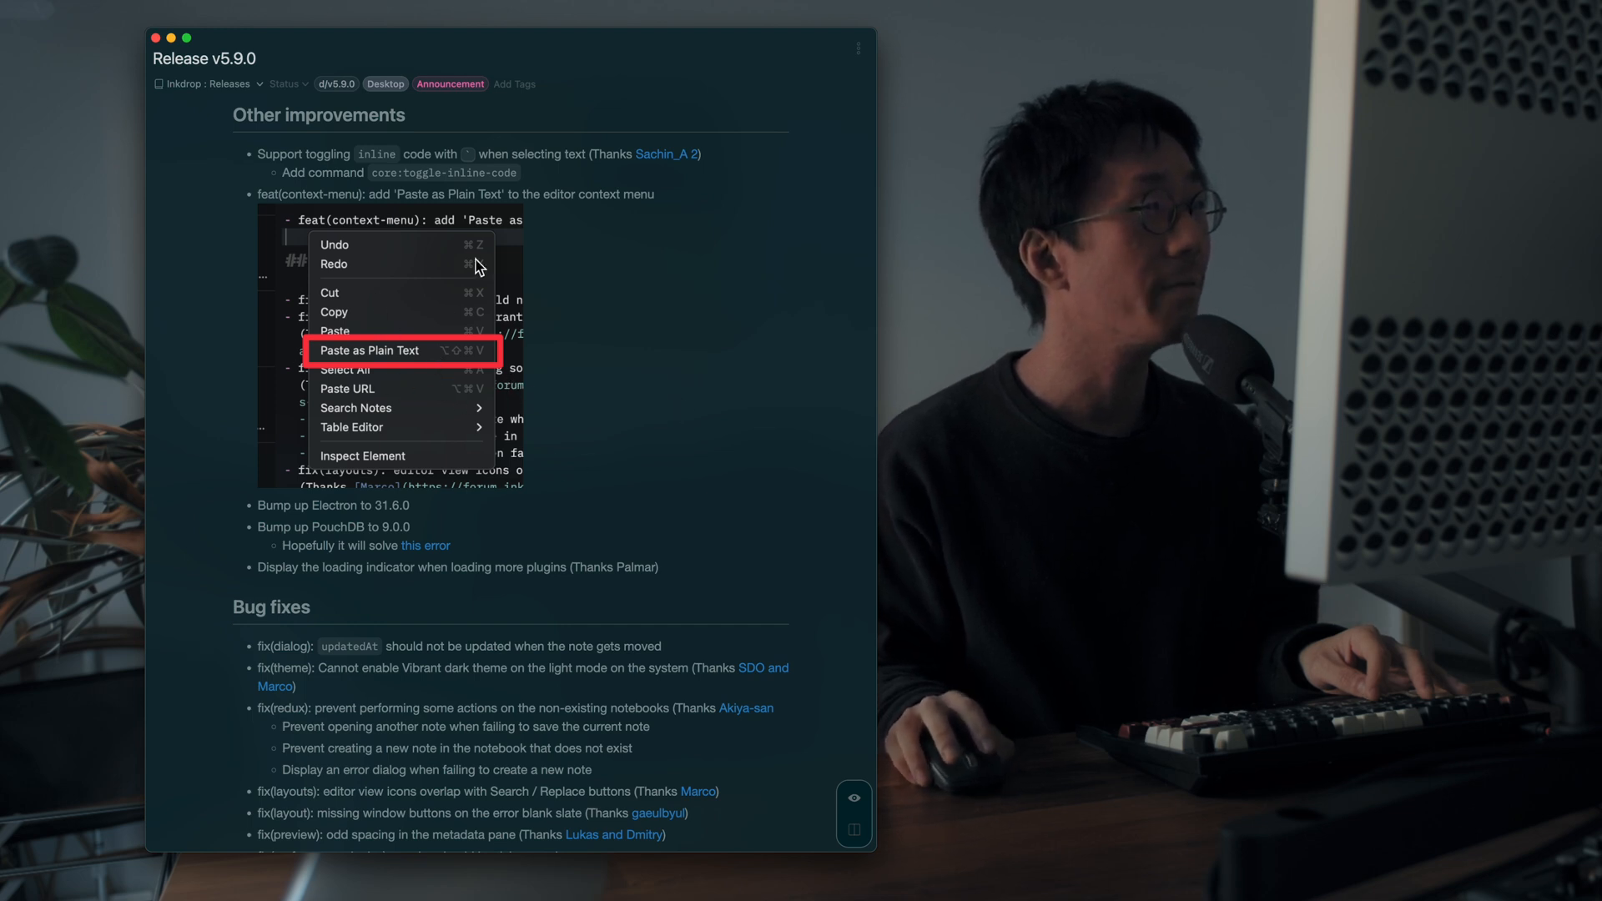
Step: Scroll through the Bug fixes bullet list of the release note
scroll(down, 3)
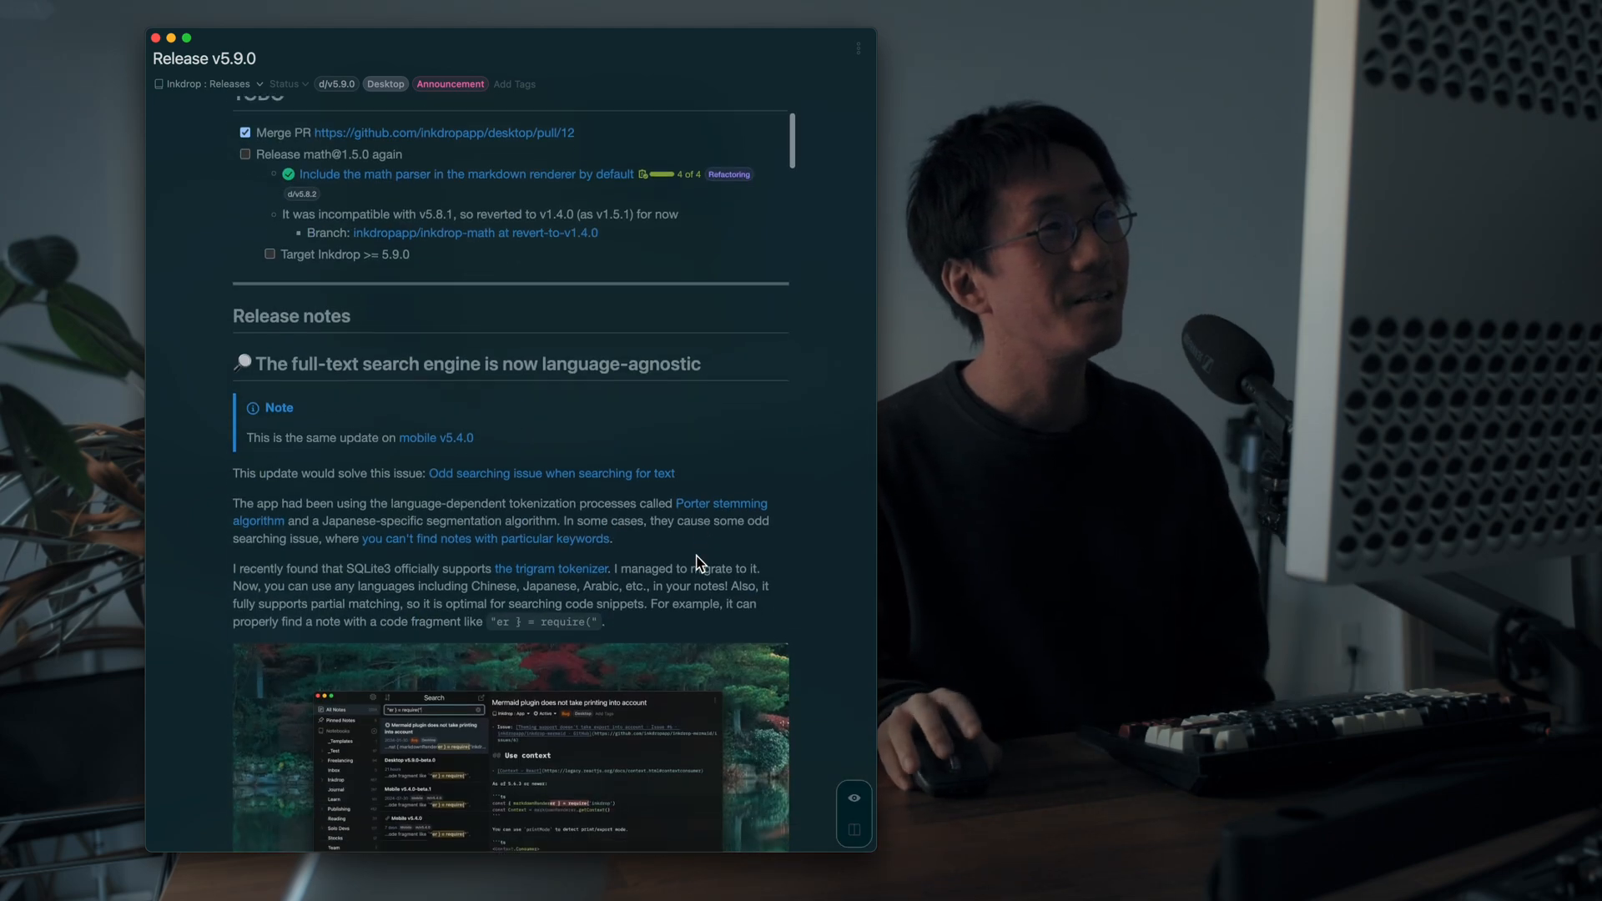
Step: Scroll to the language-agnostic full-text search engine section with its search screenshot
scroll(down, 3)
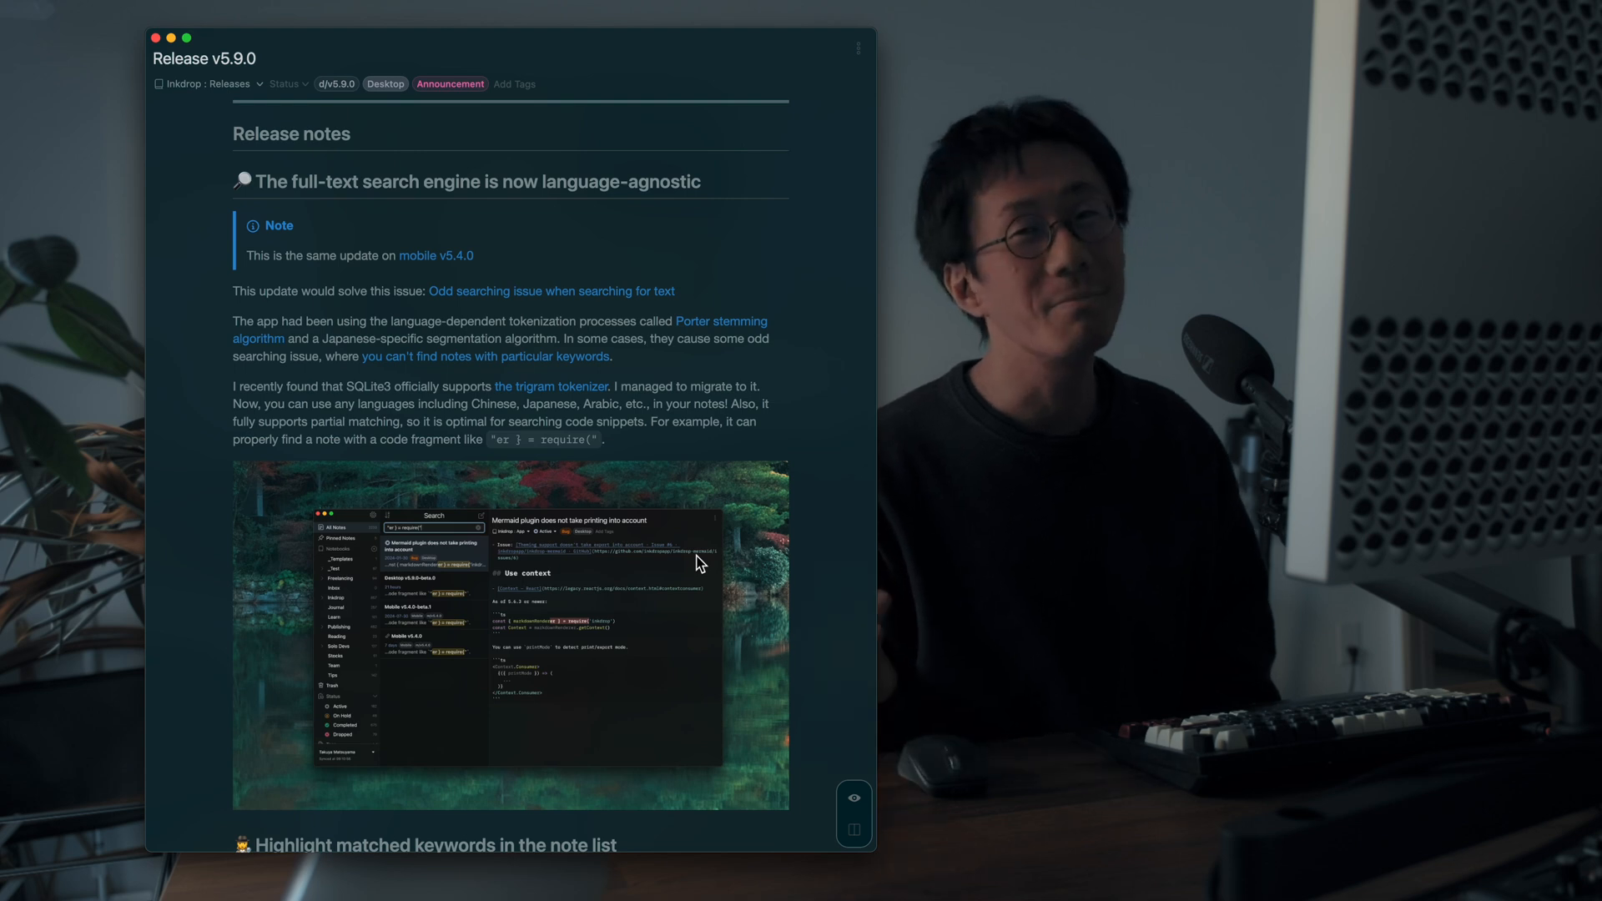